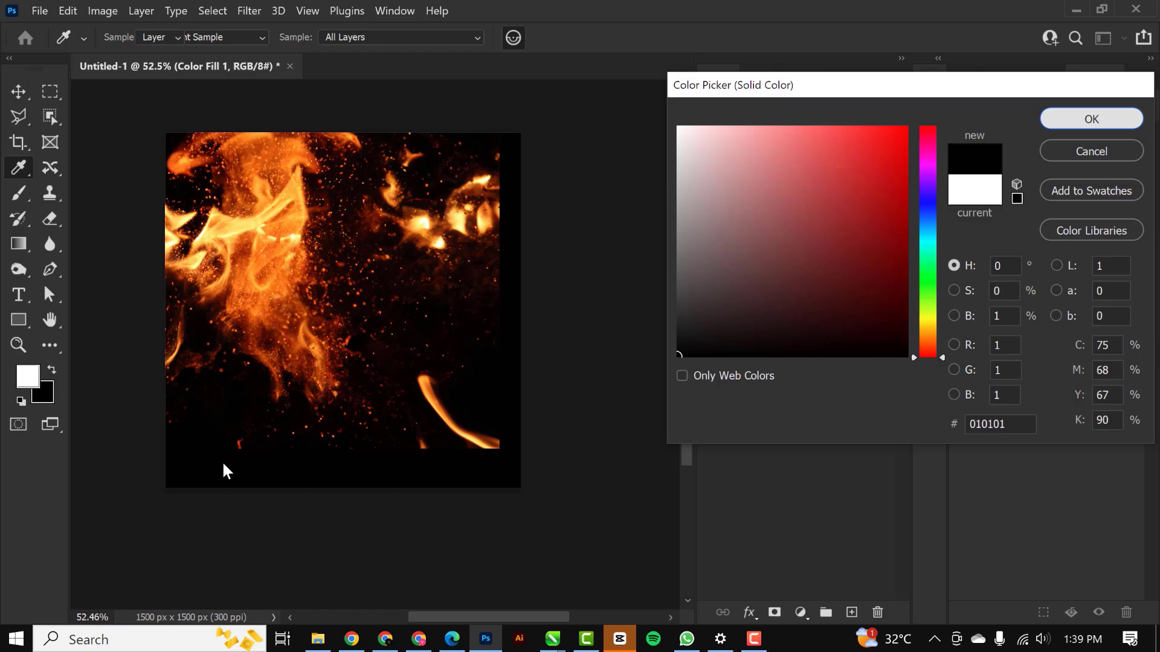
Close the fire document preview to reach the Home screen's recent files.
click(1091, 118)
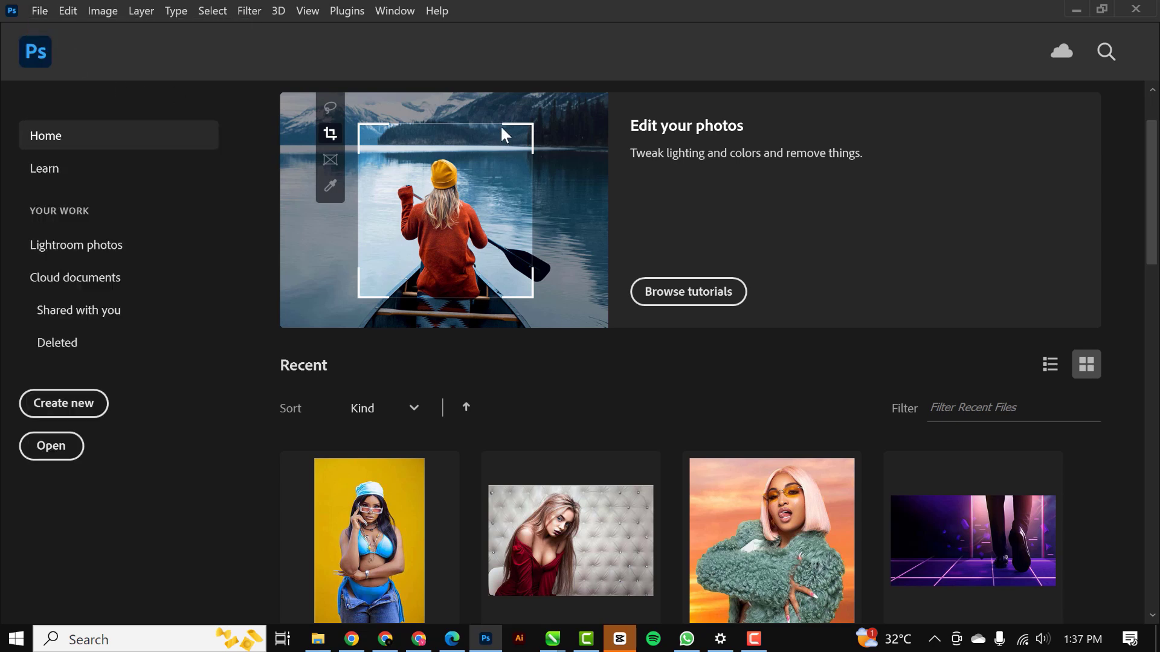
Create a new 5 × 5 inch document at 300 ppi.
click(63, 403)
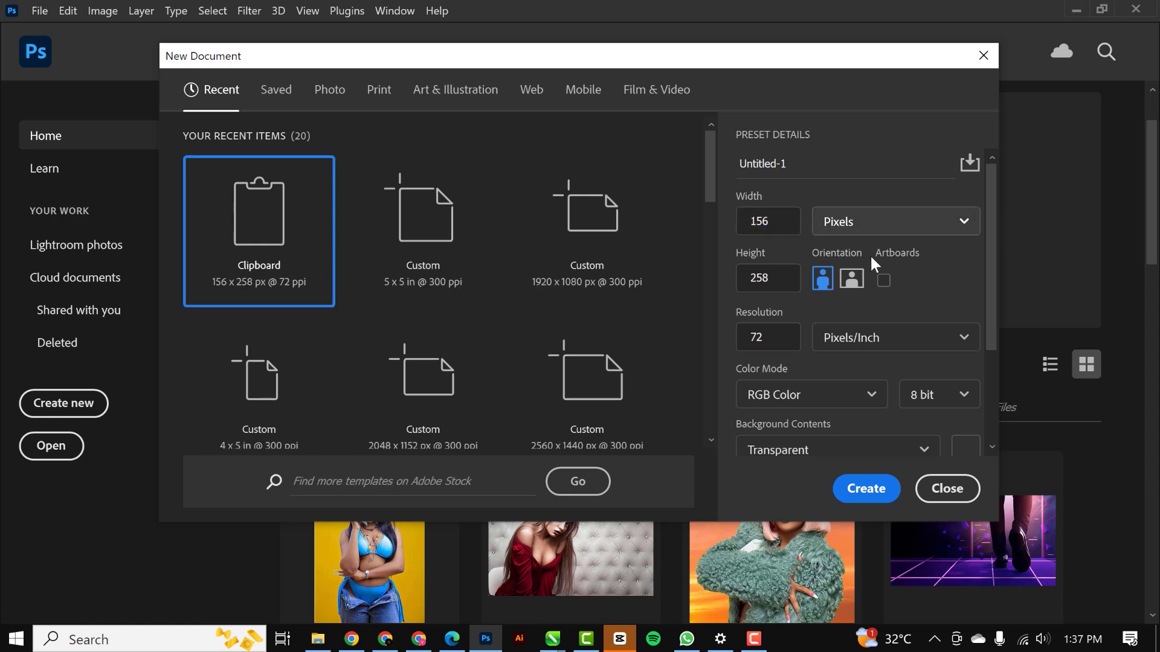
click(894, 221)
text(5)
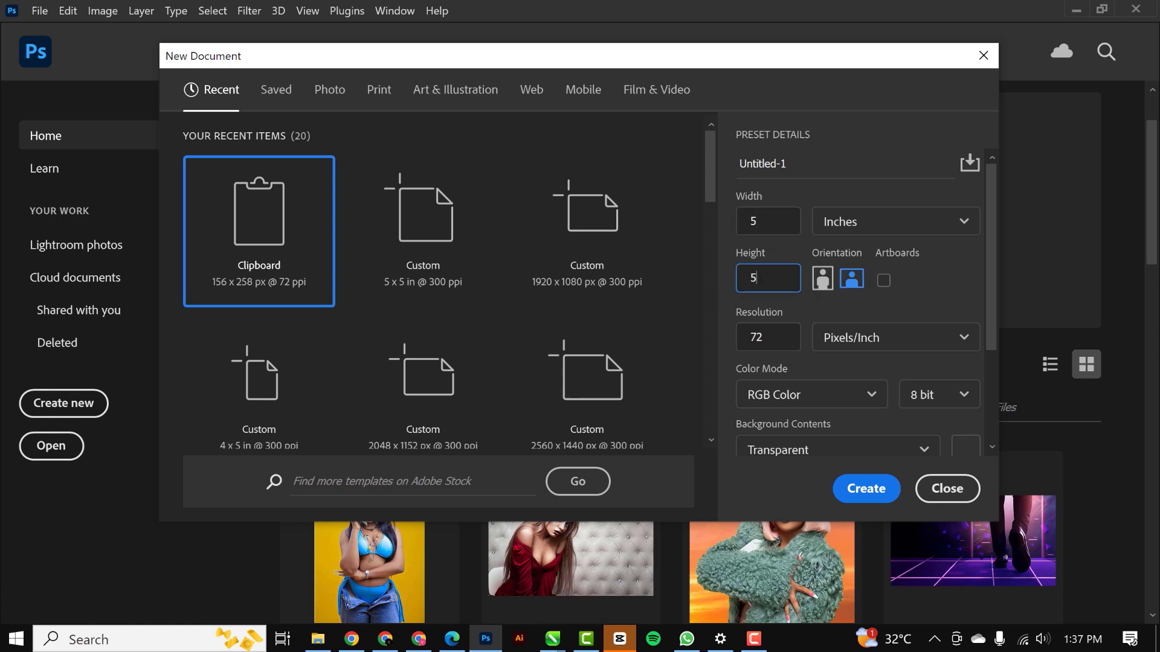
text(300)
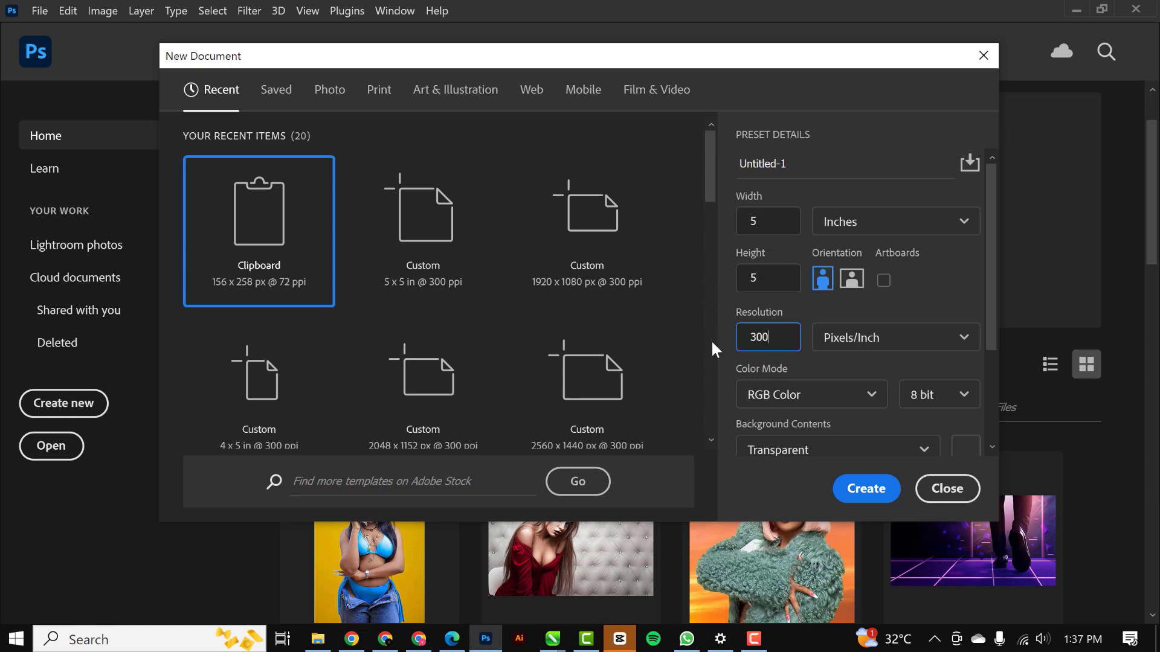
mouse_move(841, 394)
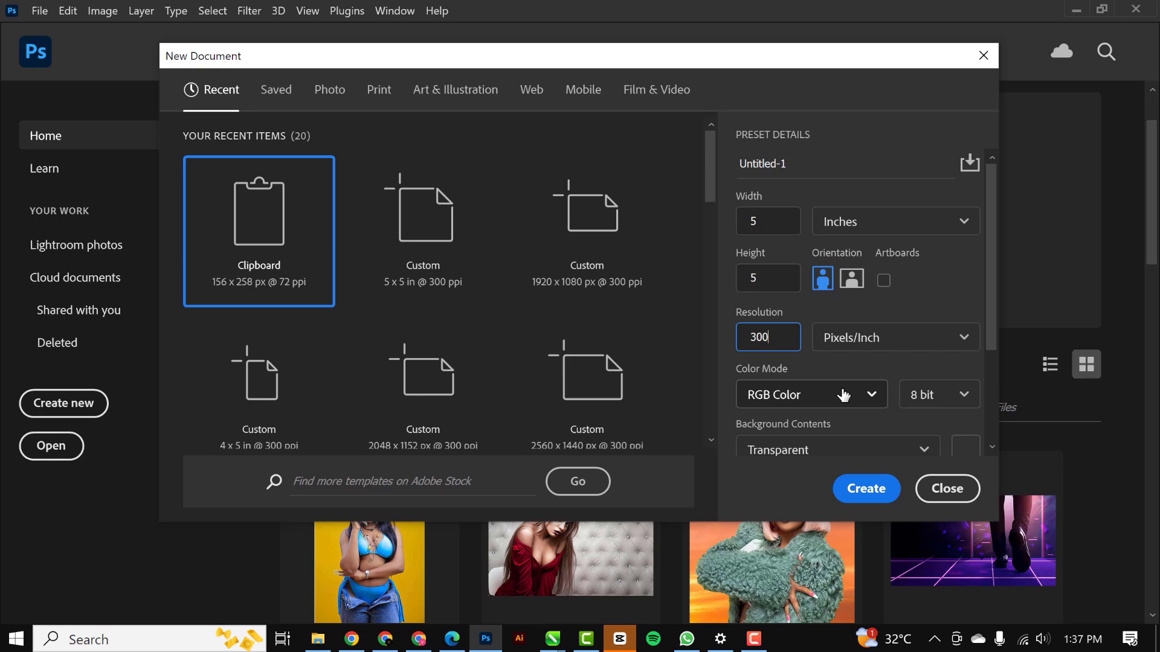
click(864, 488)
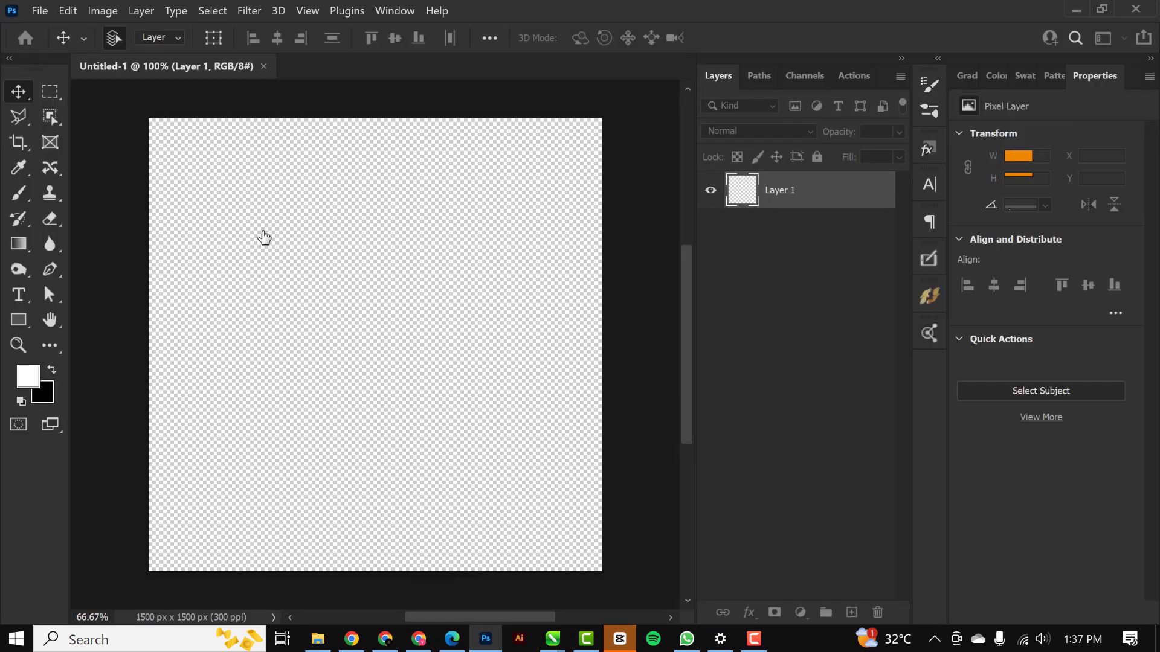
Add a white Solid Color fill layer to the new document.
click(800, 613)
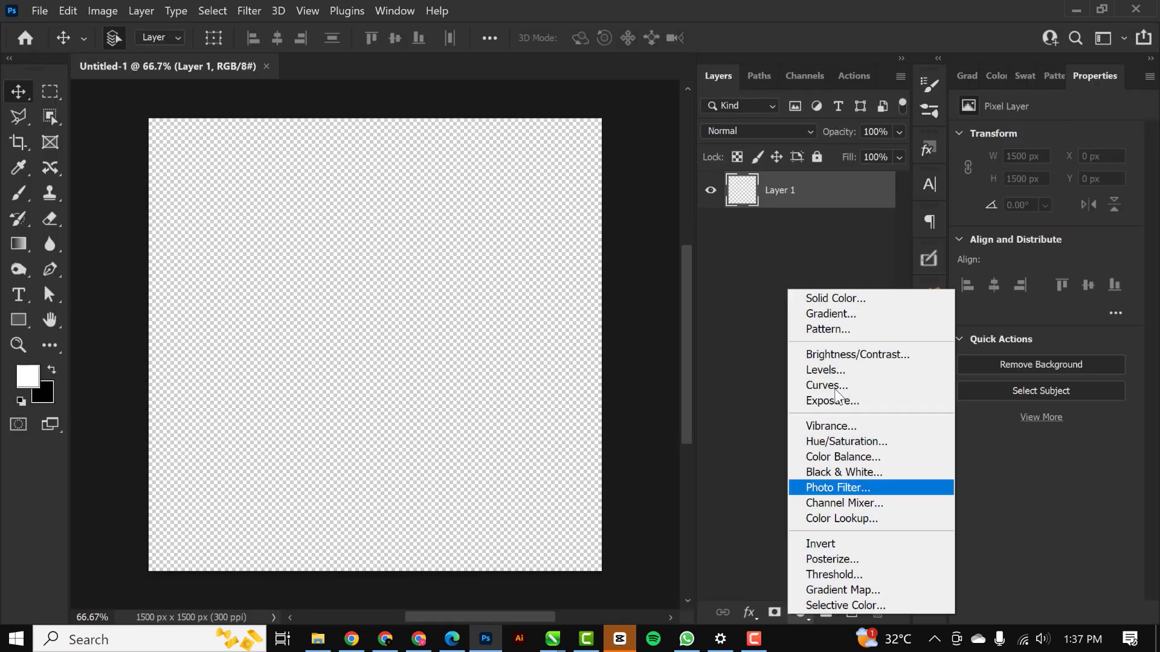
click(834, 298)
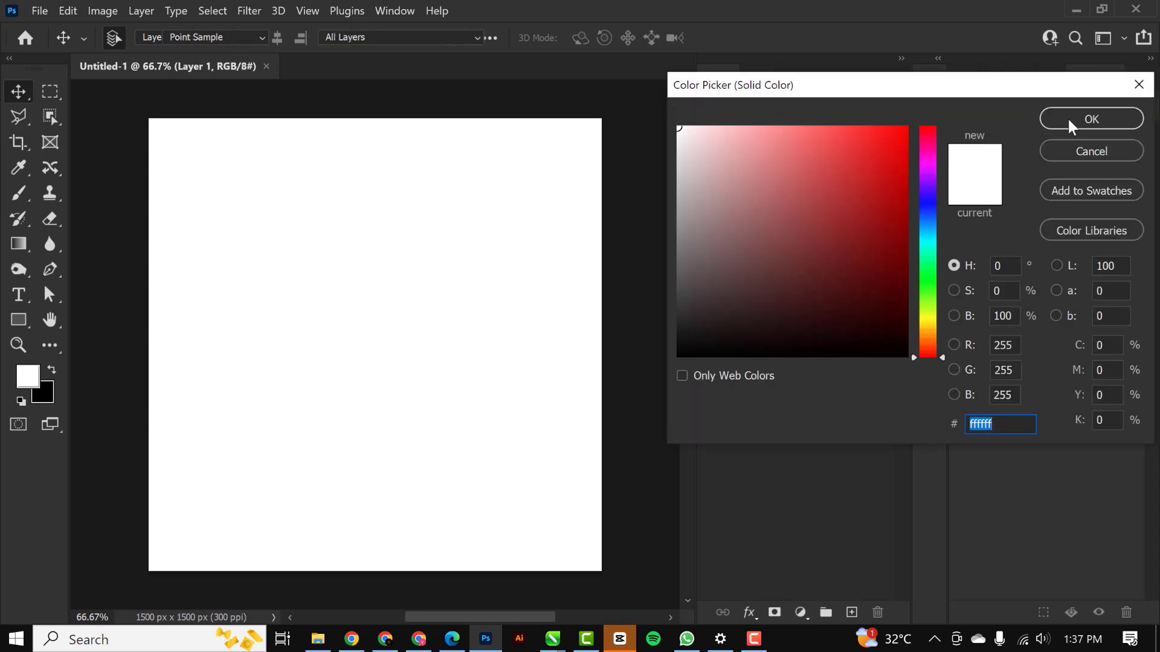
click(1090, 119)
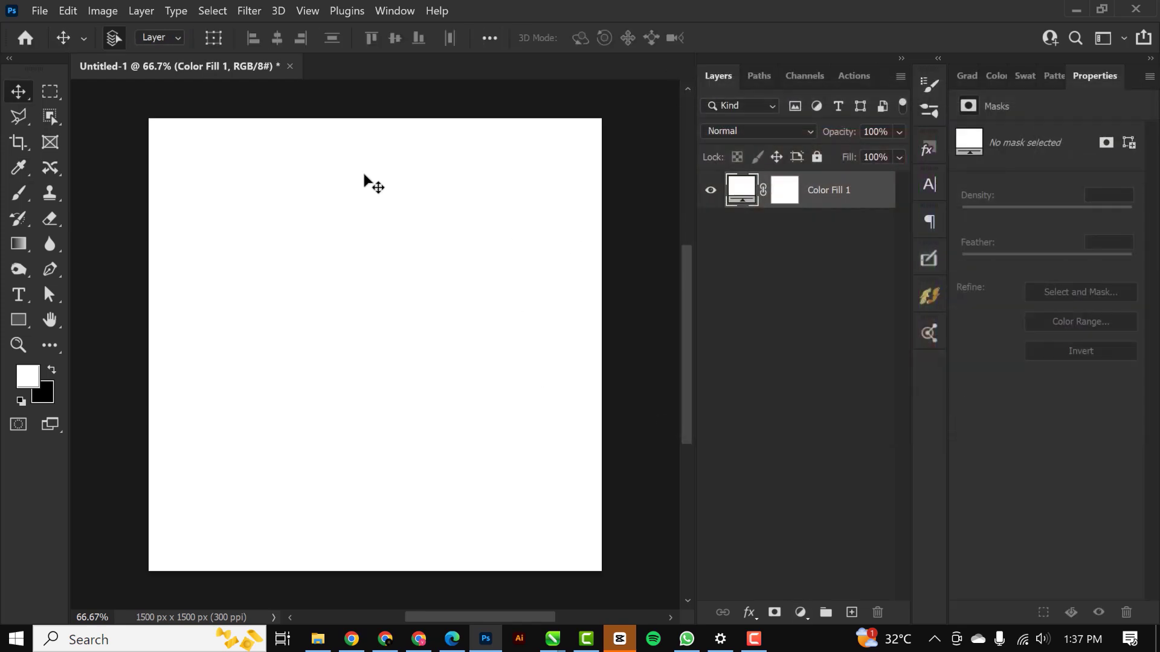
mouse_move(466, 354)
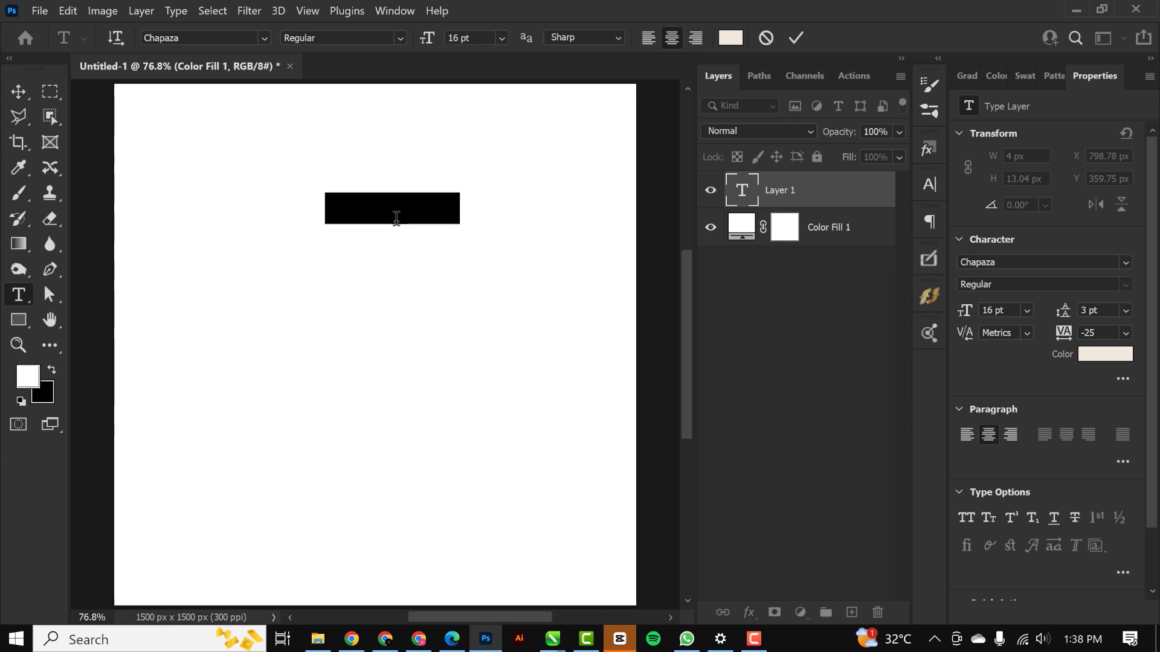
Set the text colour to gold and type PEN on the canvas.
click(1104, 355)
text(887649)
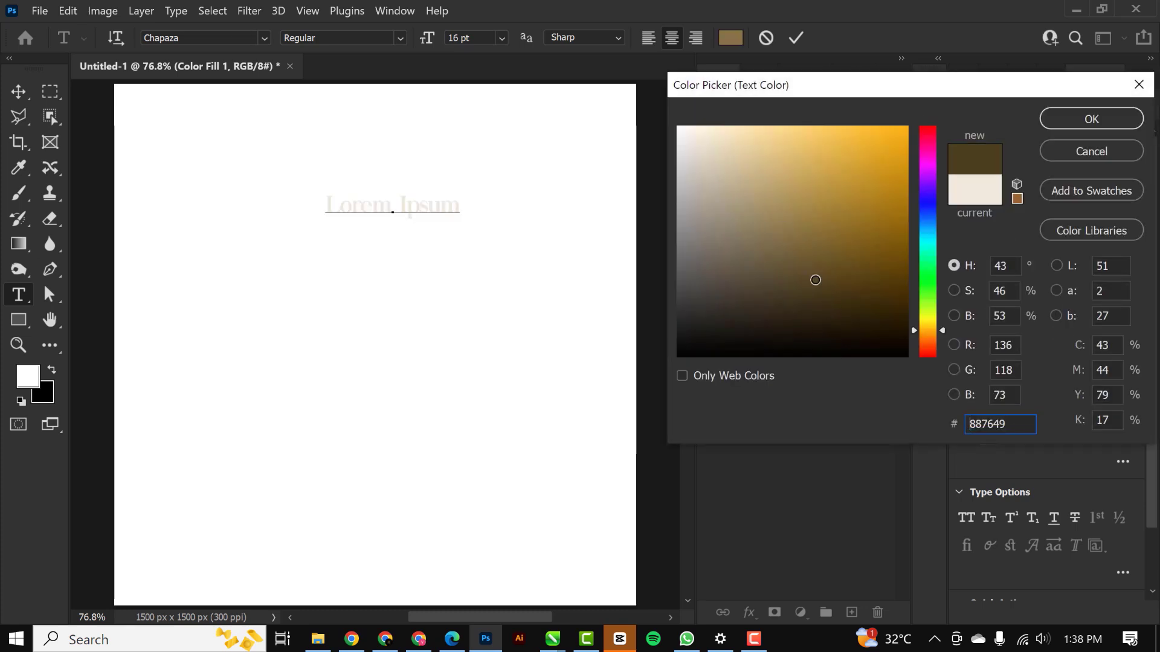
click(833, 227)
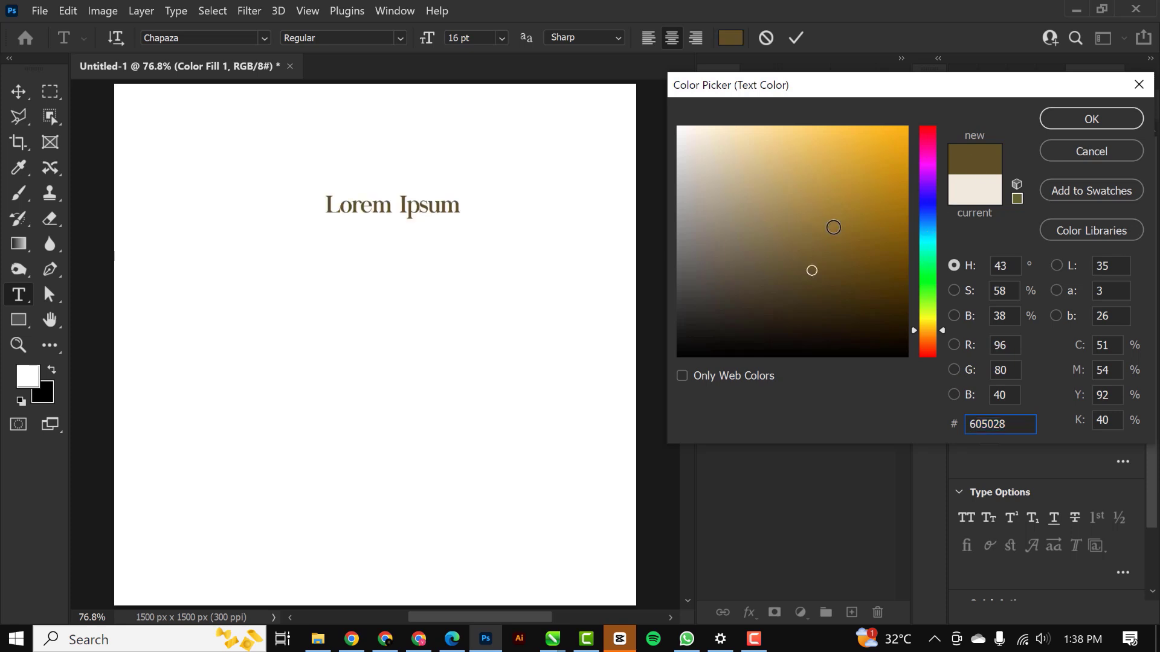
click(842, 230)
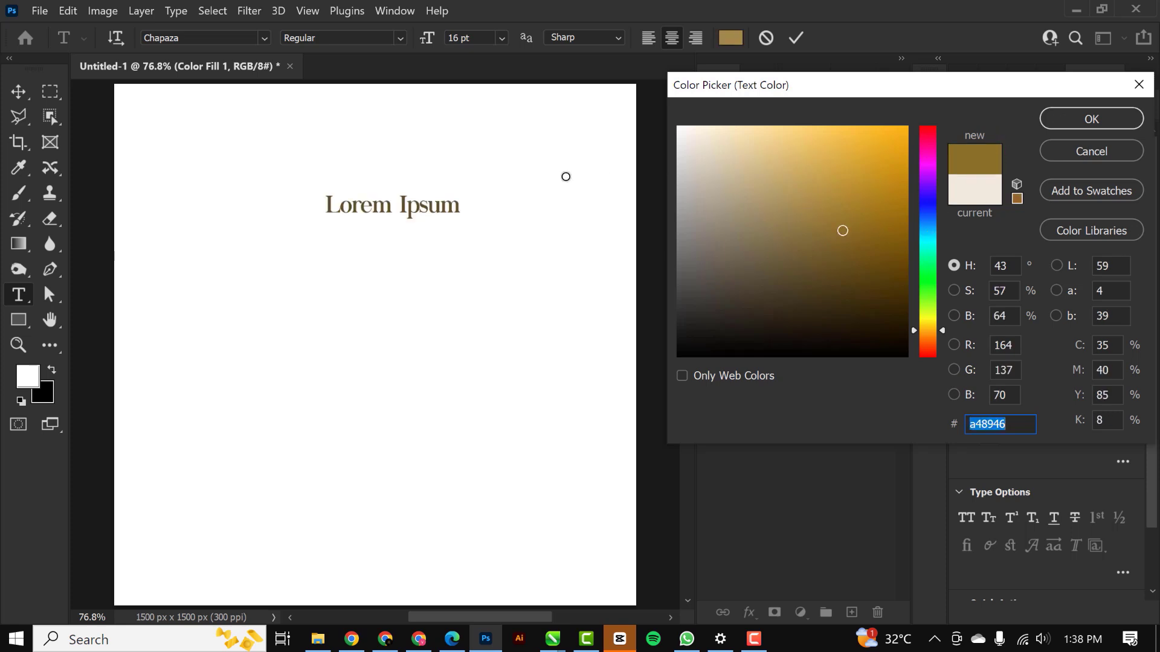
click(1090, 118)
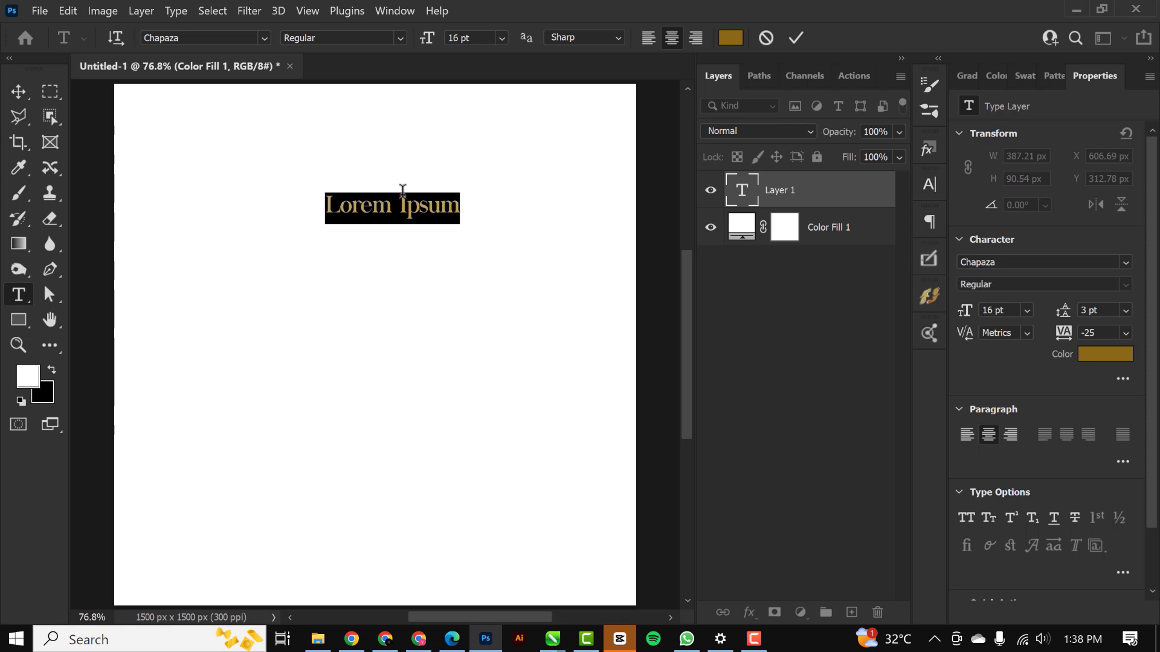
text(PEN)
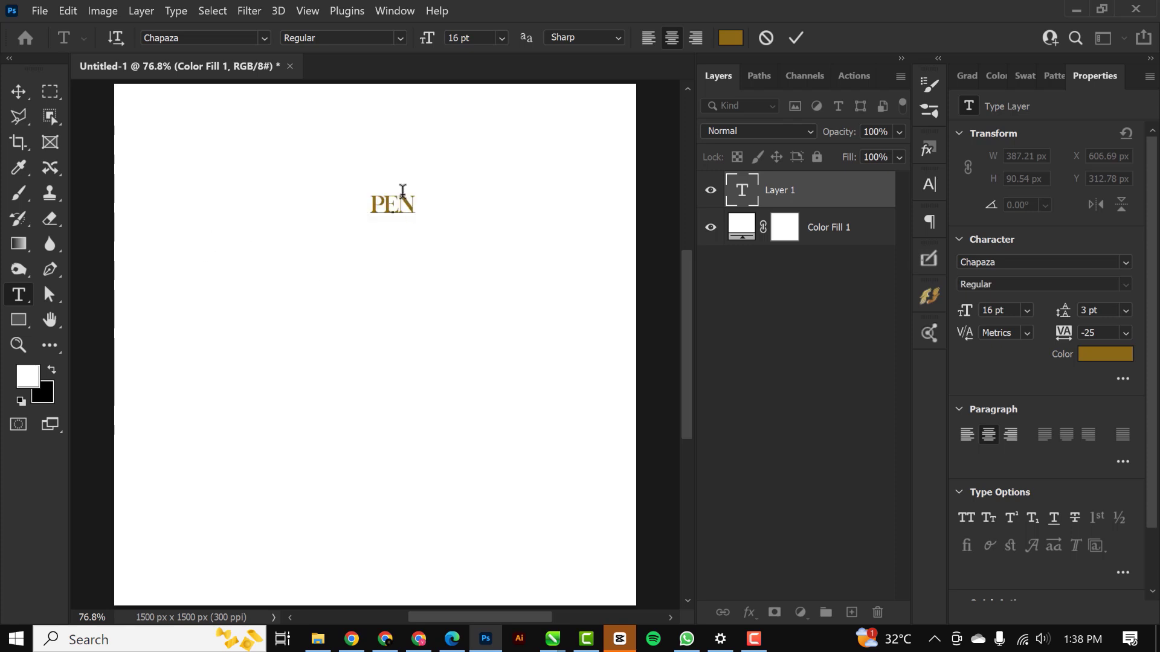
key(ctrl+t)
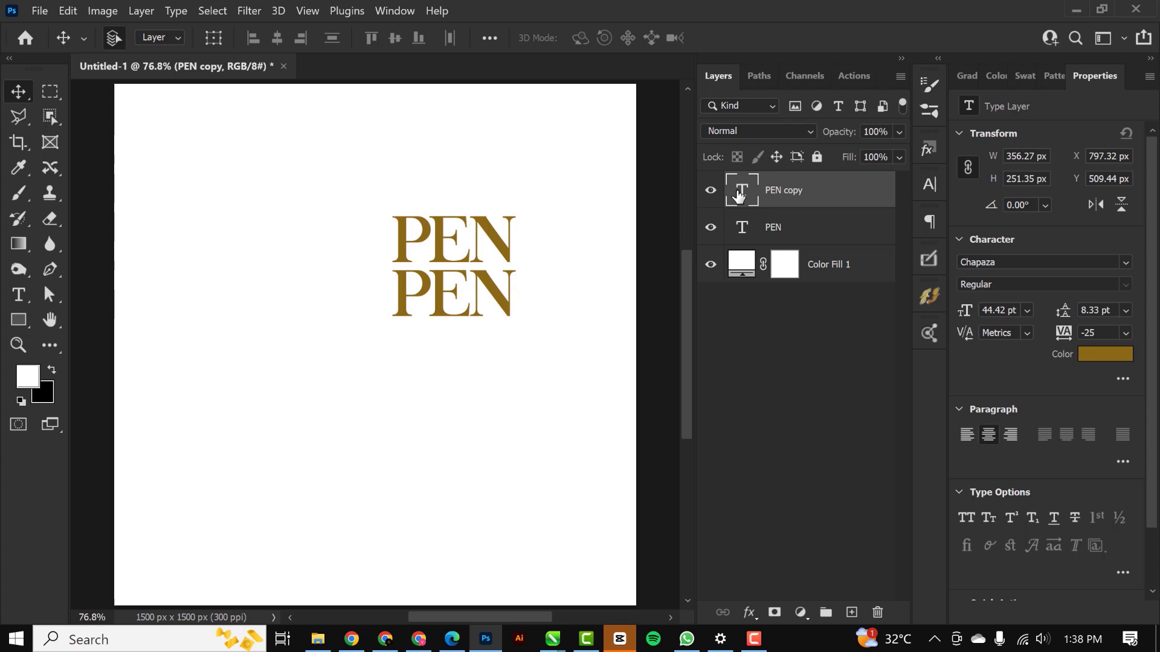
Retype duplicated title layers as TEC and OST, then select the white fill layer.
text(TEC)
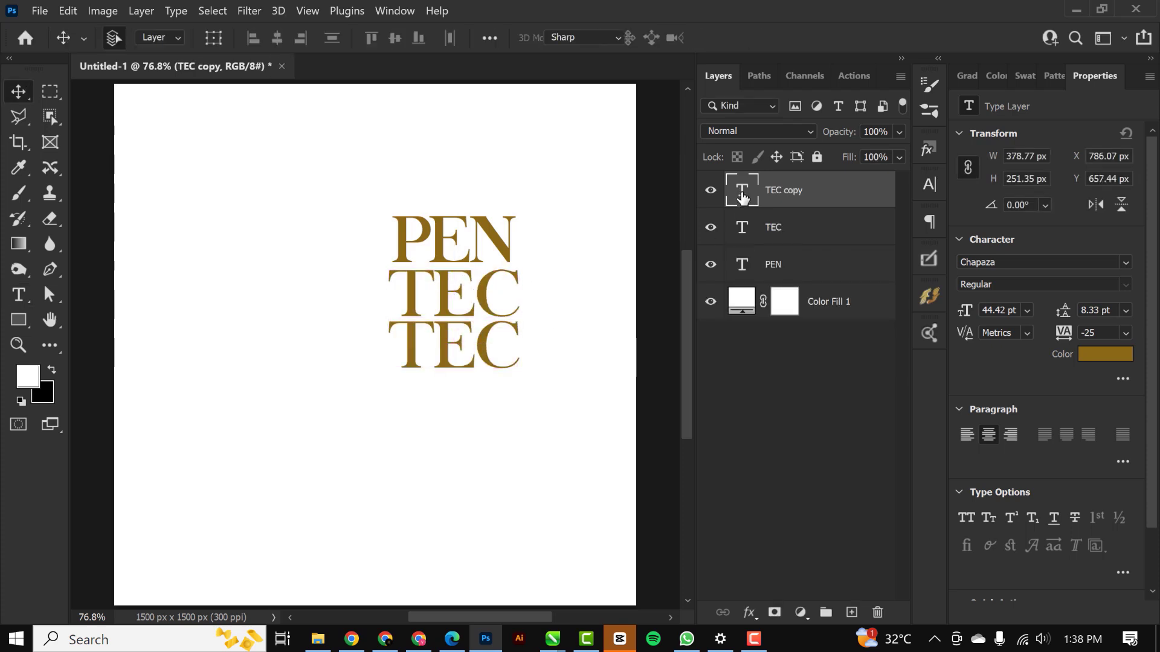
text(OST)
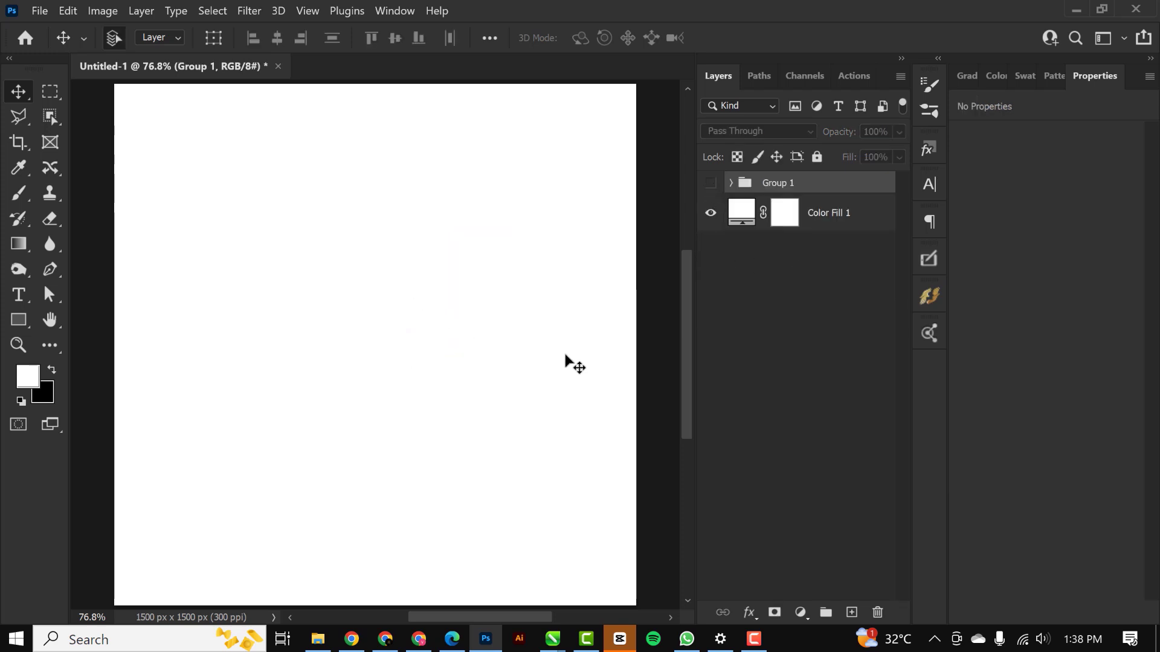
click(740, 212)
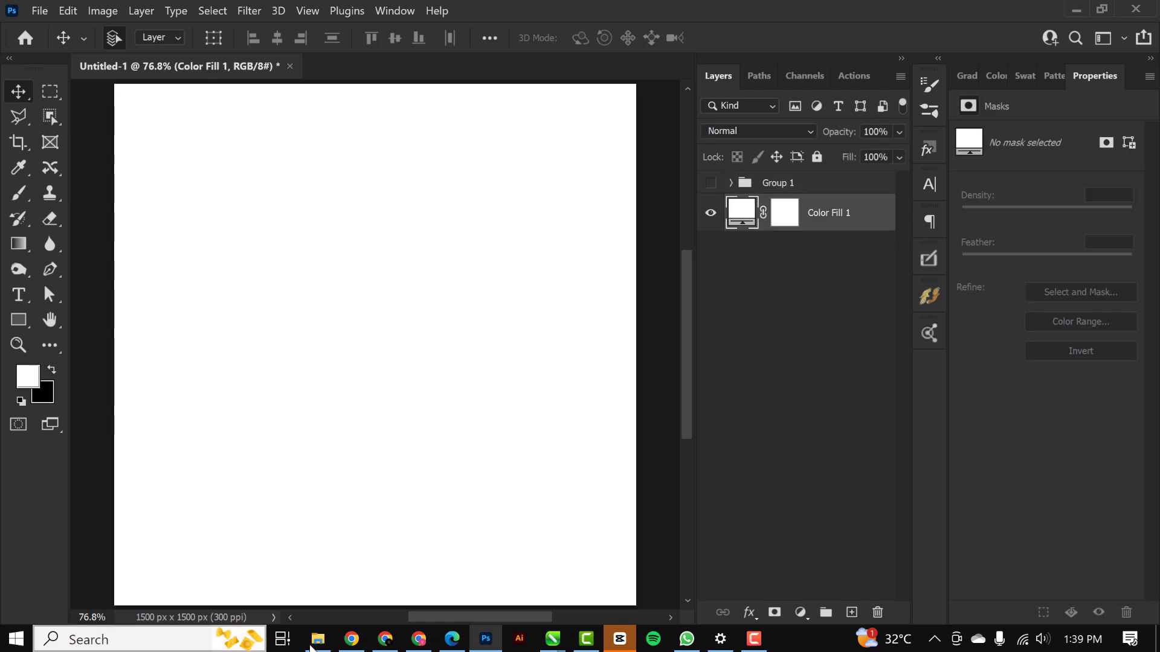
Drag the fire photo from PENTECOST > RESOURCE FILE into the flyer.
click(318, 640)
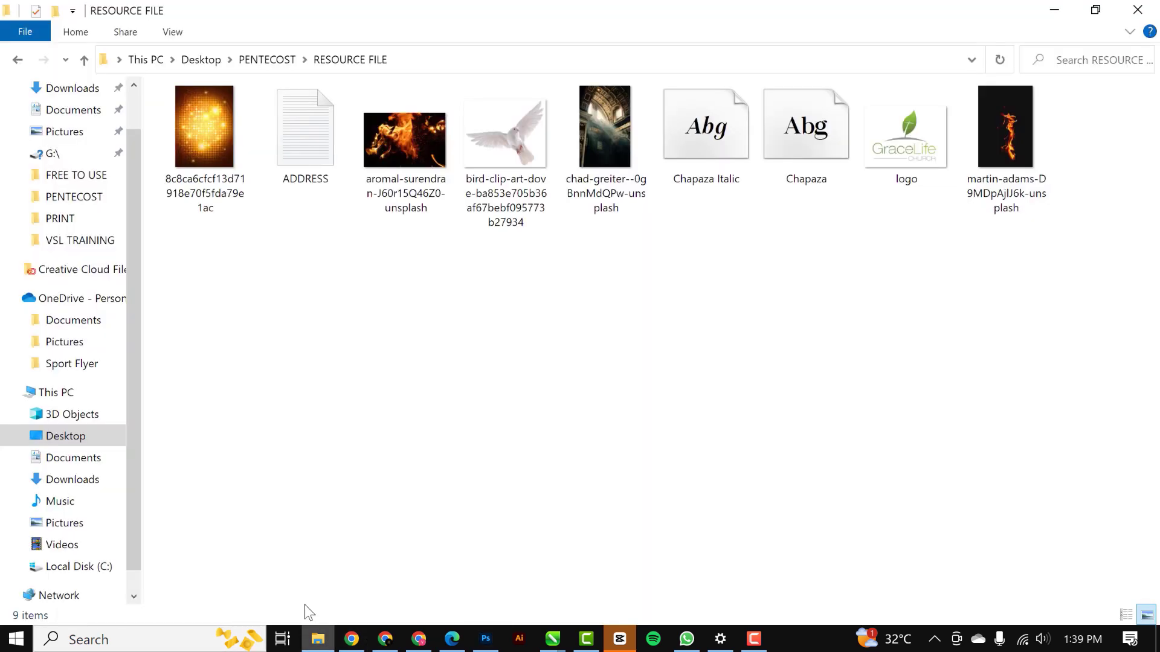
click(404, 138)
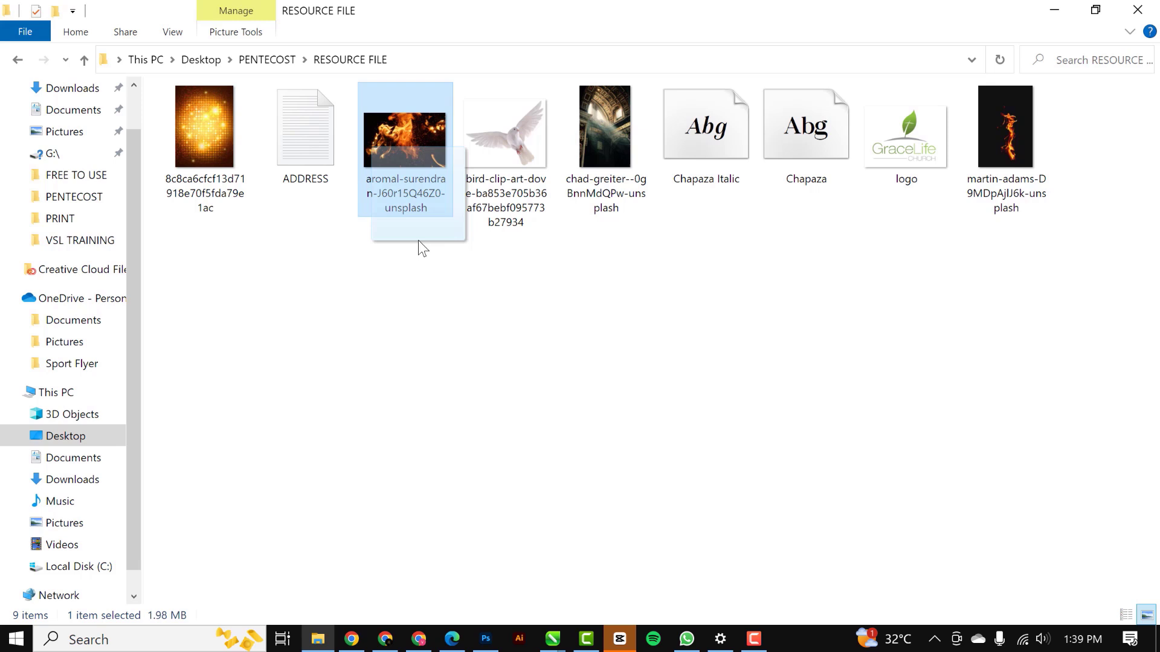
click(485, 645)
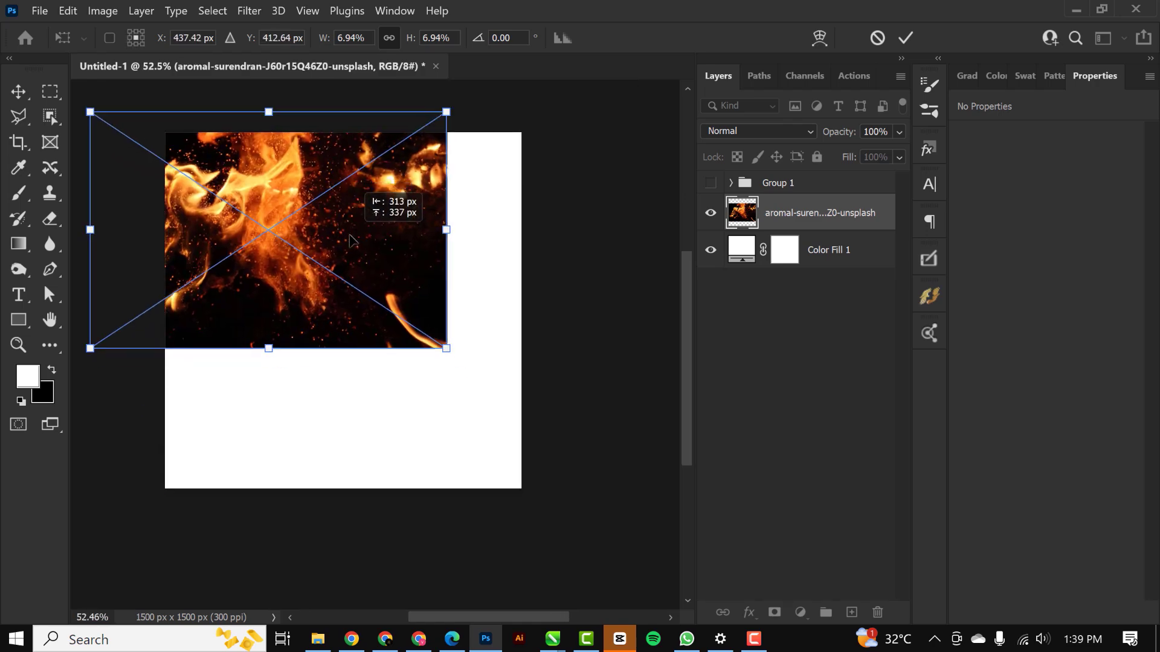
Scale the placed fire photo up to span the full canvas width.
drag(445, 348, 541, 412)
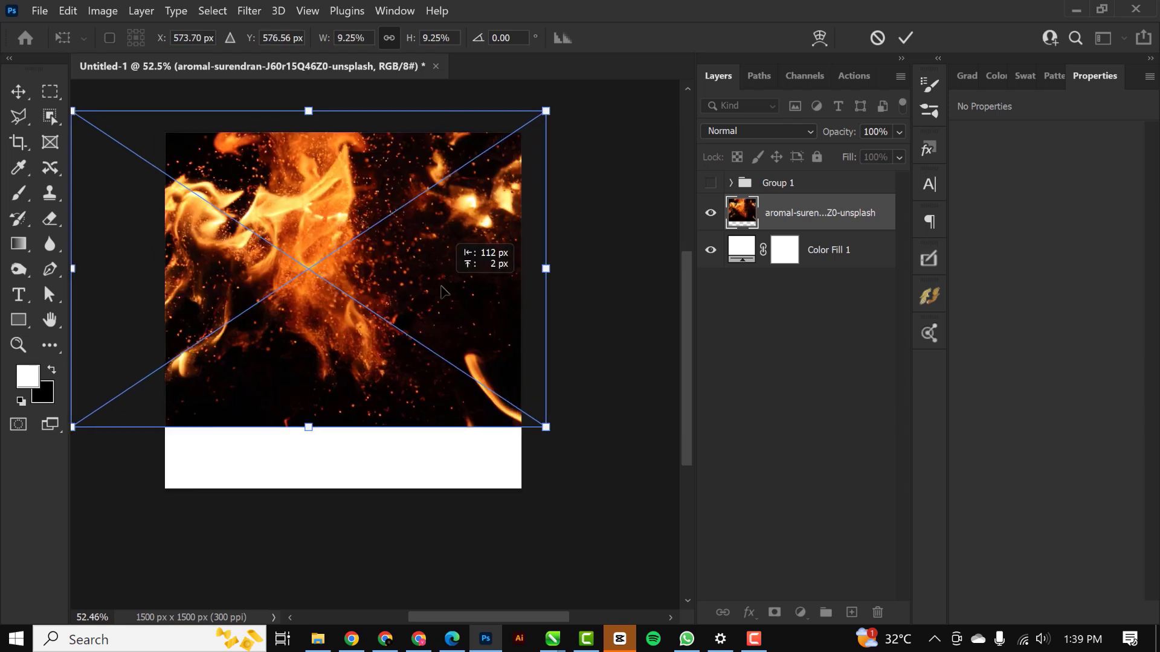
drag(440, 293, 418, 304)
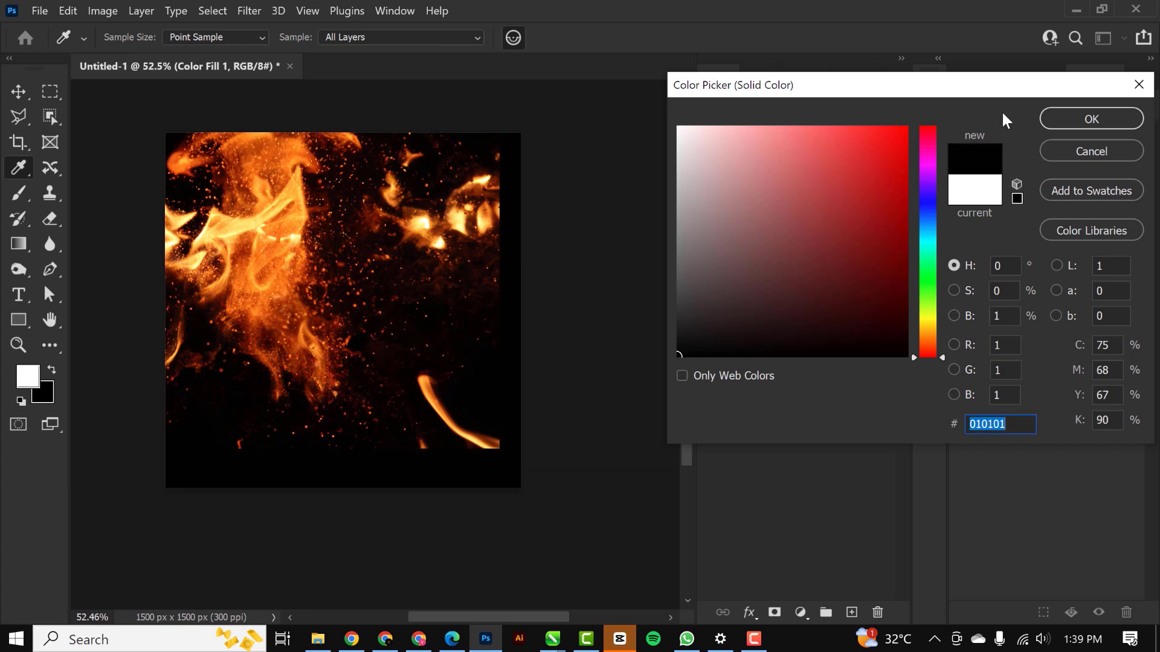
Make the background fill black, mask the fire photo, and pick the dove file.
click(1090, 119)
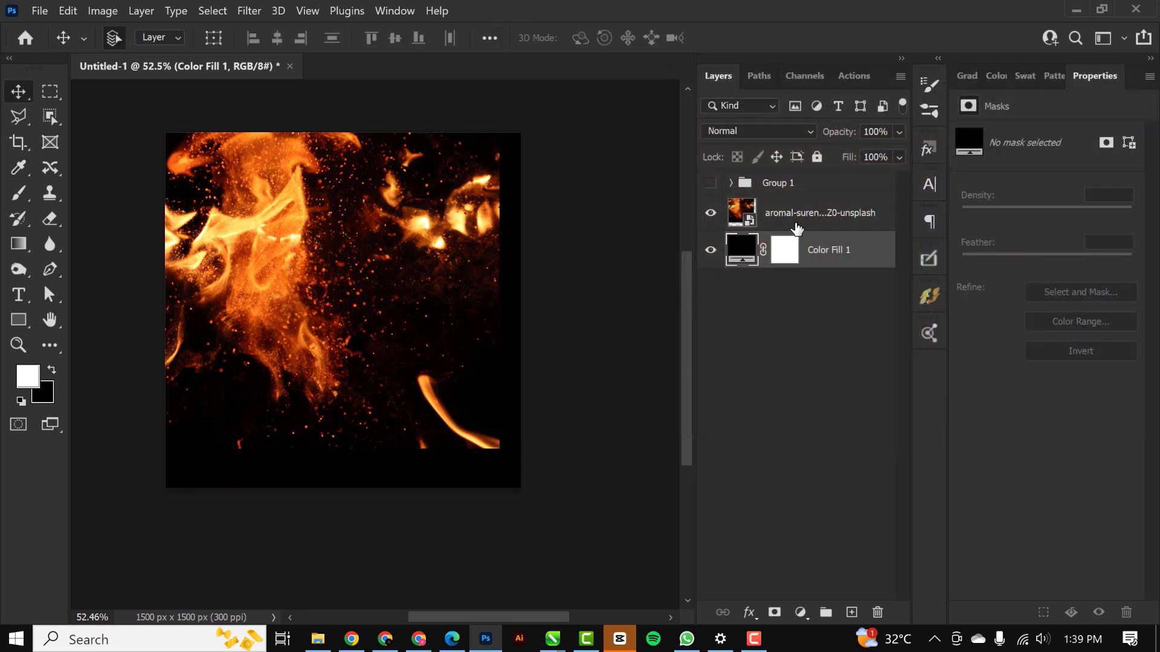
click(774, 613)
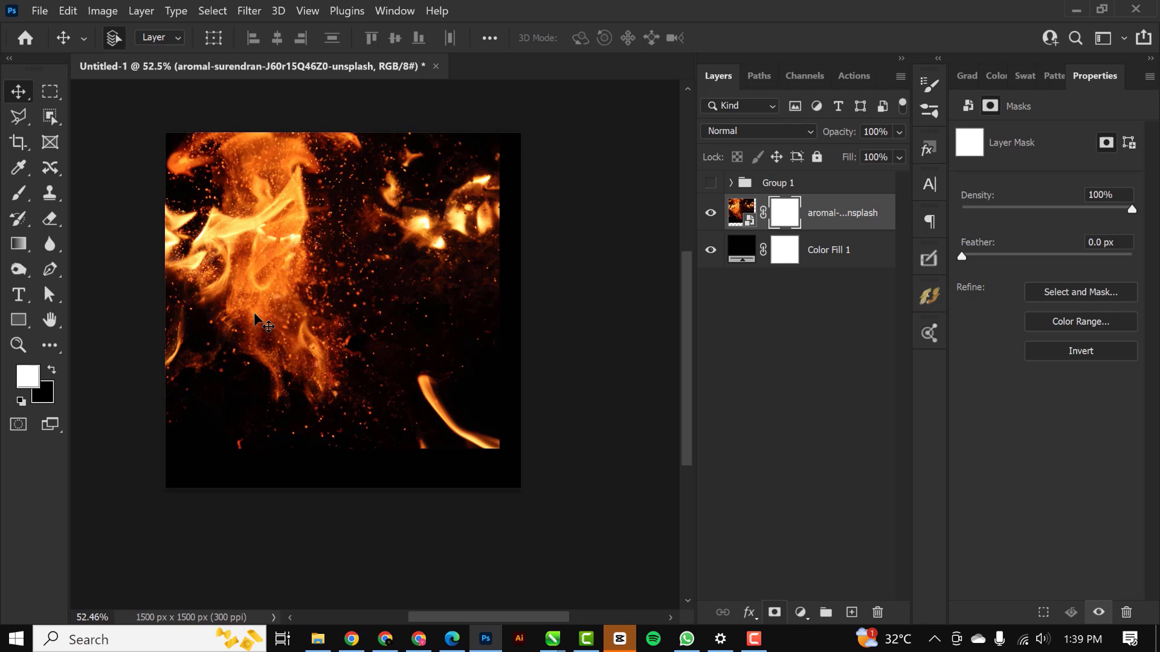
click(18, 193)
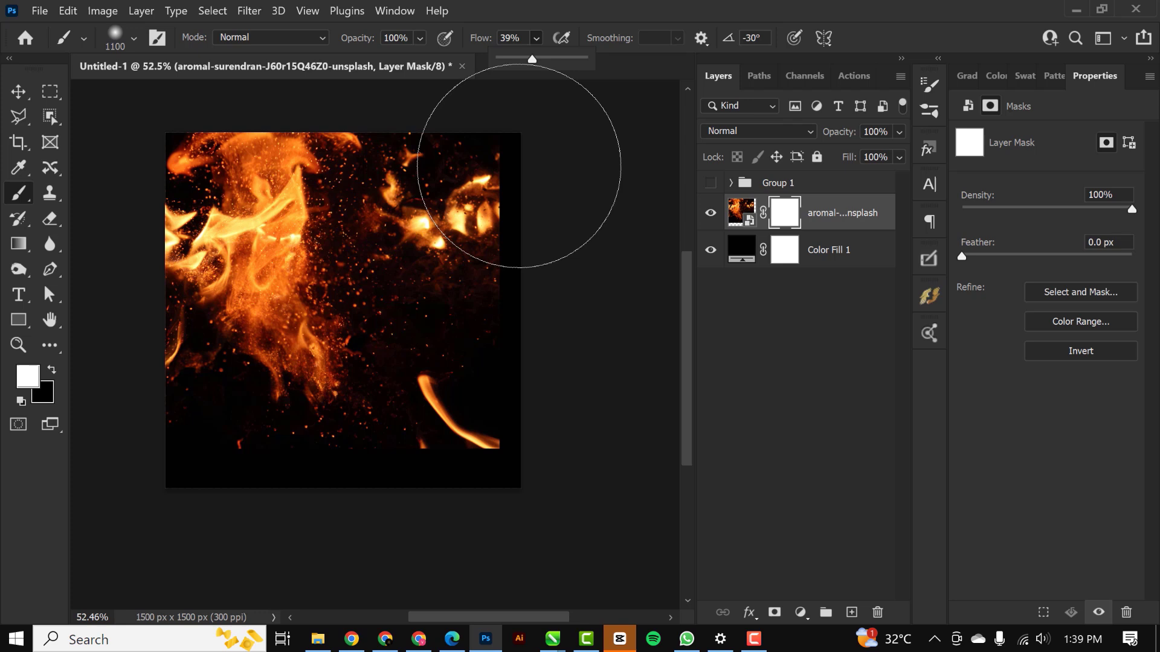
mouse_move(264, 34)
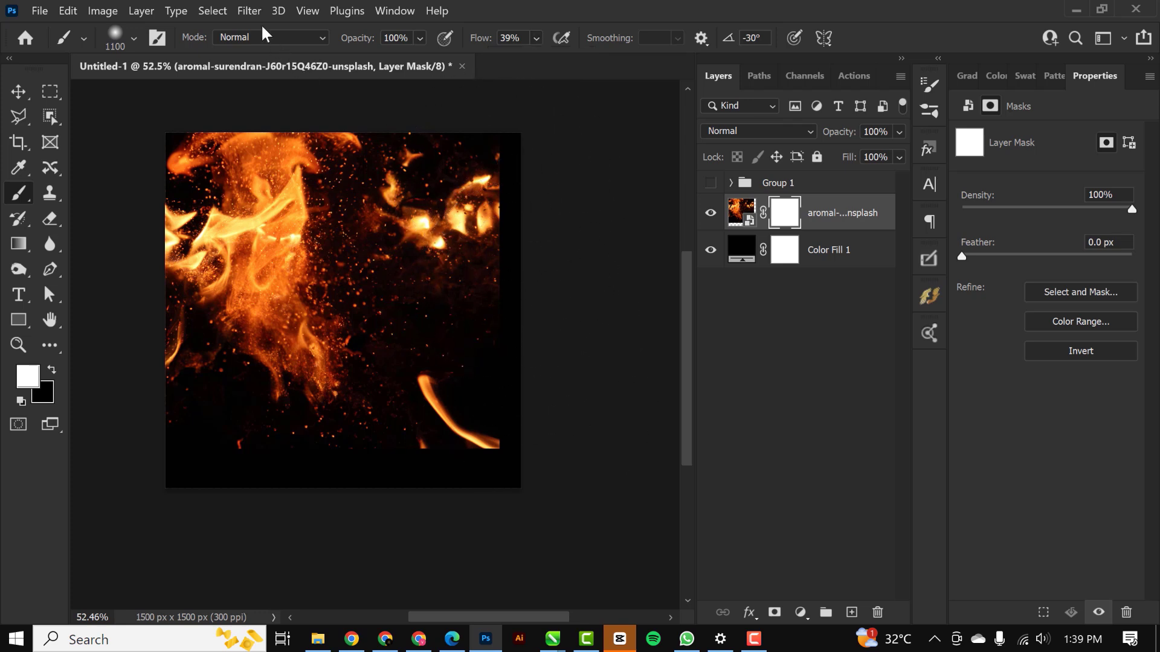
mouse_move(534, 214)
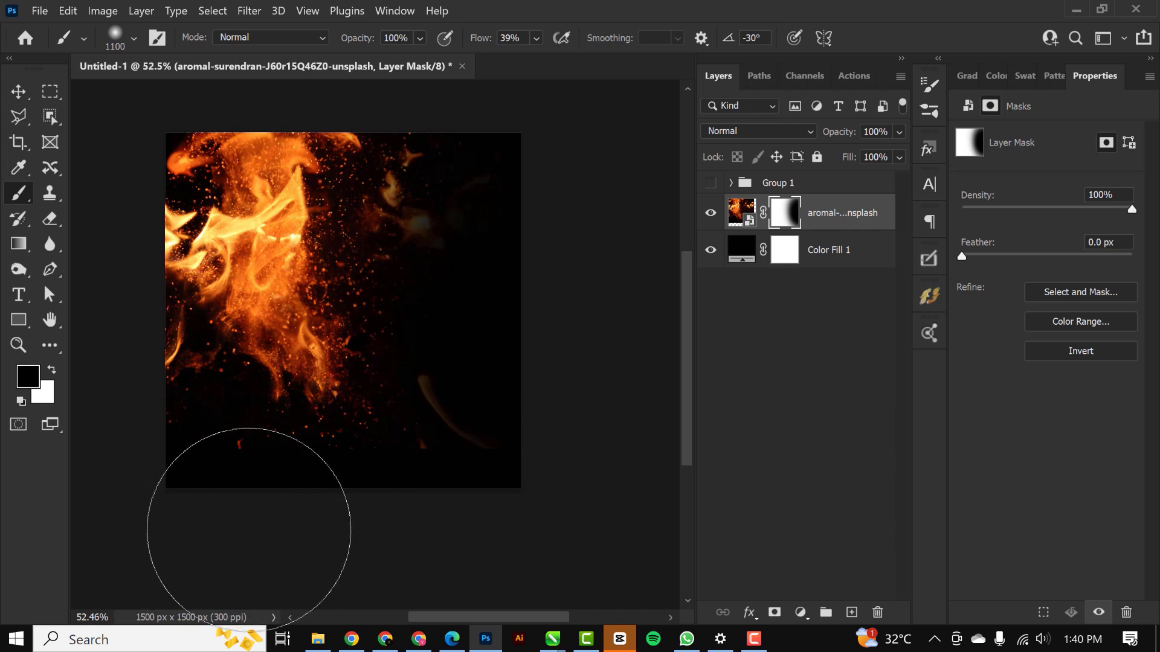
mouse_move(79, 225)
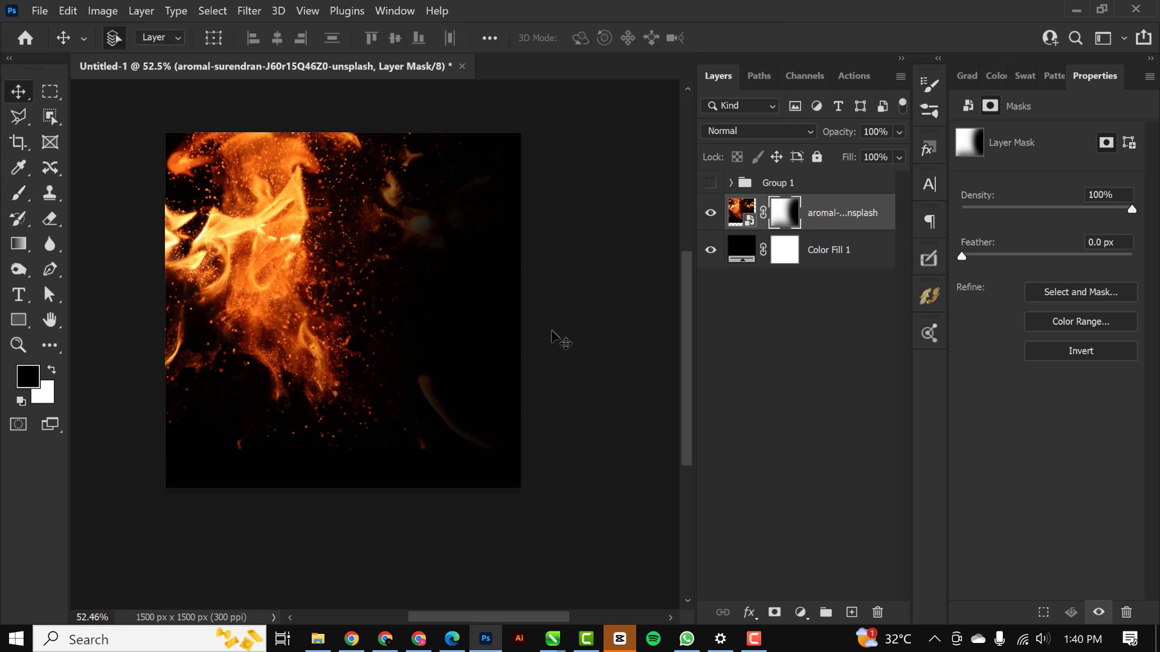
mouse_move(320, 256)
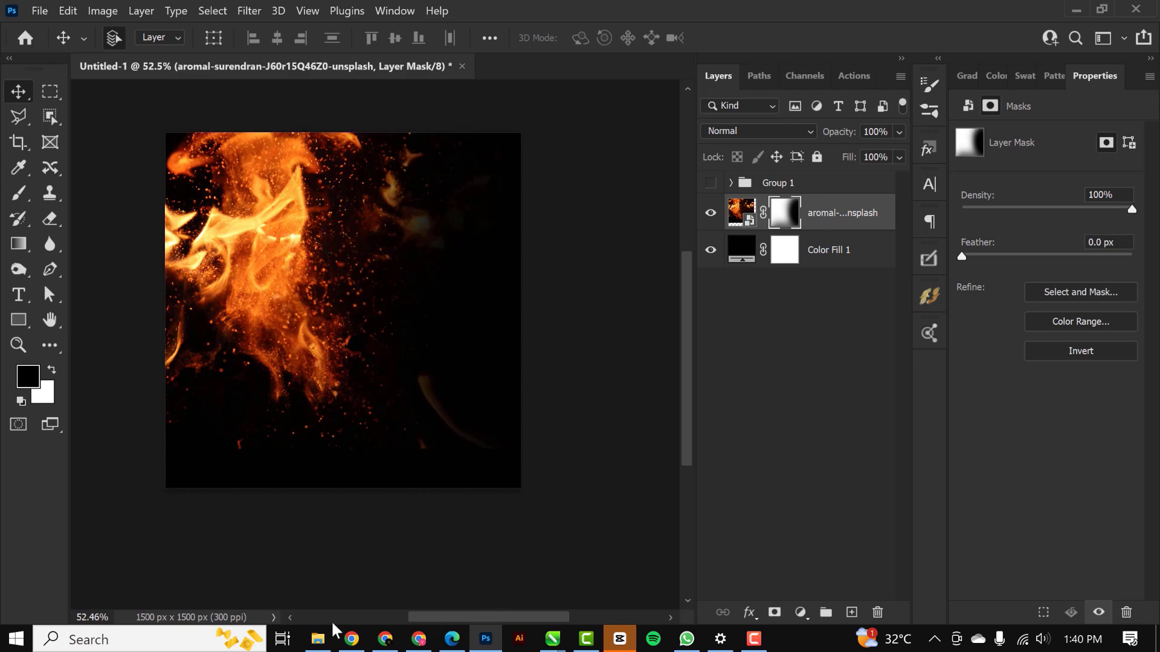
click(317, 639)
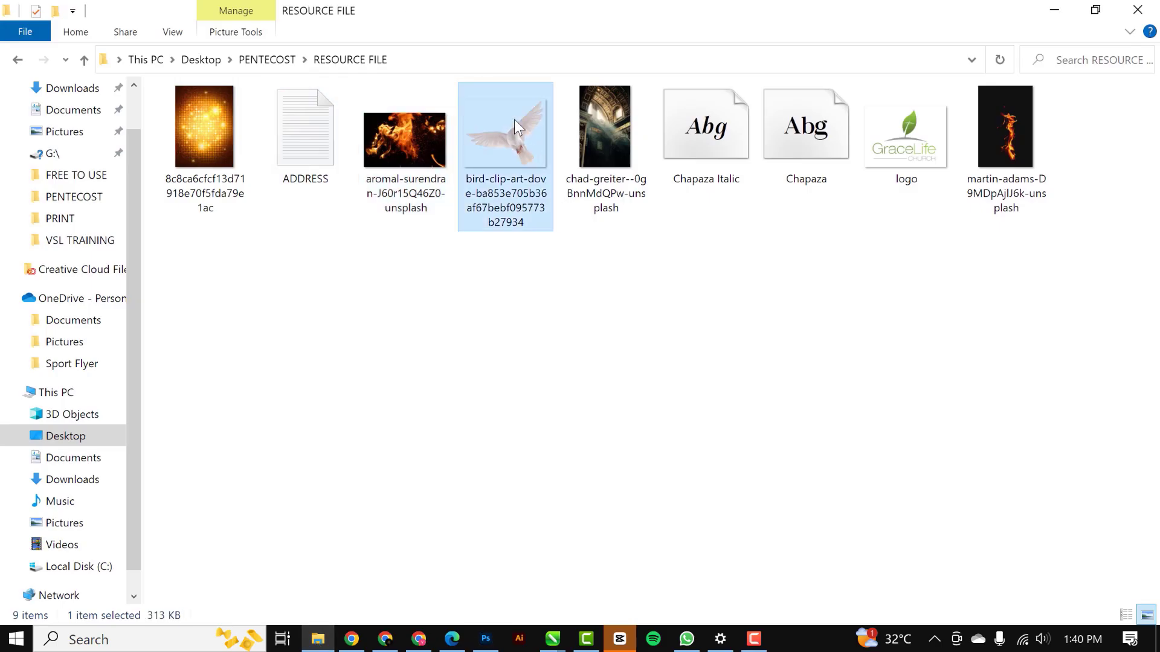
click(485, 639)
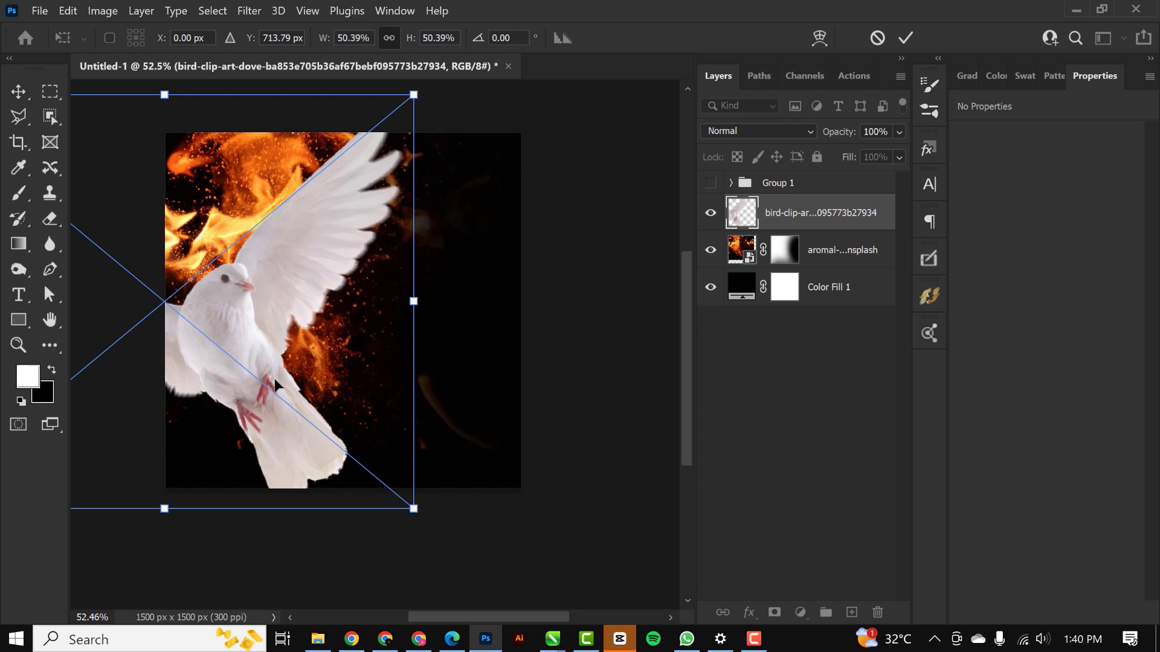
Commit the enlarged dove and bring the martin-adams flame photo into the flyer.
click(906, 38)
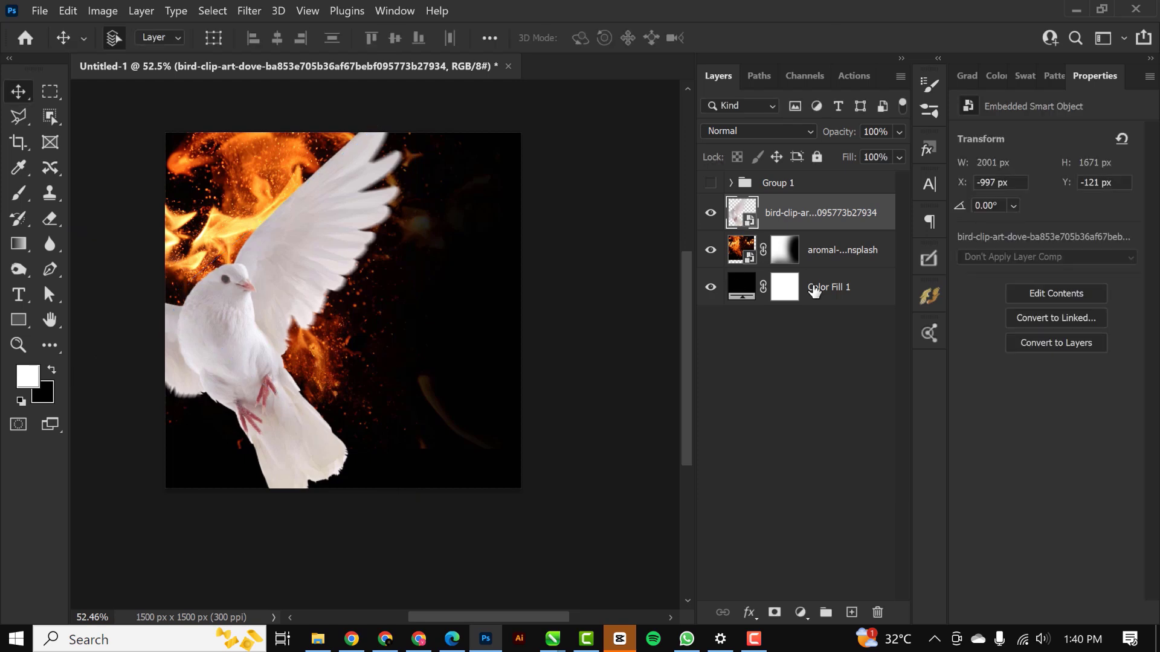
click(317, 645)
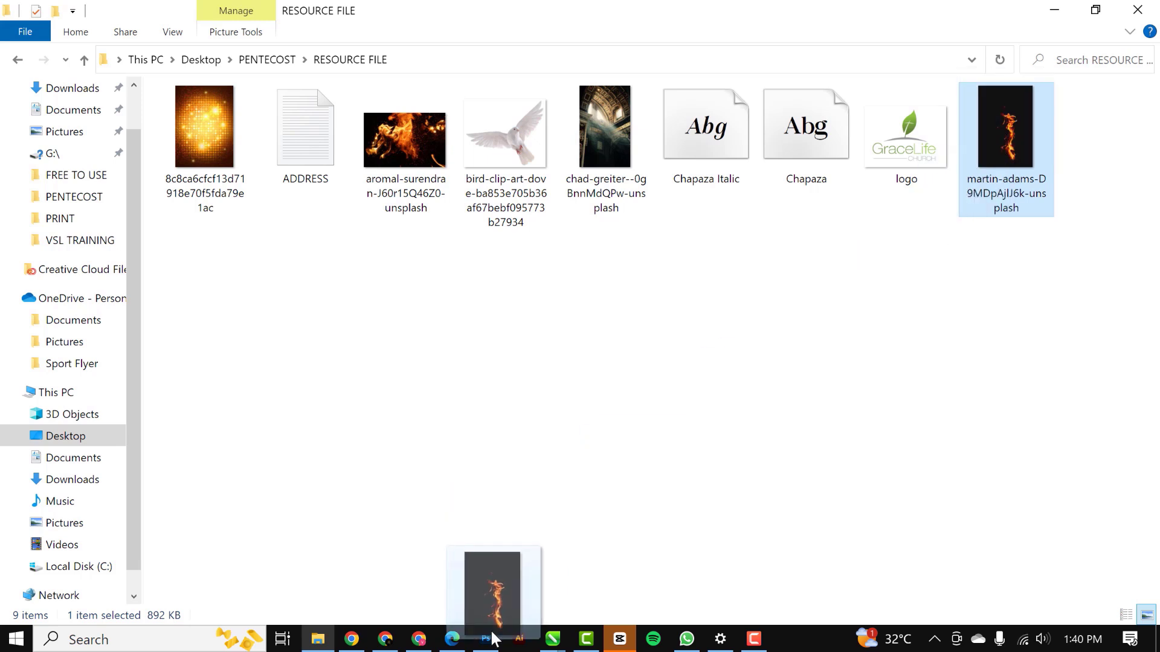
click(485, 639)
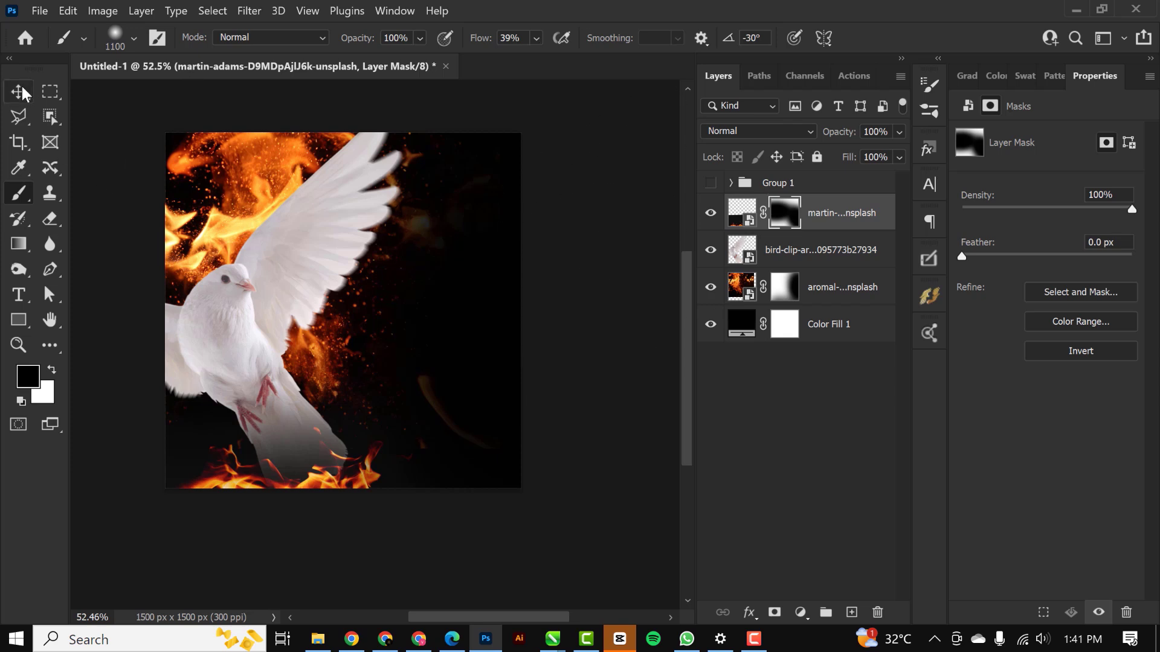
Set the bottom flame layer to Screen blending and nudge the dove upward.
click(820, 250)
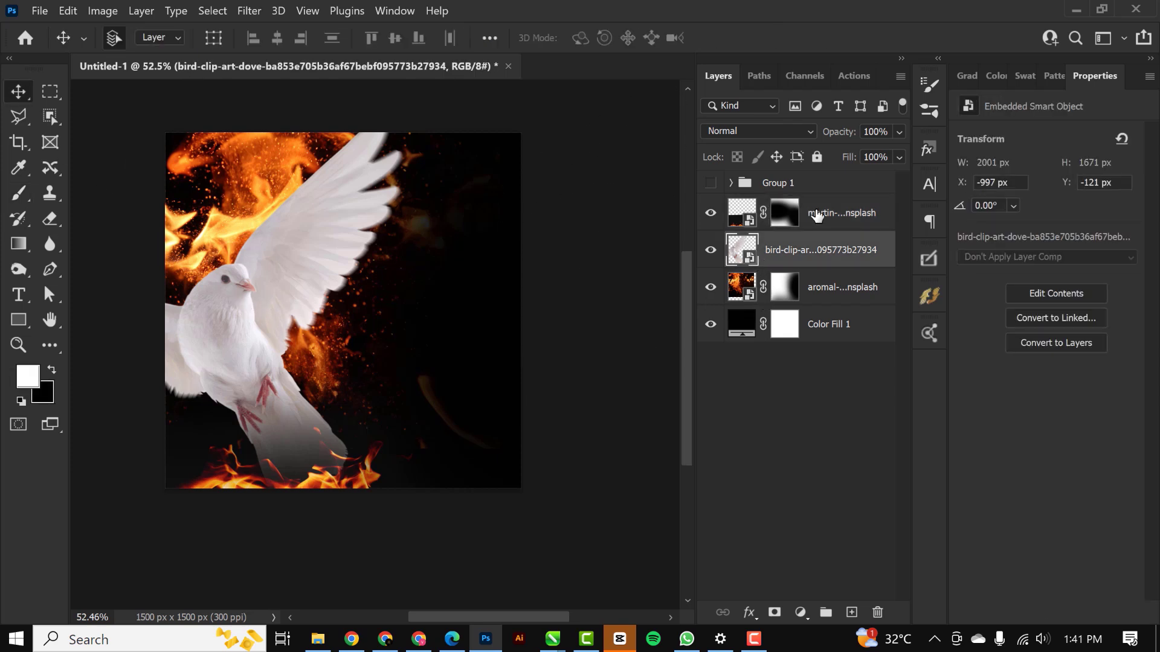
click(754, 131)
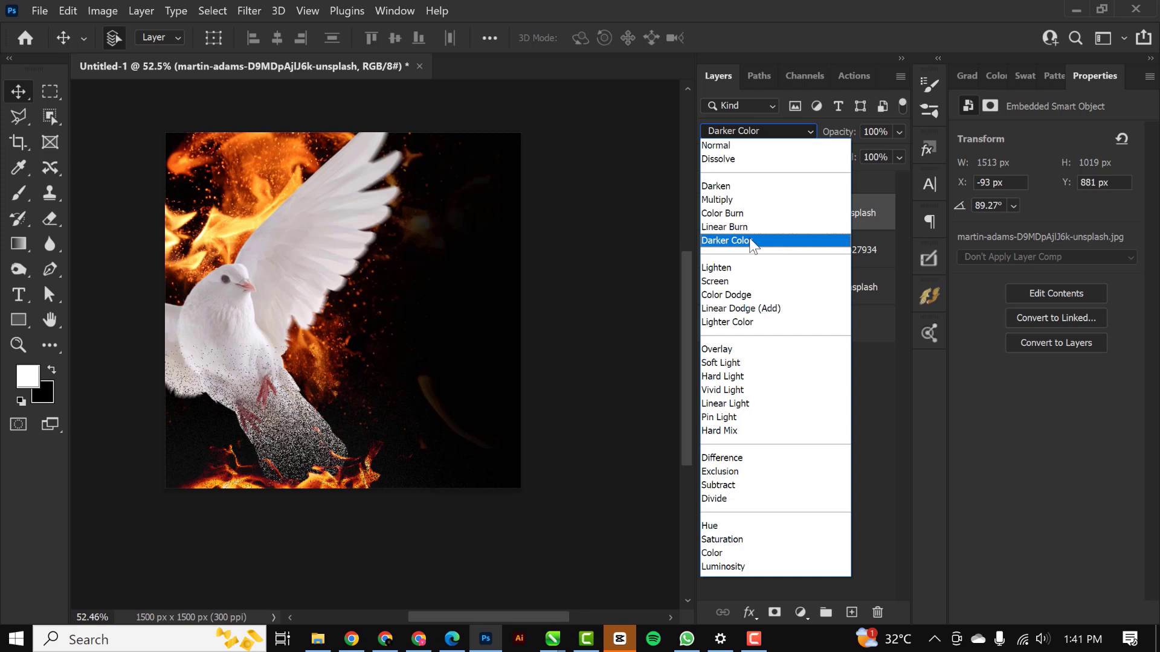
click(715, 281)
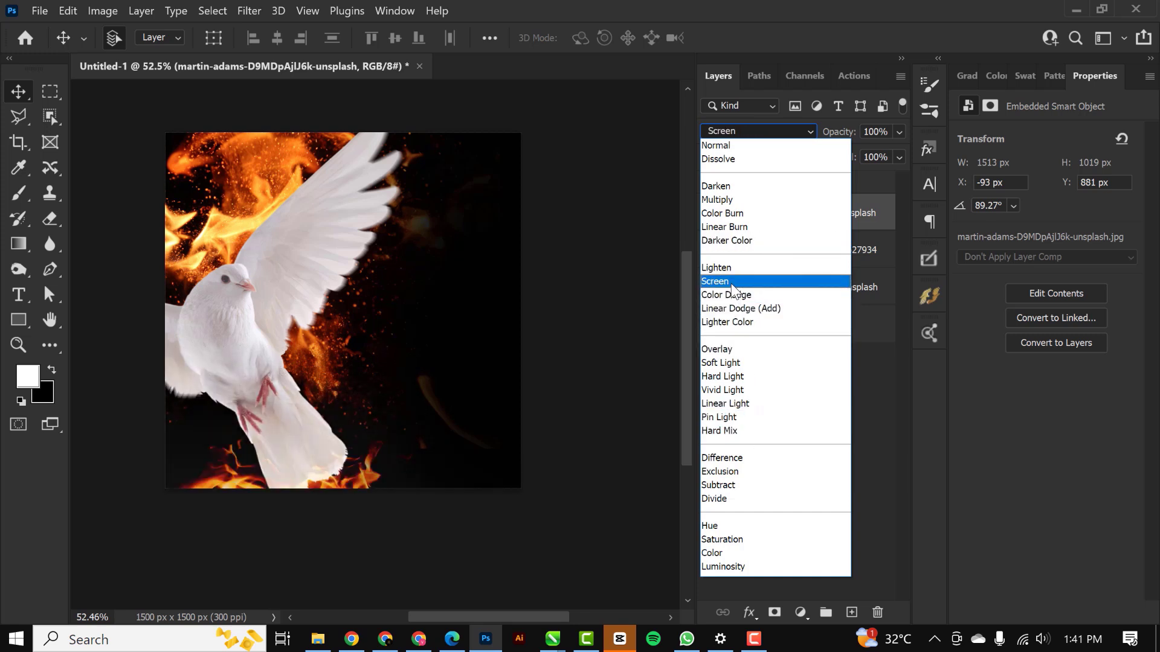
click(715, 281)
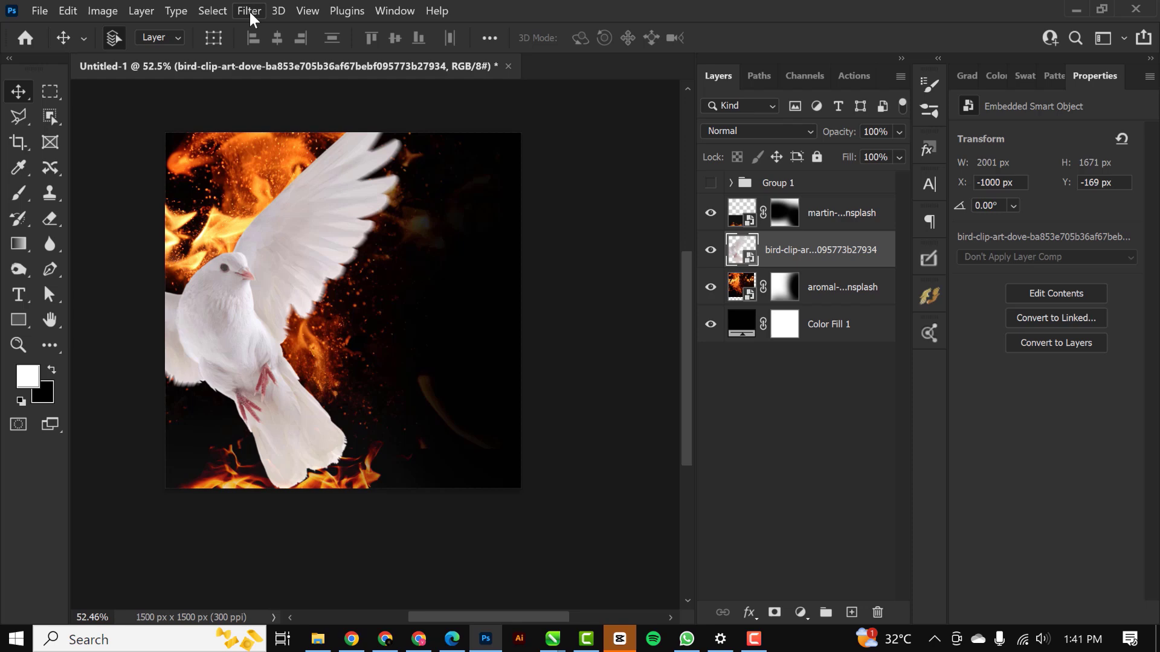
click(248, 10)
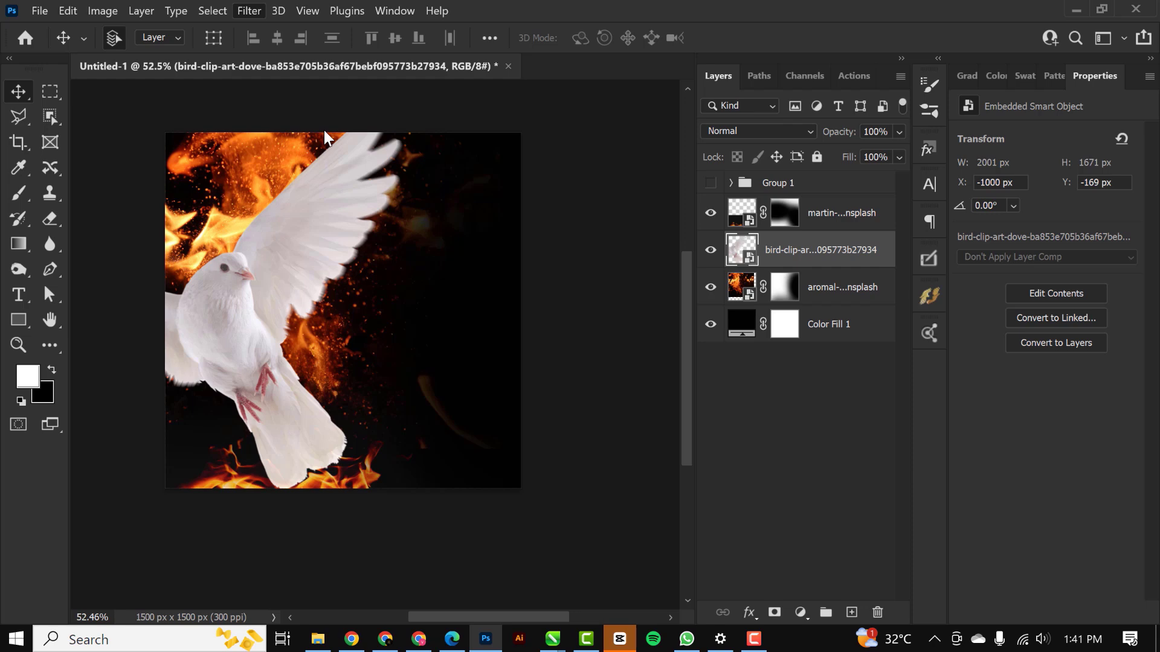
Apply Camera Raw to the dove and push Texture to +100.
click(248, 11)
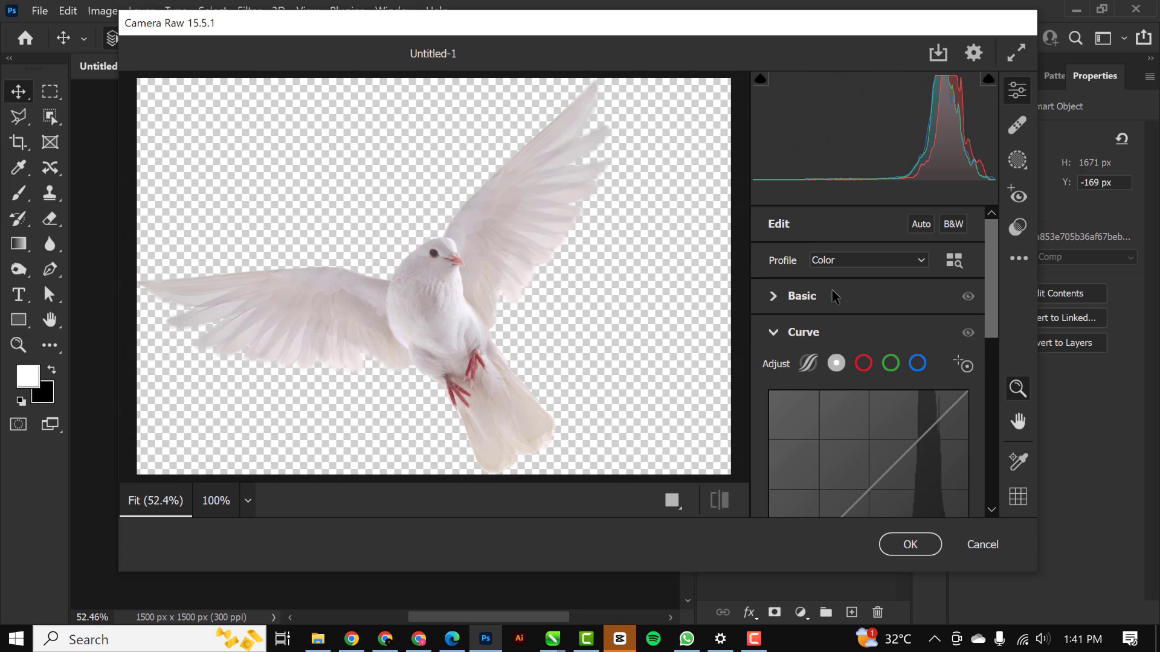
click(801, 296)
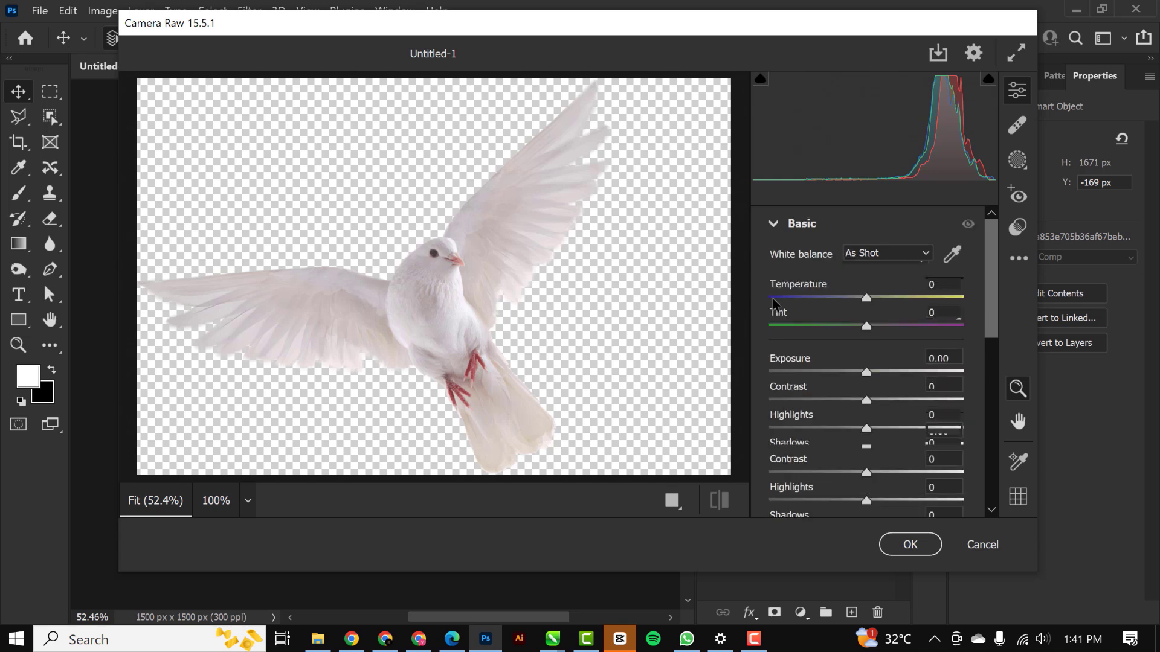
scroll(down, 3)
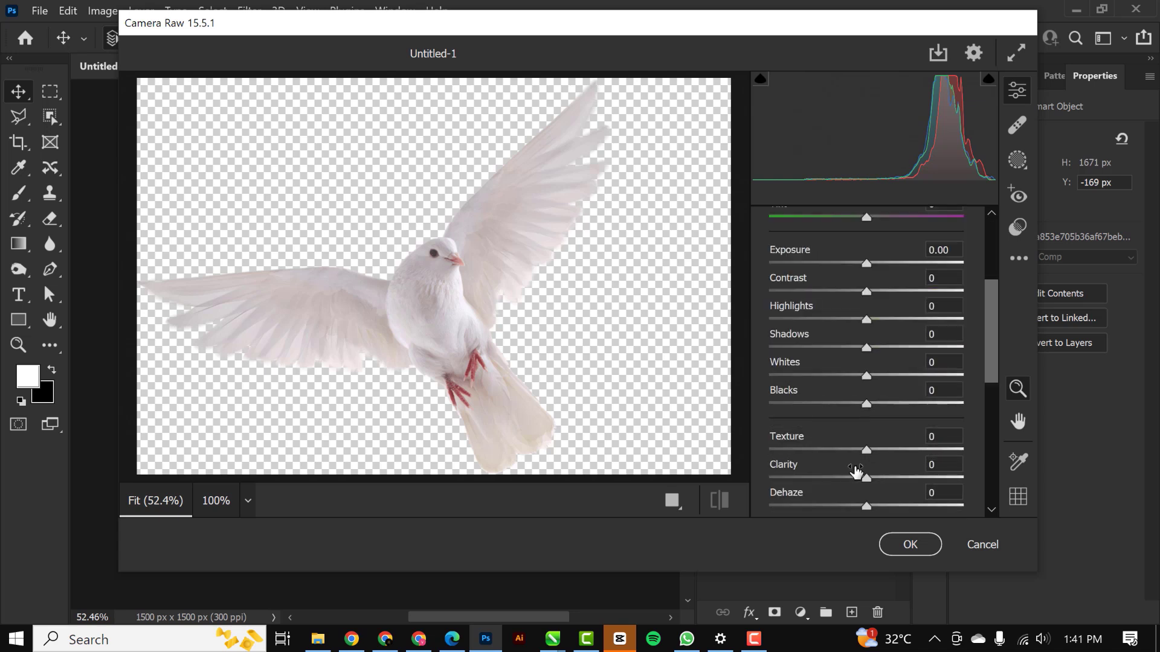
drag(866, 451, 903, 451)
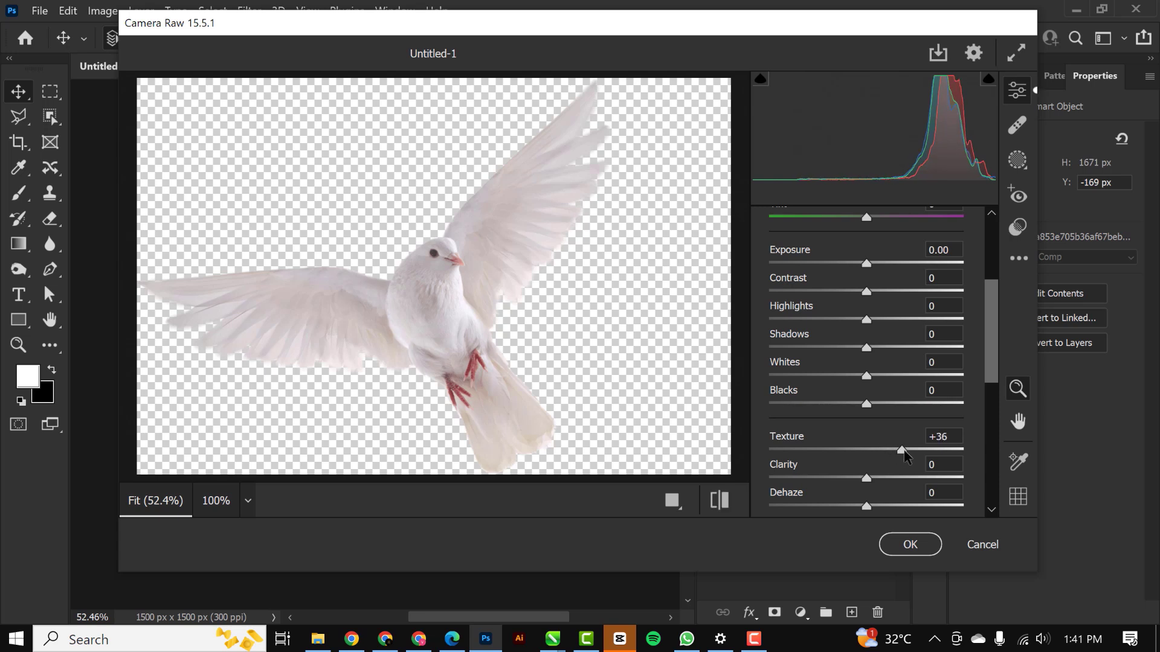
drag(900, 449, 963, 449)
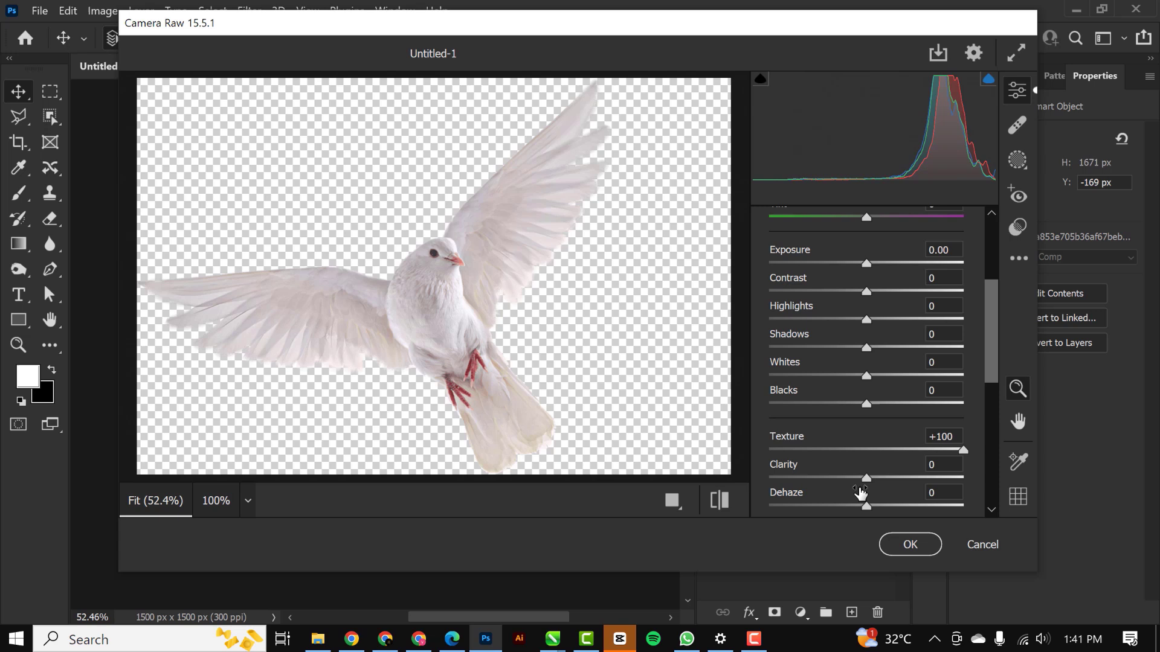
Set Clarity +17, Shadows -100, Highlights +39 and Dehaze +18.
drag(866, 478, 882, 478)
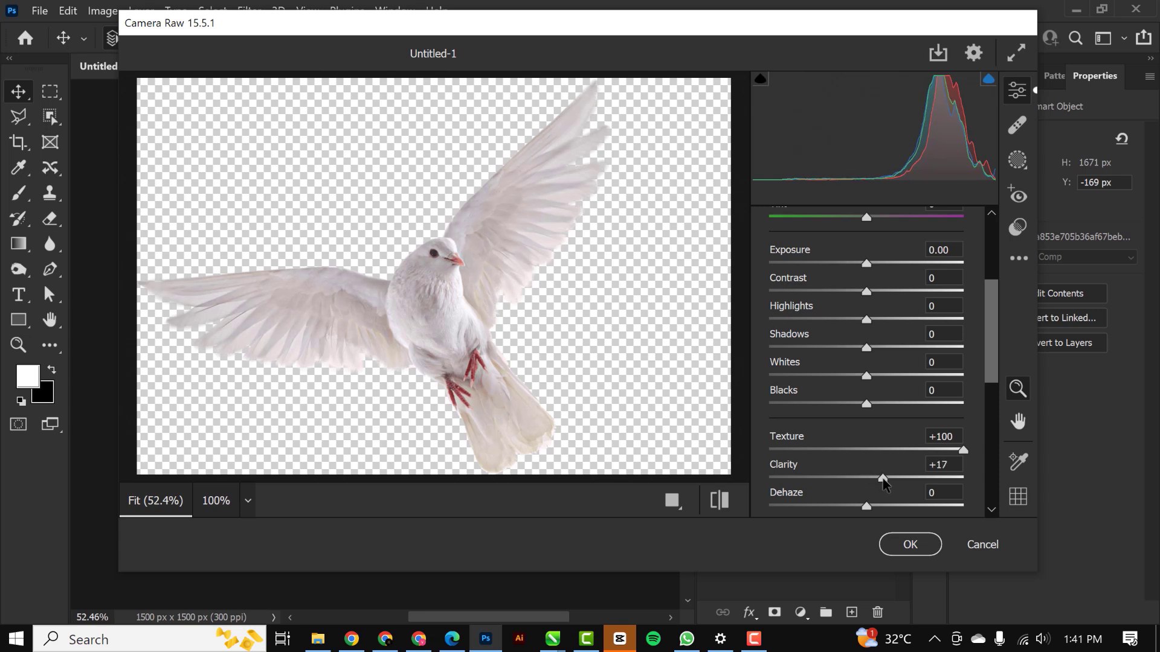
mouse_move(871, 332)
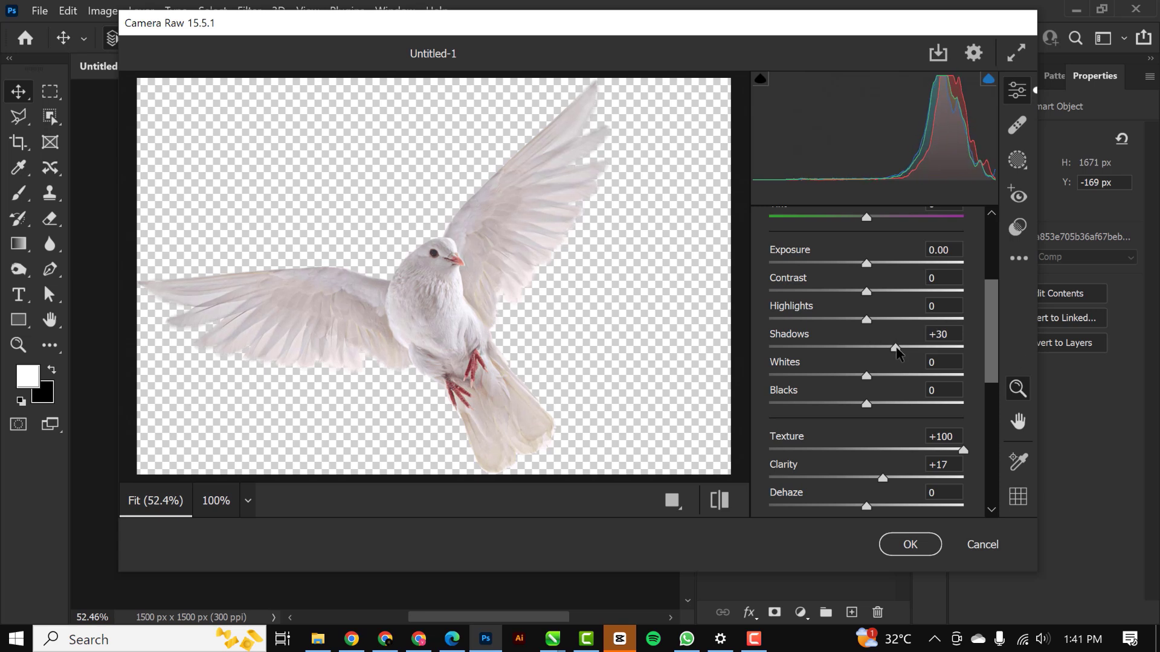
drag(896, 348, 777, 348)
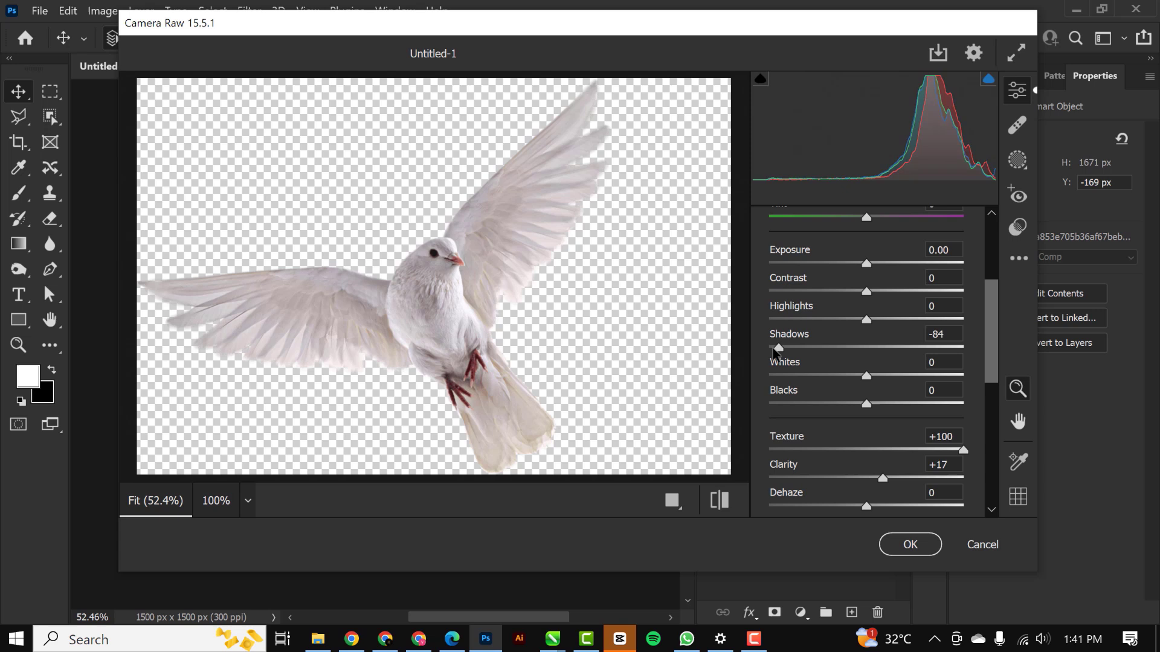
drag(778, 348, 768, 348)
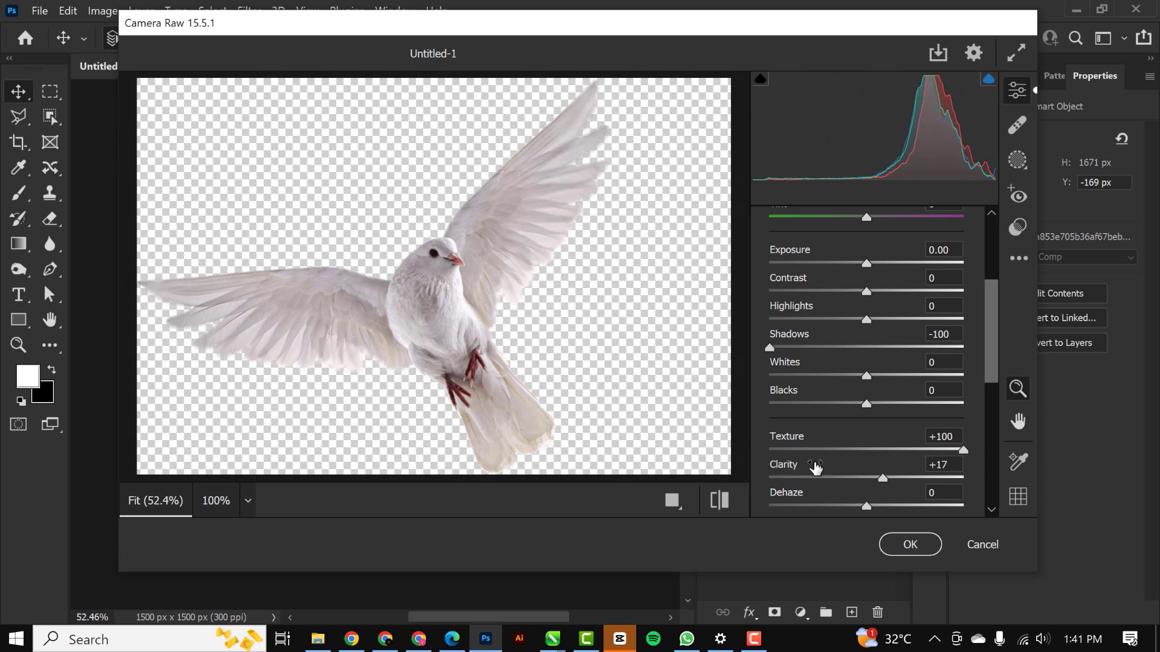
drag(867, 319, 904, 319)
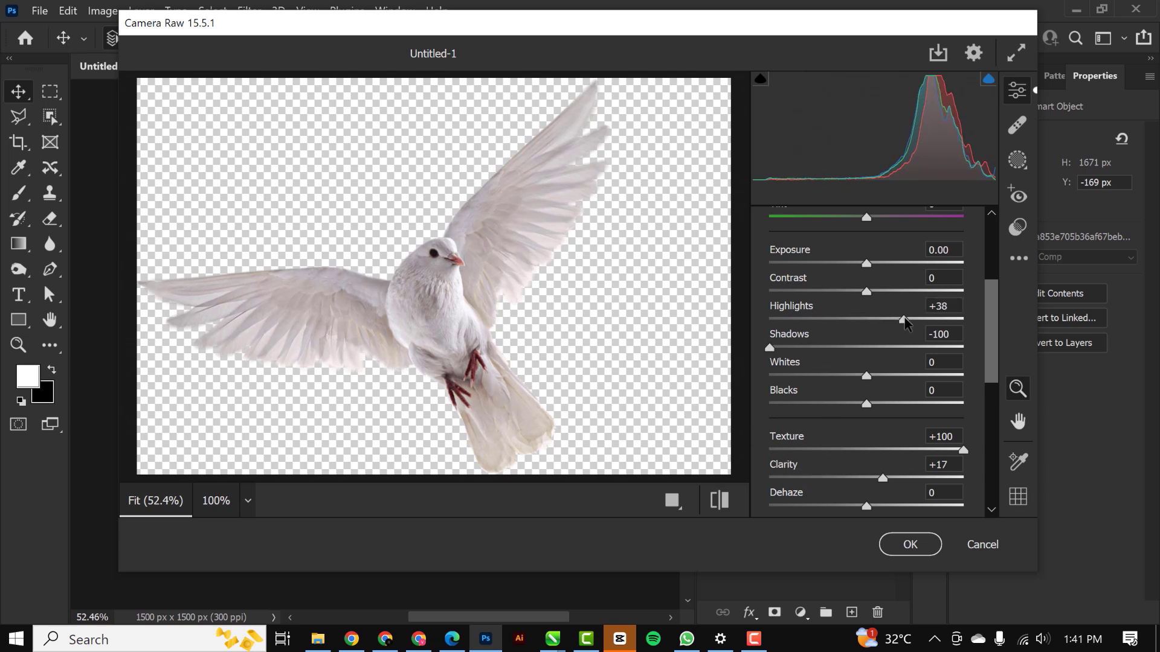
drag(901, 318, 903, 318)
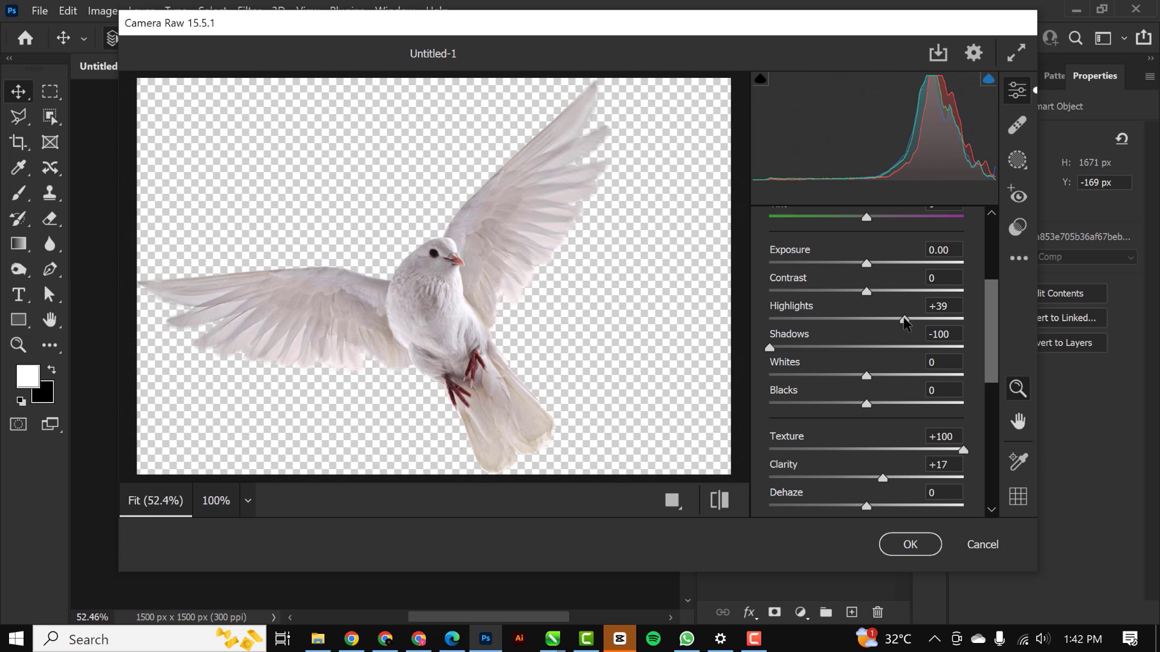
scroll(down, 3)
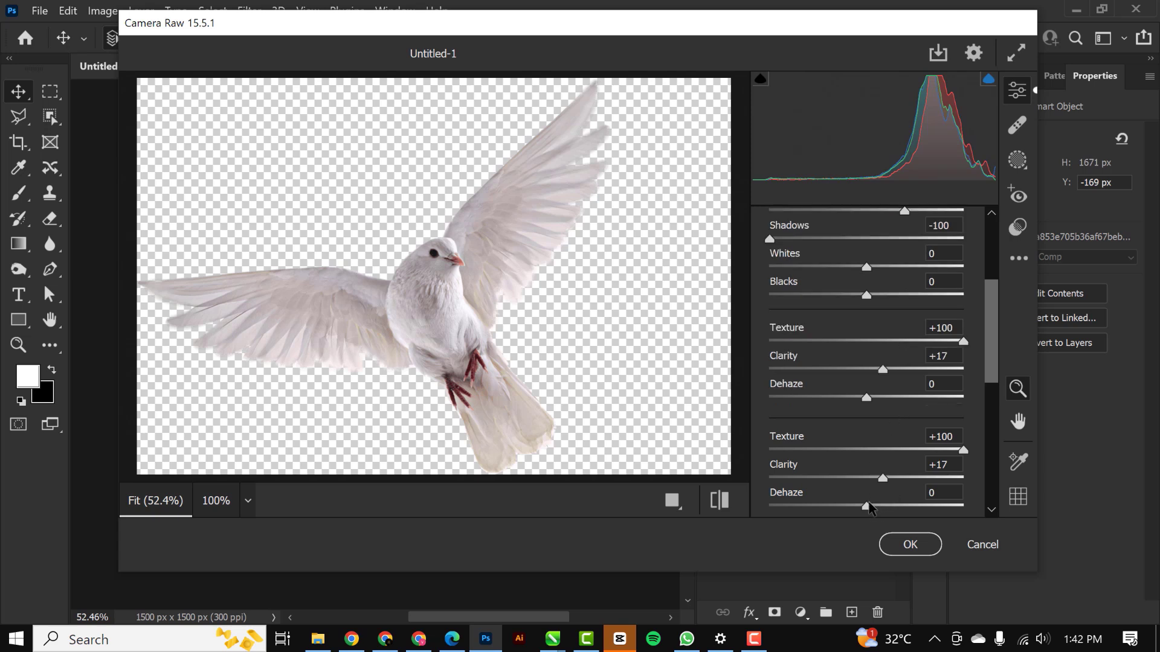
scroll(down, 3)
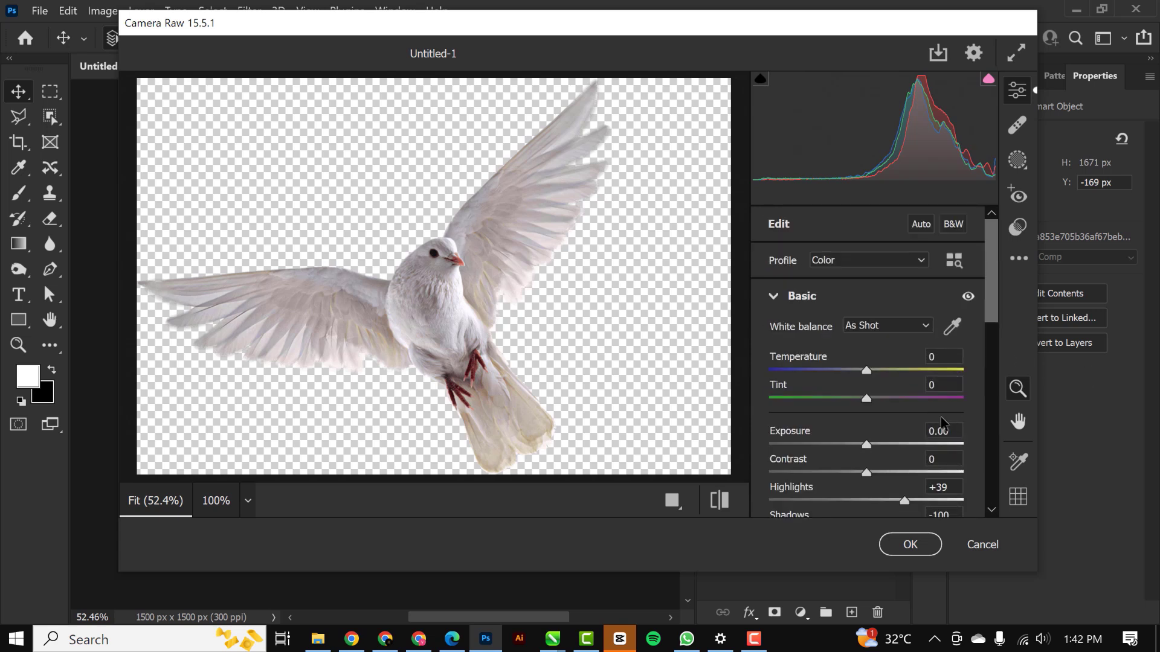
scroll(down, 3)
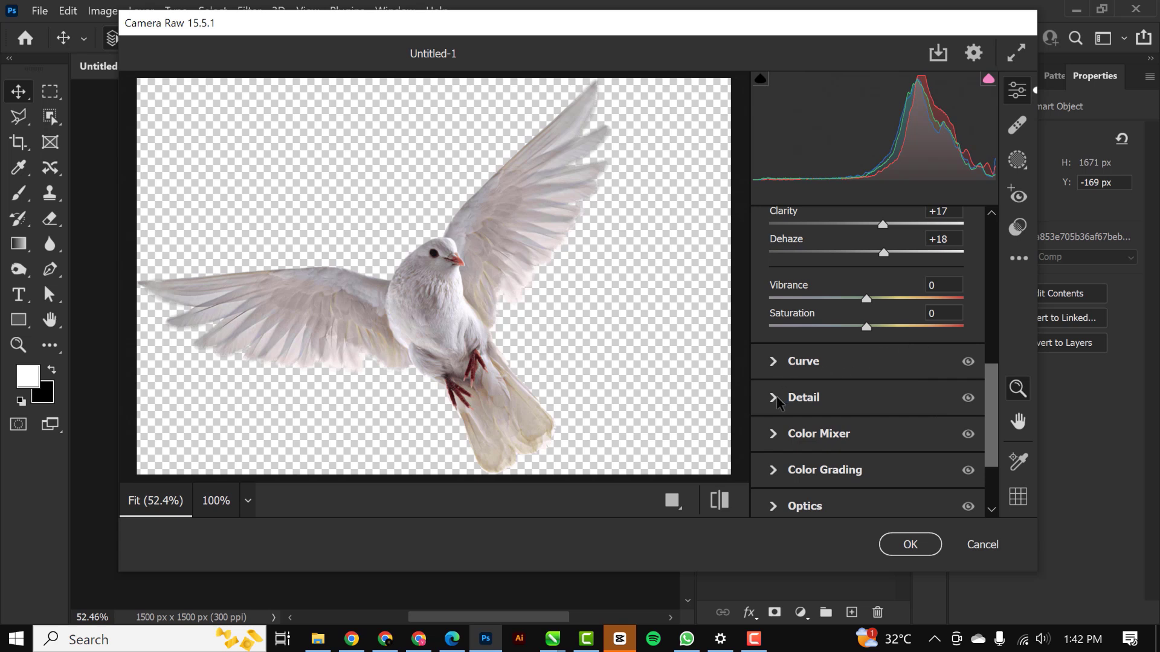
Increase the dove's Camera Raw sharpening, then apply the edits as a smart filter.
click(803, 397)
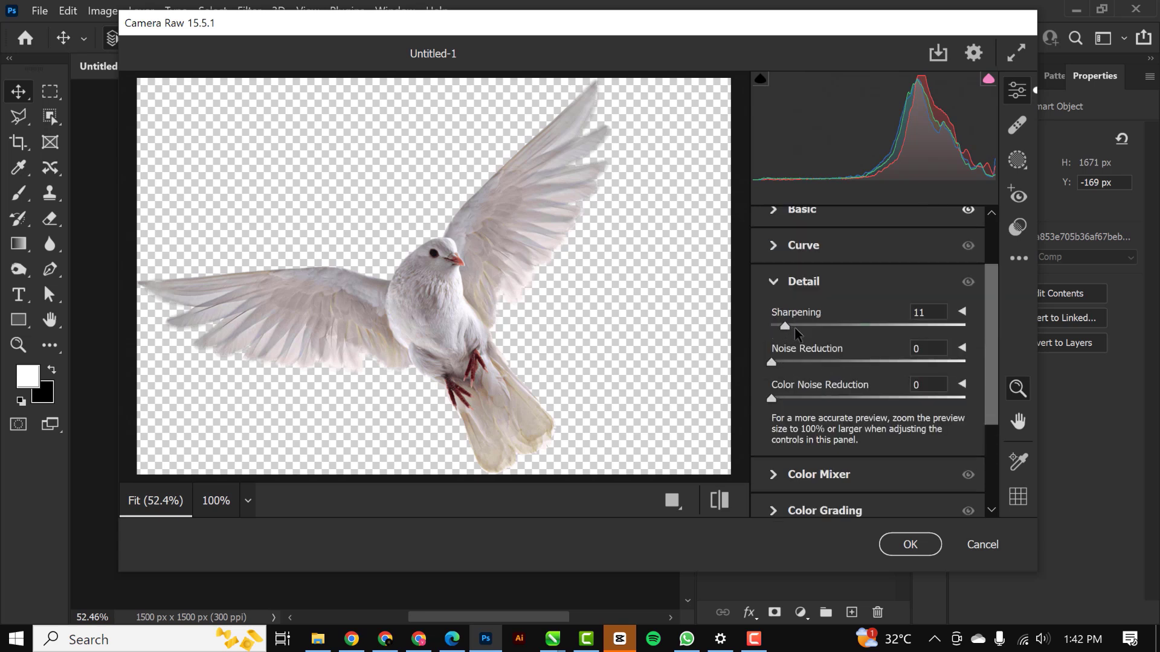
drag(785, 326, 801, 326)
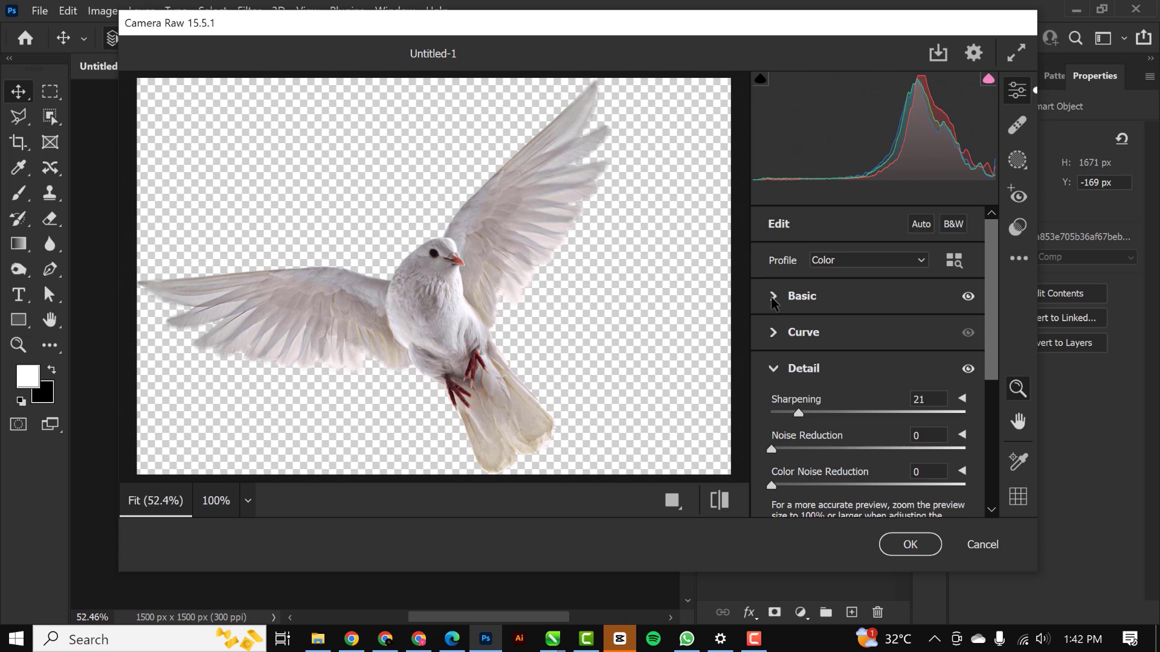
click(801, 297)
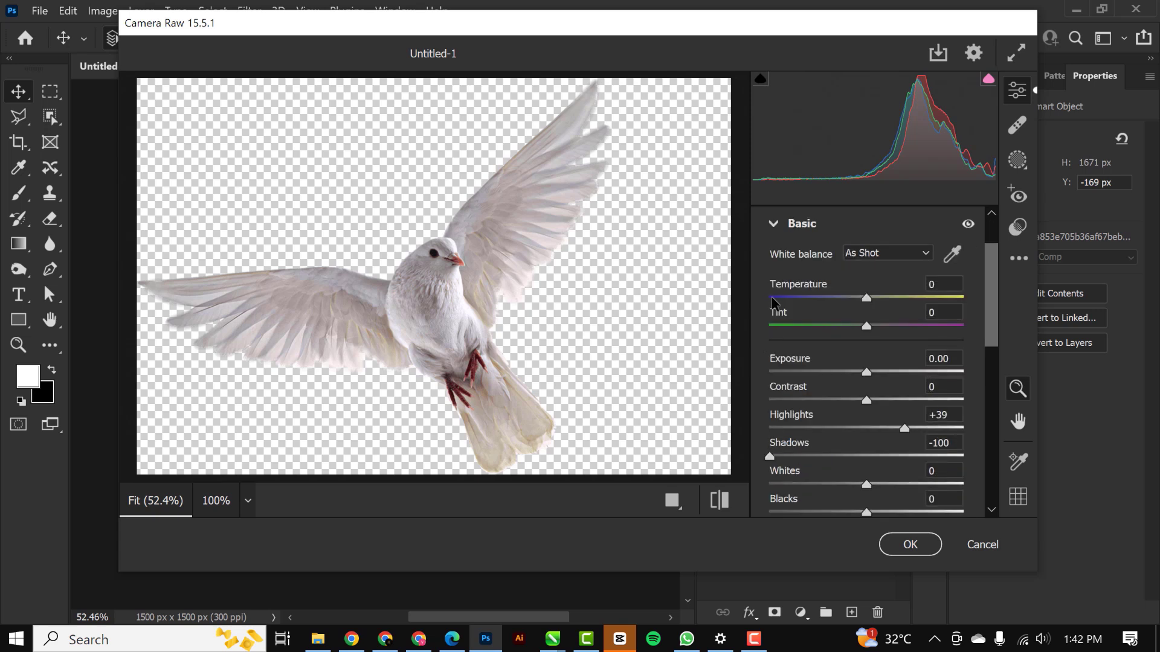
scroll(down, 3)
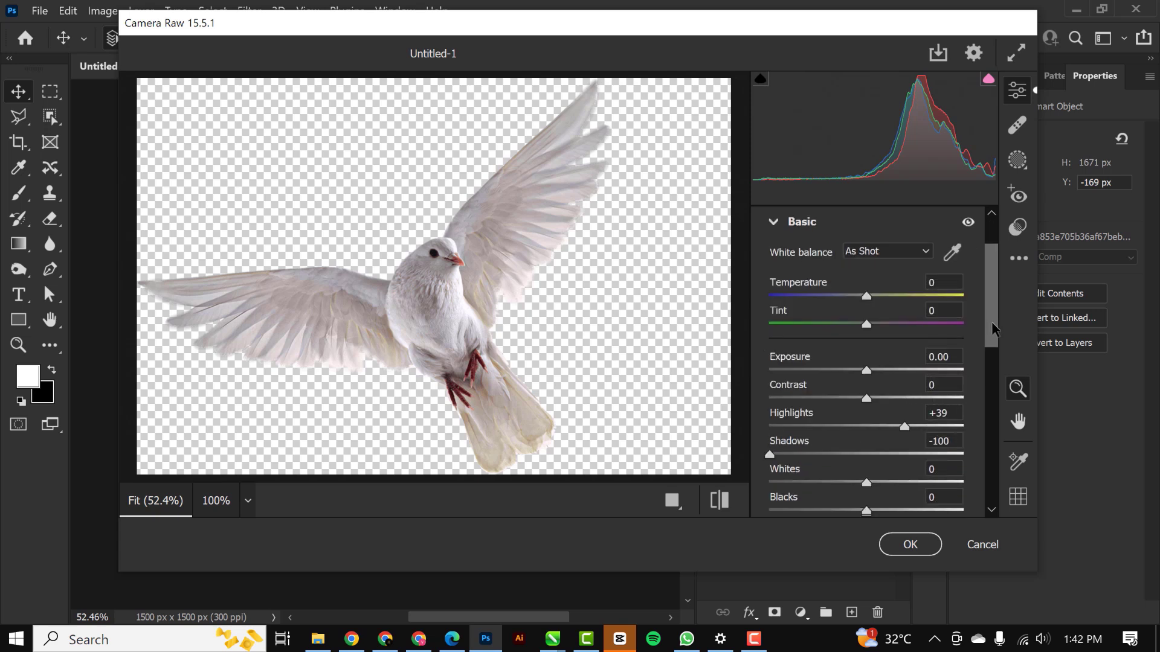
scroll(down, 3)
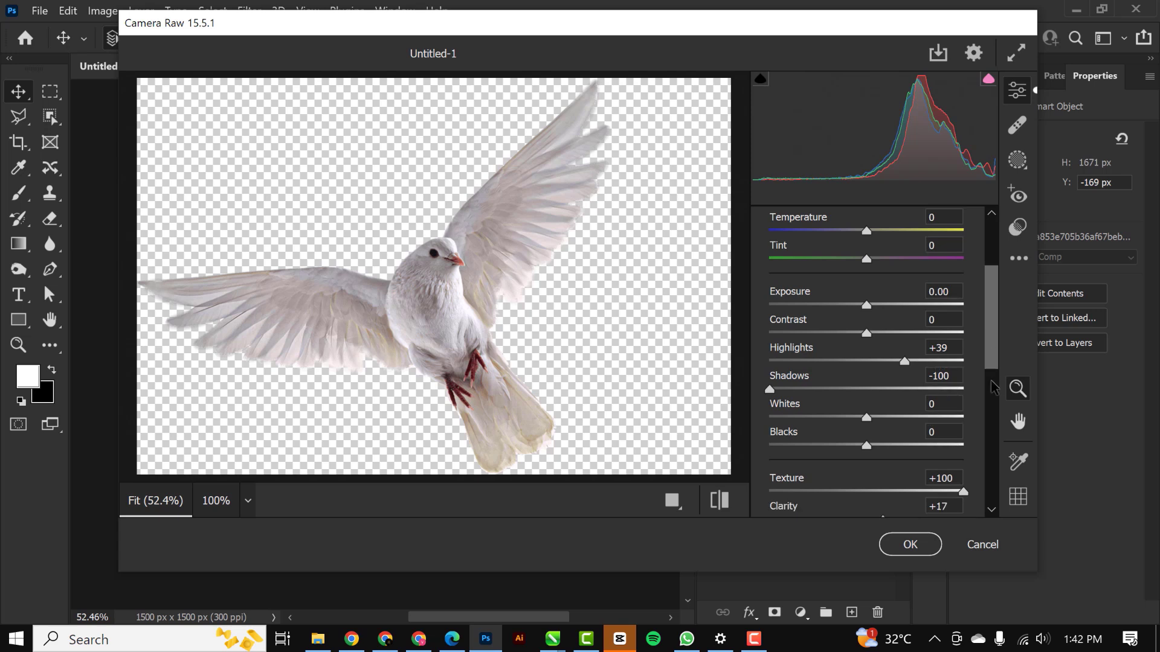
mouse_move(900, 458)
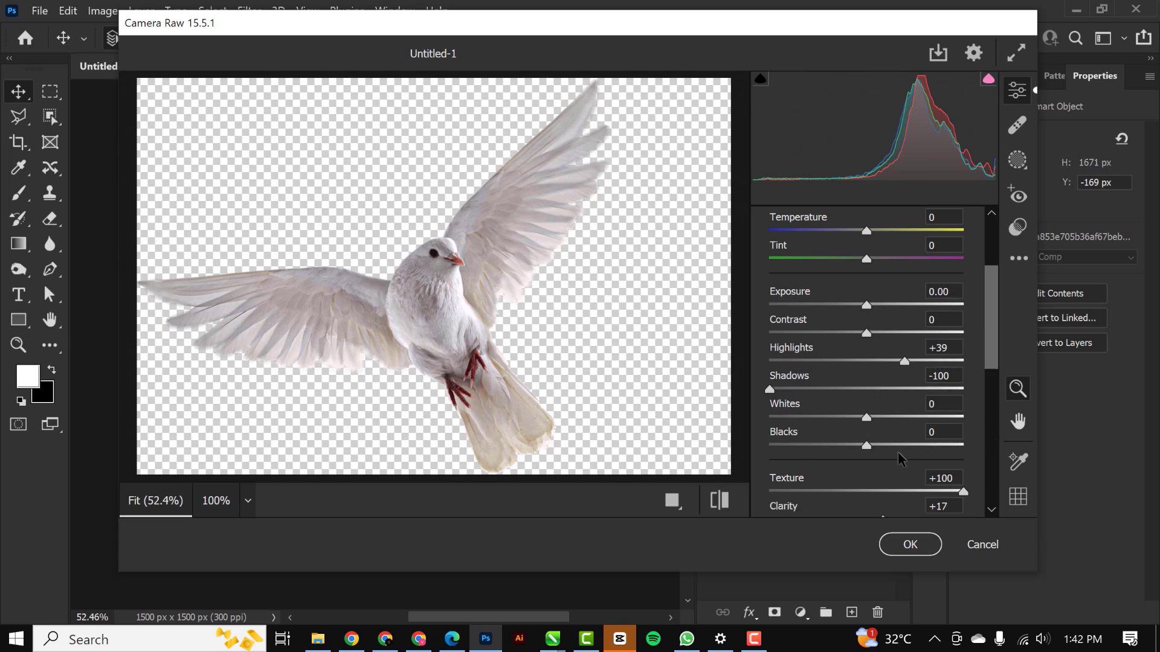
mouse_move(900, 584)
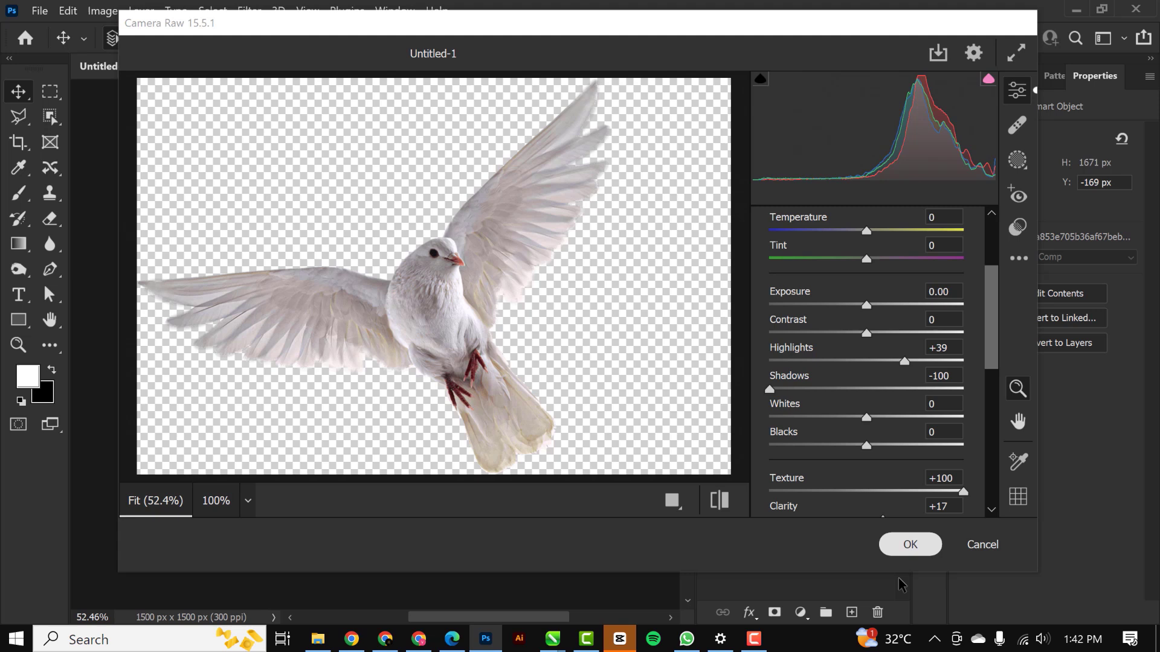
click(910, 544)
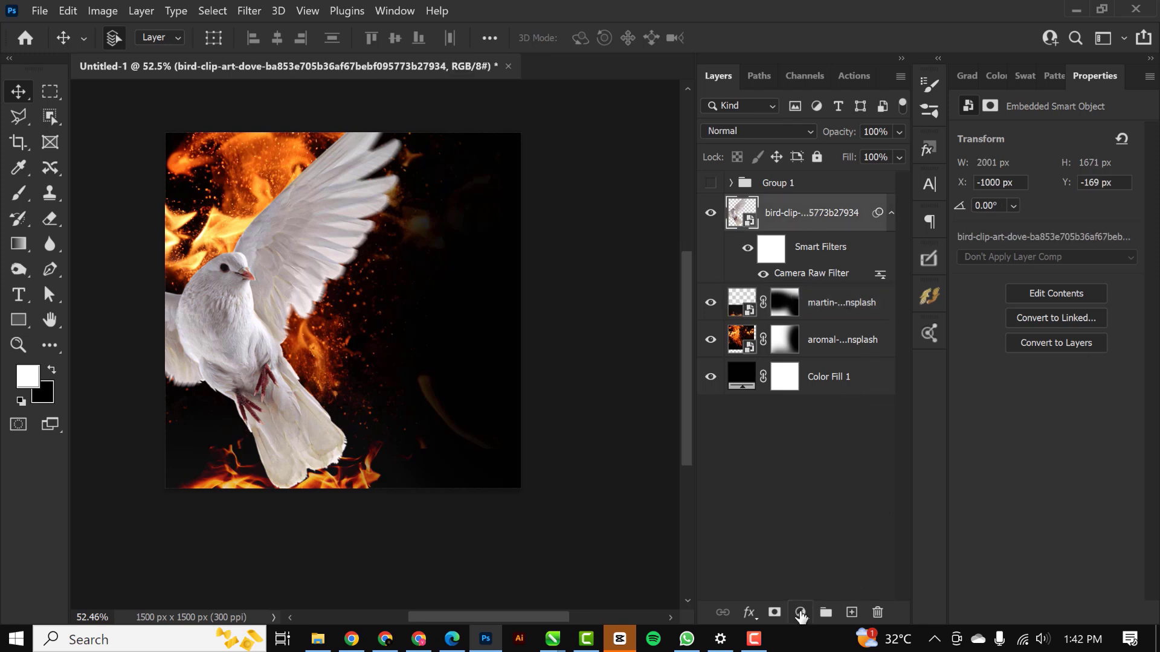
Add a gold #fdbe00 Solid Color fill layer for the dove.
click(800, 612)
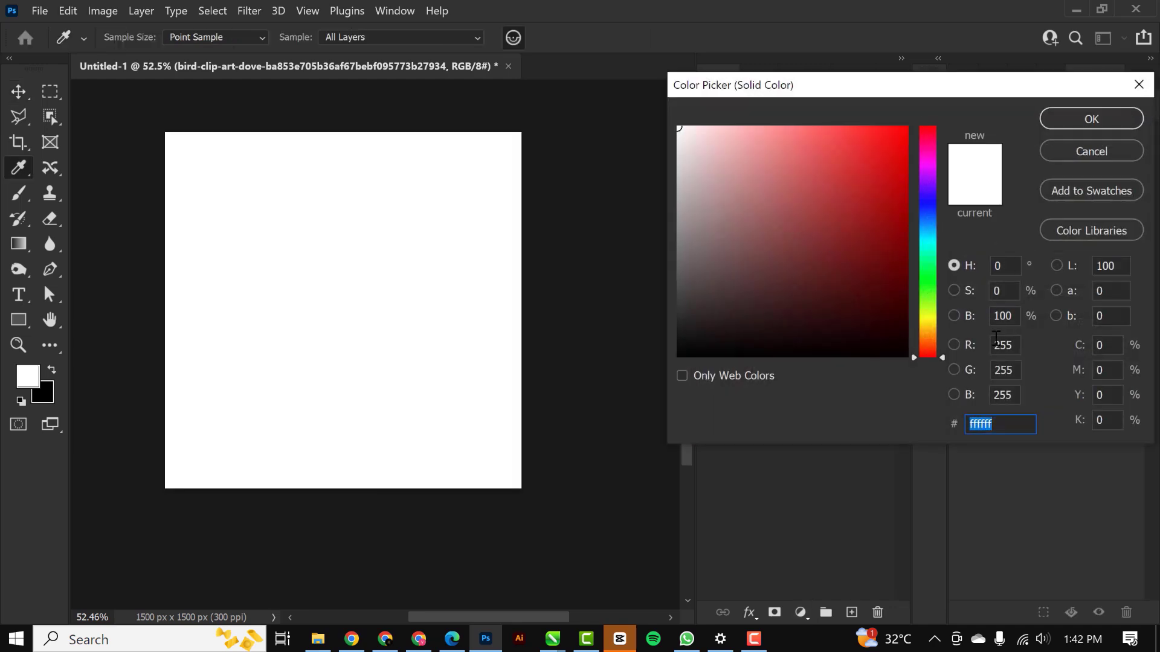
click(929, 336)
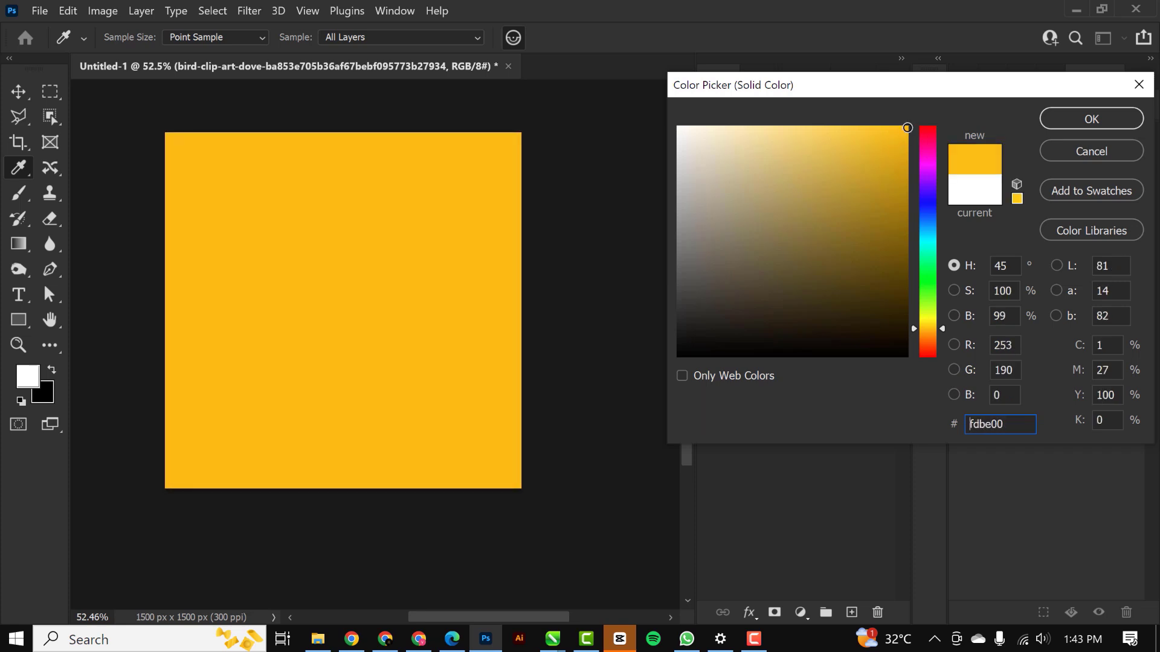
click(1090, 119)
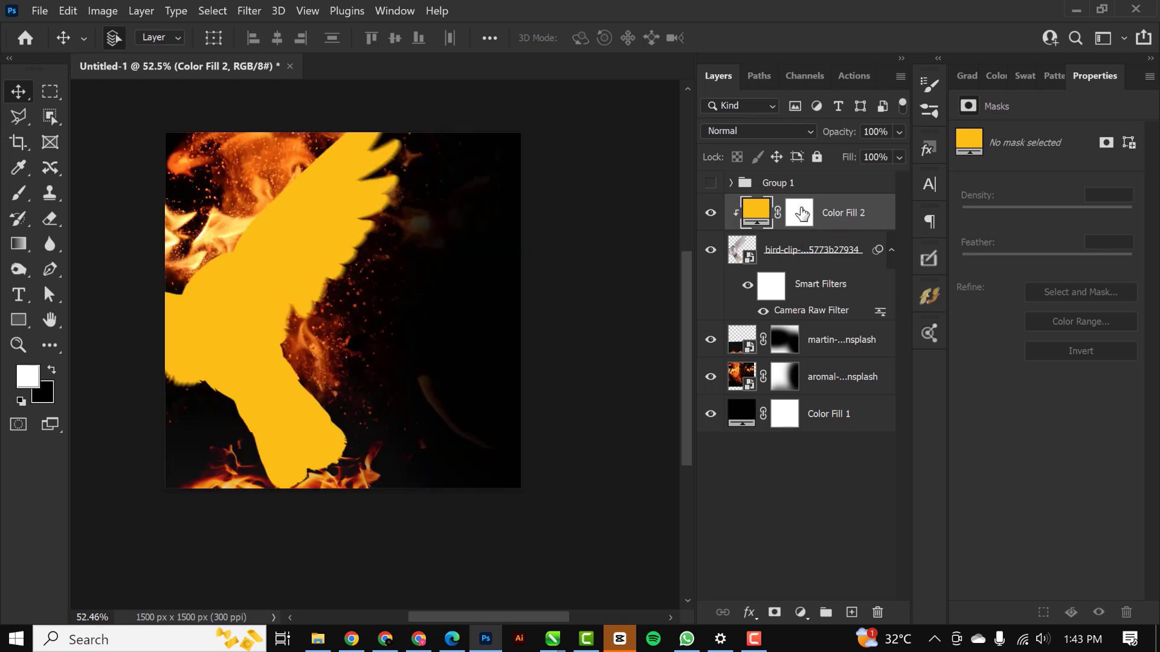
Paint the gold fill's mask back in along the dove's head, wing and left edge.
click(784, 213)
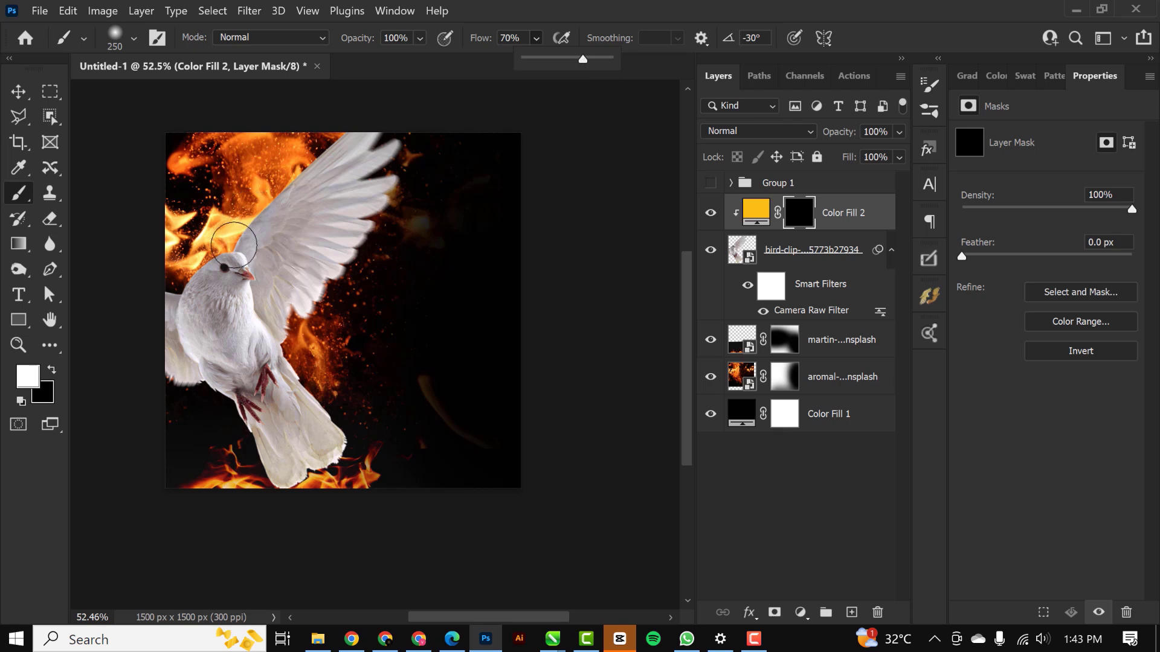
drag(235, 244, 222, 259)
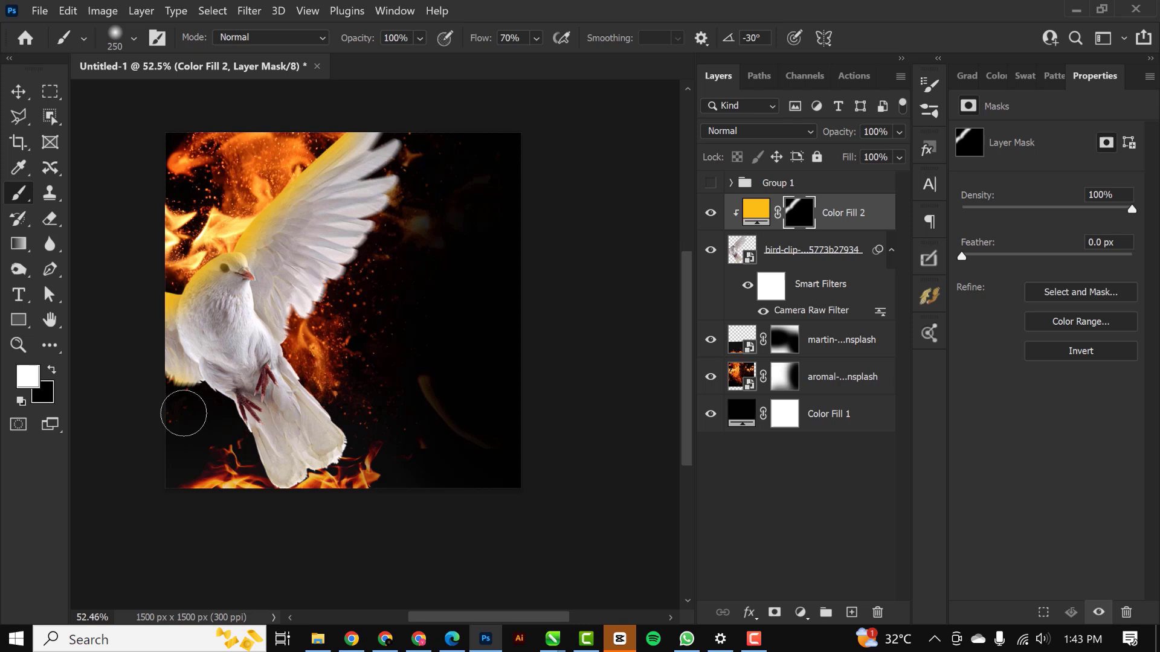
drag(184, 413, 421, 171)
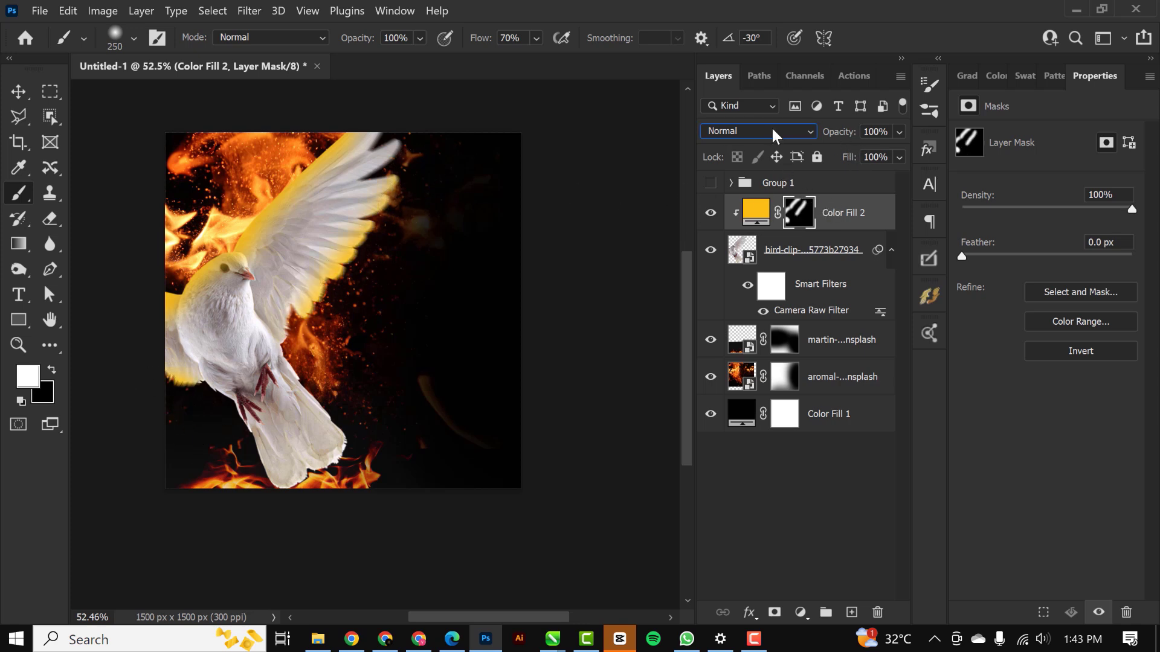
Set the gold fill to Screen and paint glow along the tail's lower edge.
click(755, 131)
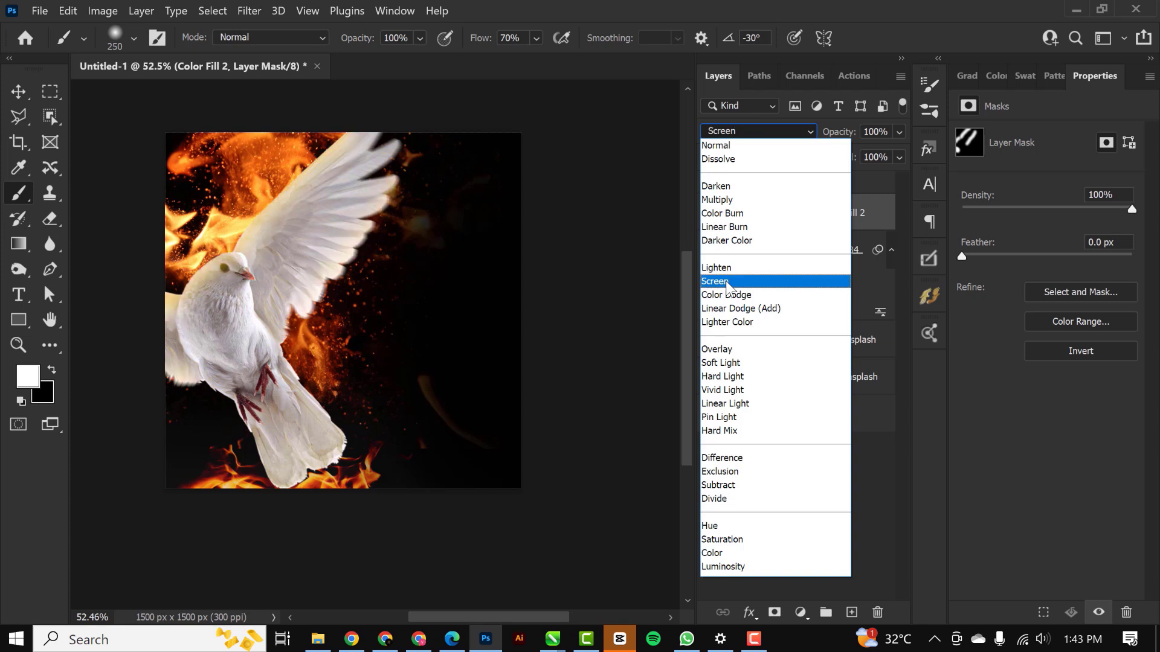
click(715, 281)
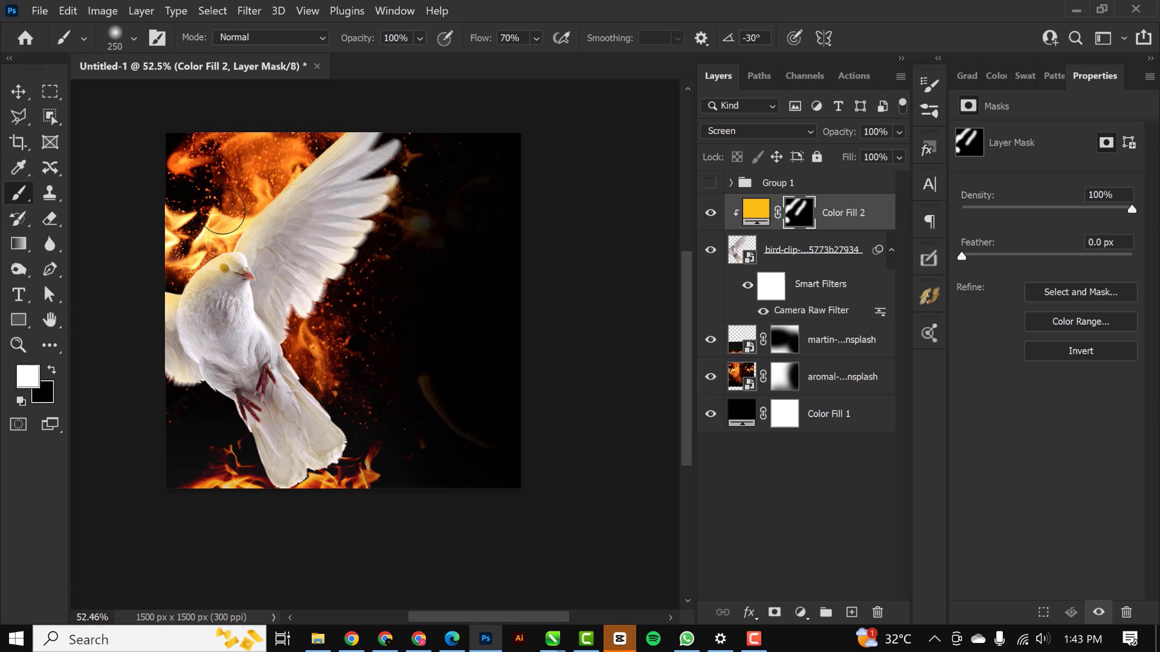
mouse_move(396, 114)
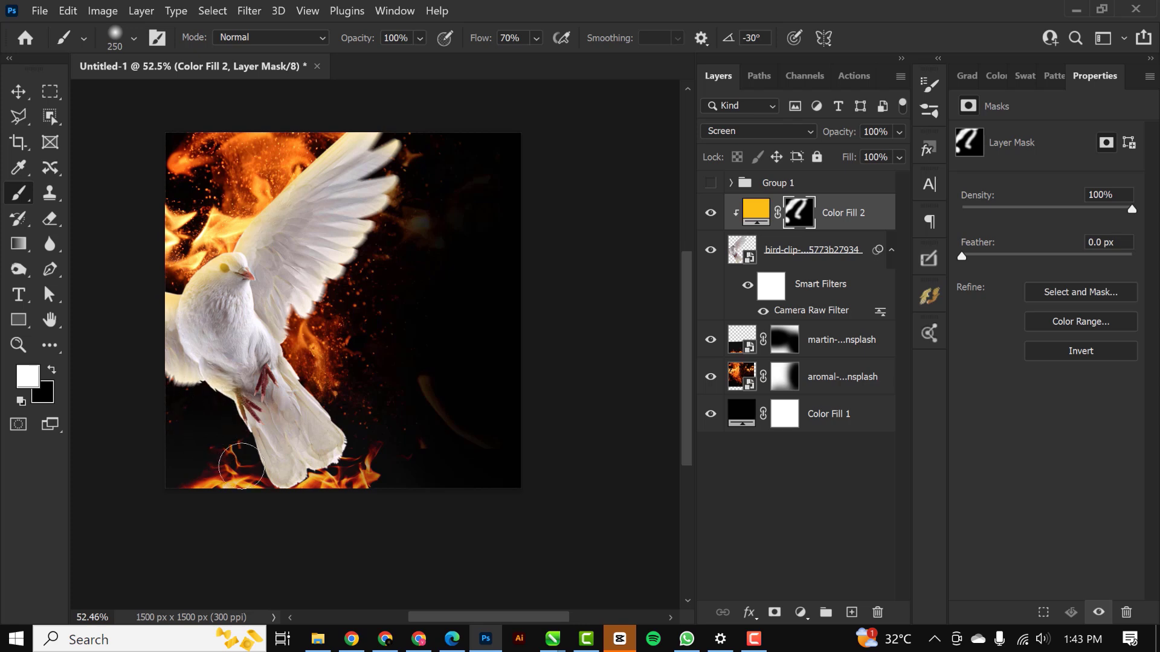
drag(241, 462, 336, 396)
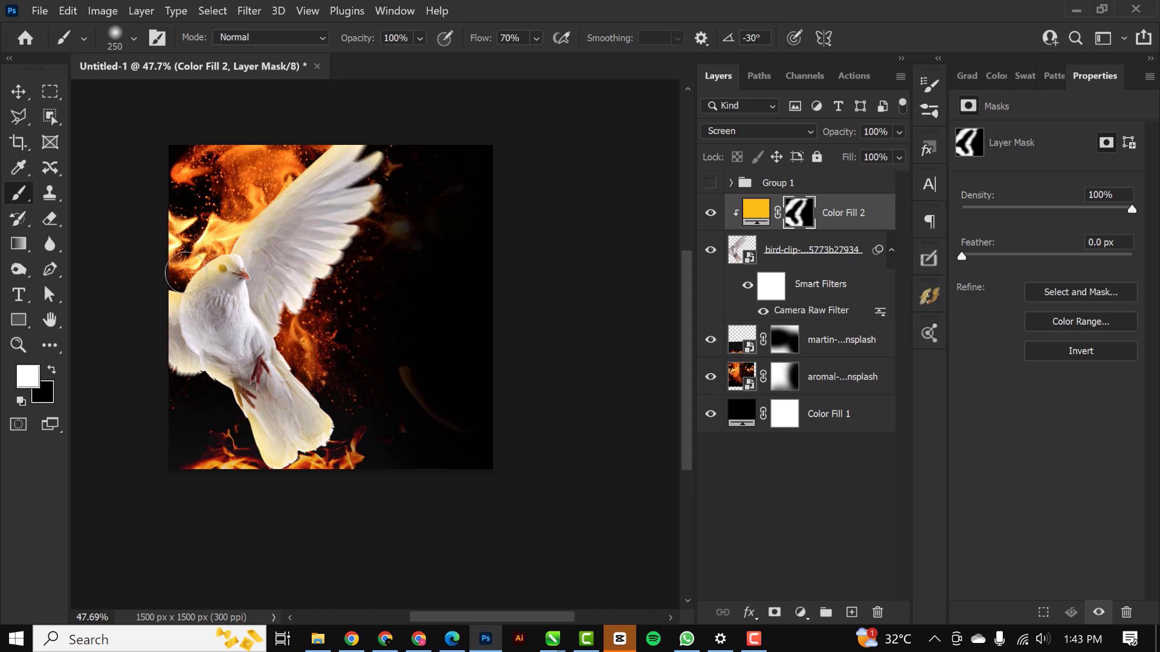
mouse_move(808, 613)
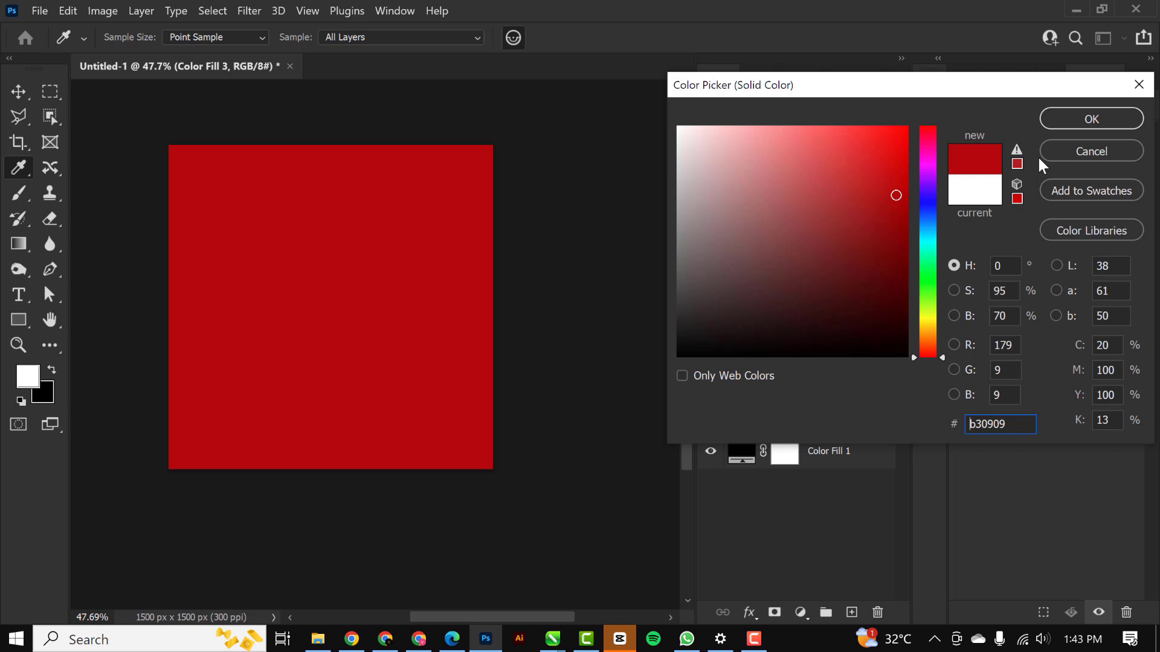
Confirm the red #b30909 fill colour and blend the red fill as Screen.
click(1090, 118)
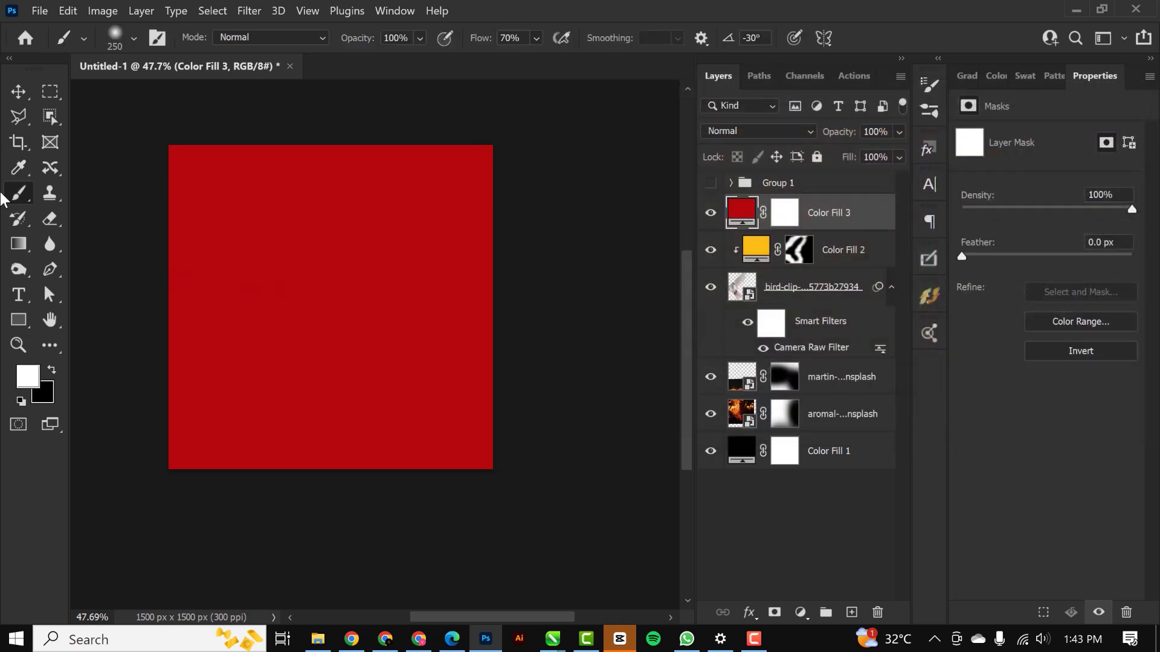
mouse_move(863, 244)
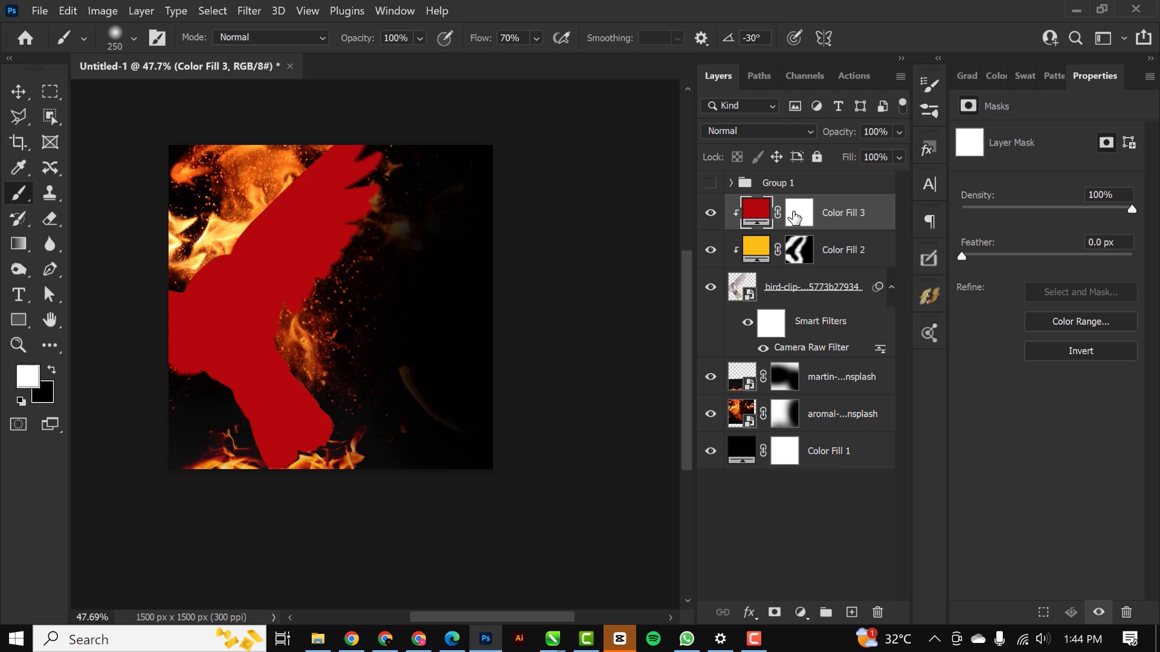
click(755, 131)
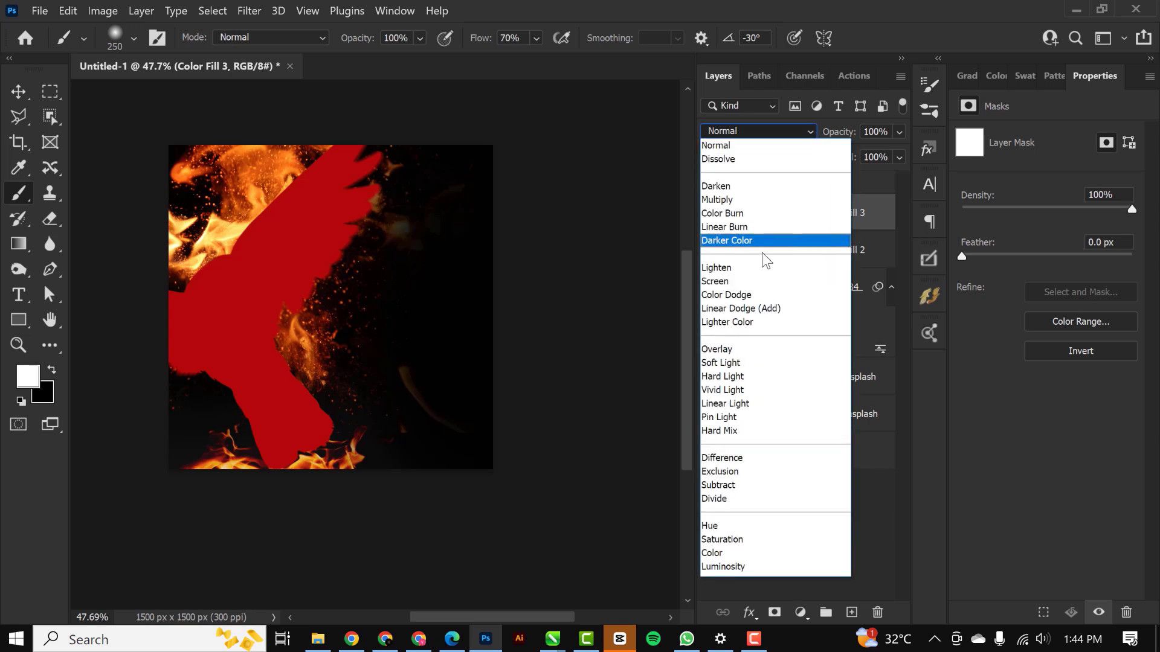
click(715, 281)
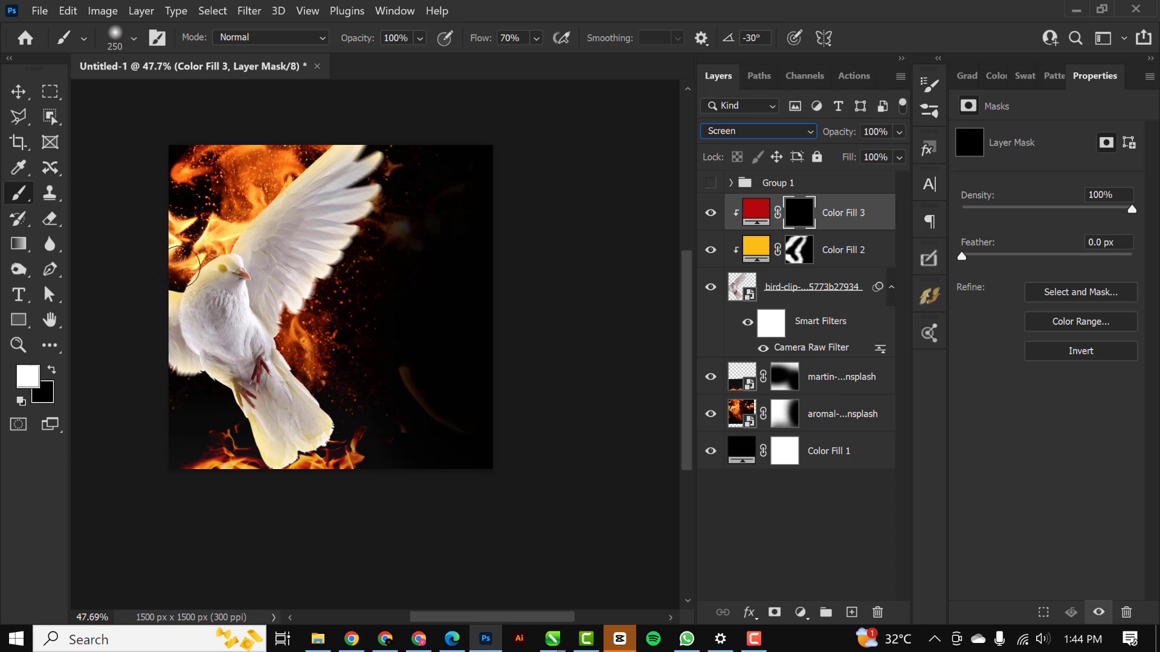
mouse_move(165, 296)
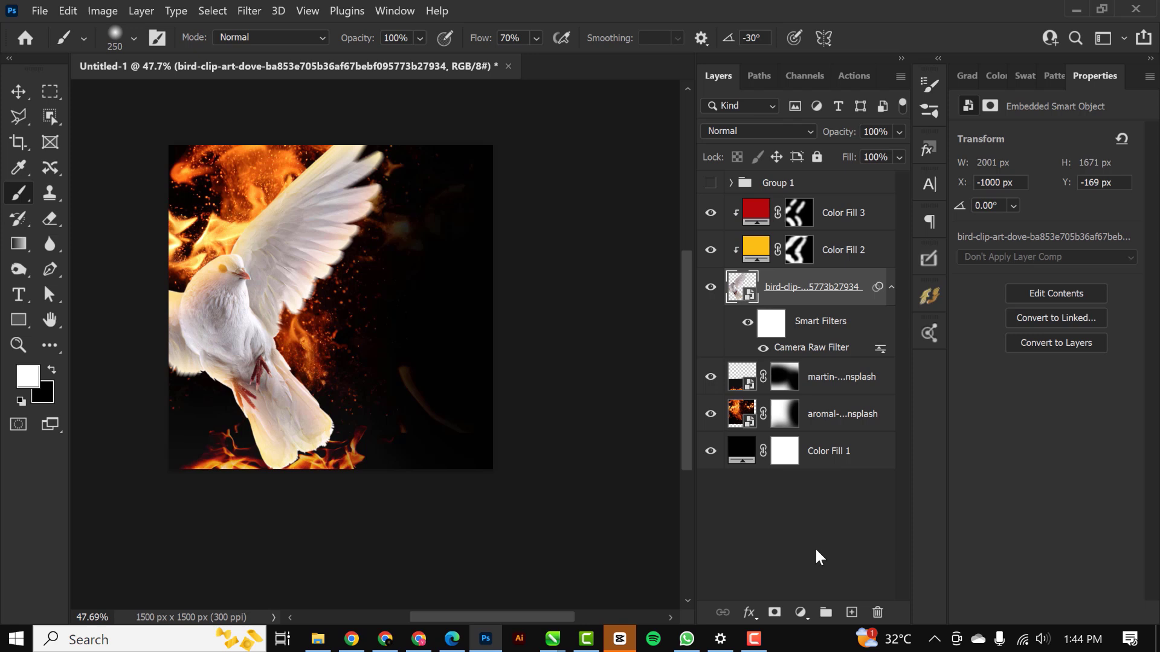
Add a warming Photo Filter above the dove with density 11%.
click(800, 612)
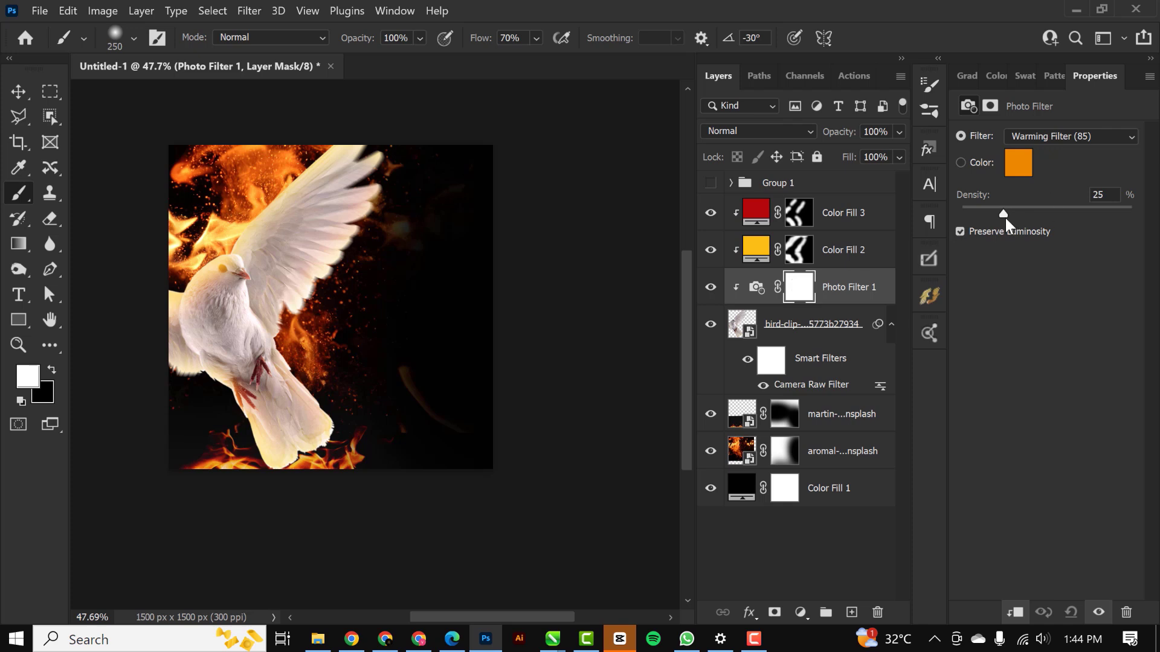
drag(1003, 215, 985, 214)
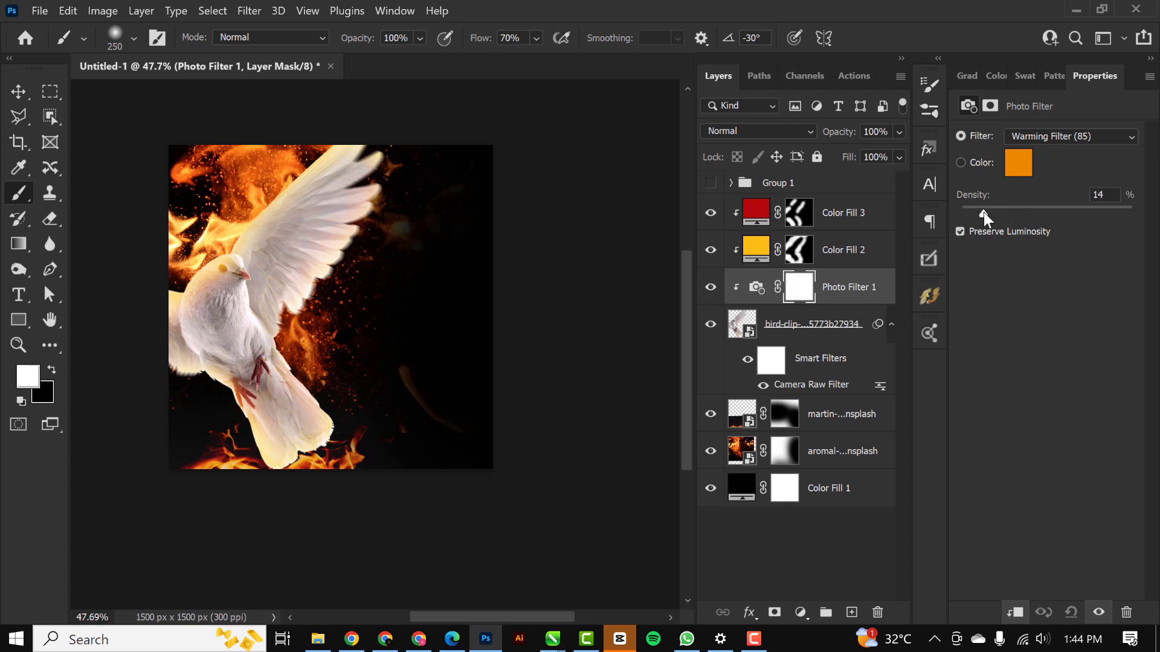
drag(988, 215, 975, 214)
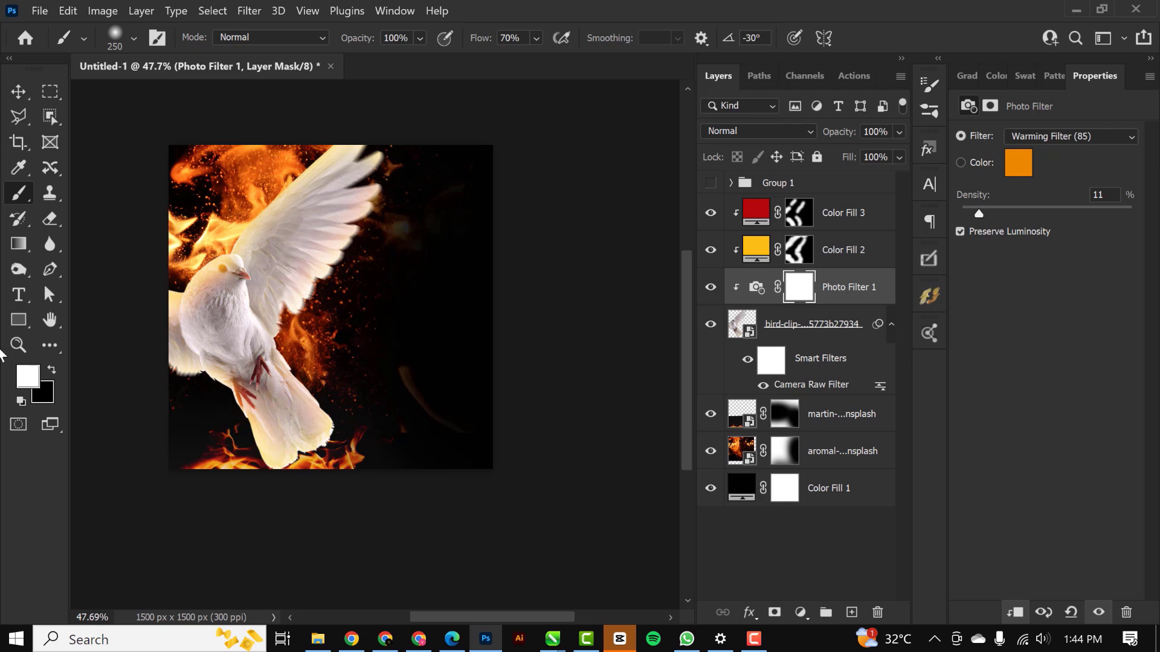
mouse_move(755, 249)
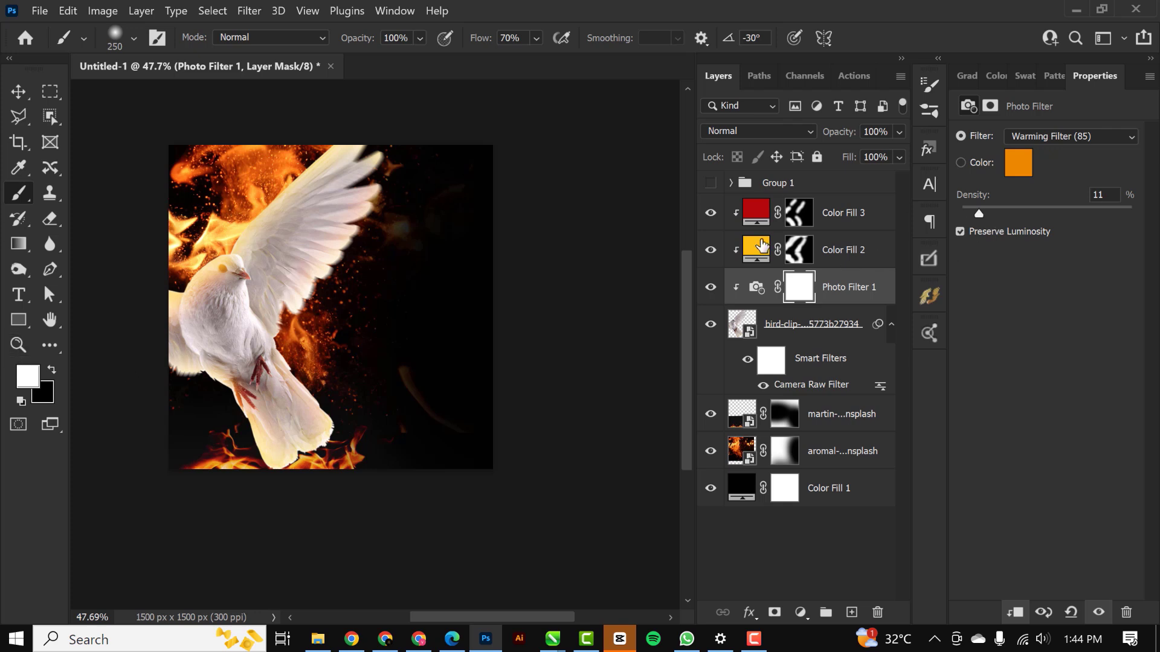
Set the gold glow to Linear Dodge (Add) at about 70% opacity.
click(755, 131)
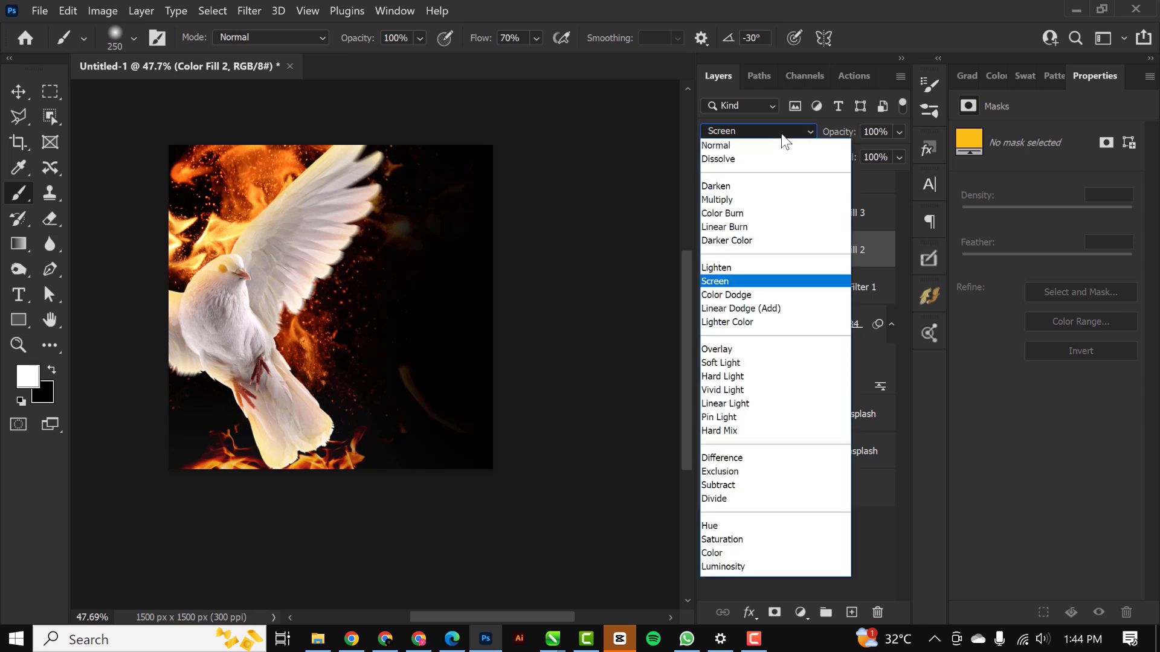
click(741, 309)
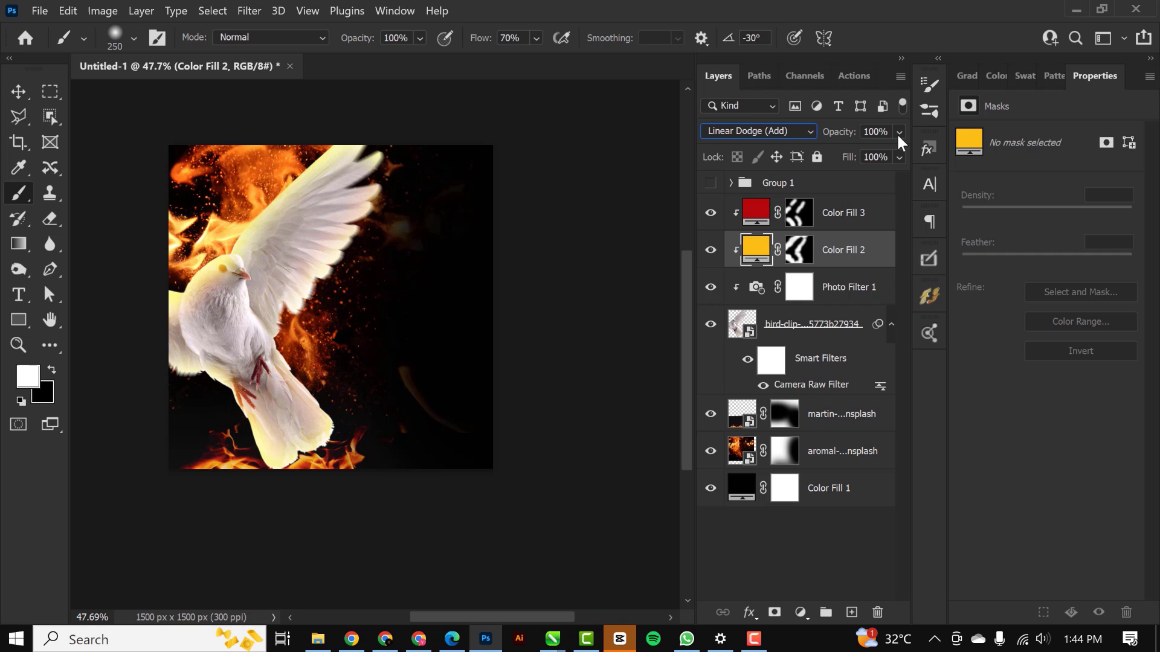
drag(899, 132, 869, 152)
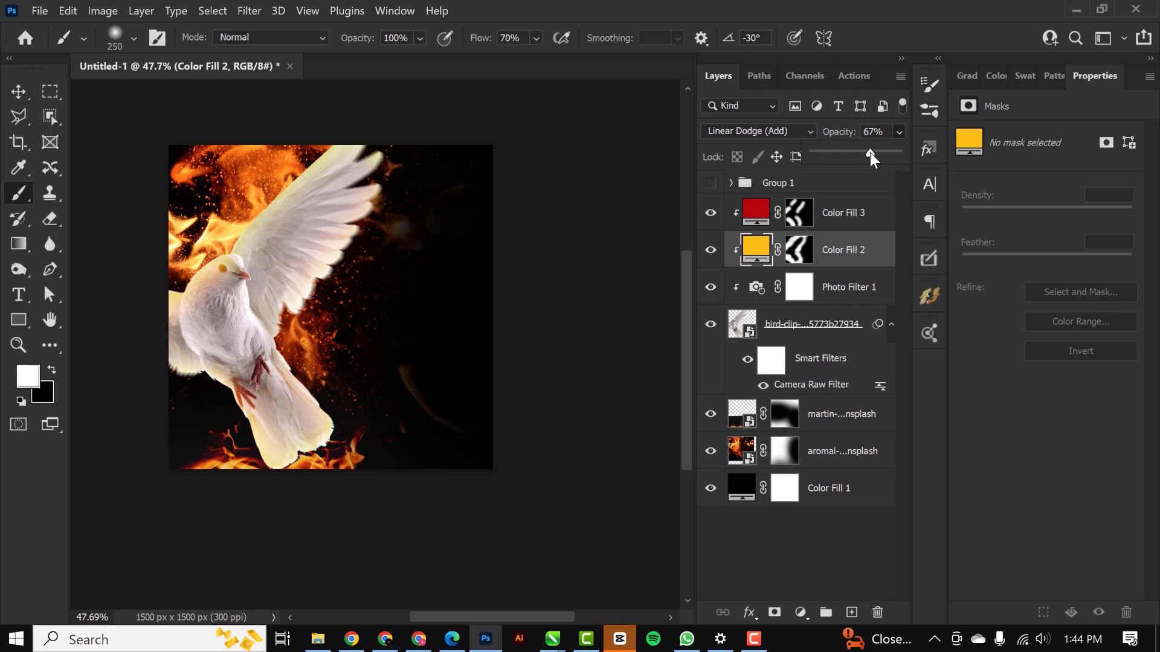
drag(854, 152, 871, 152)
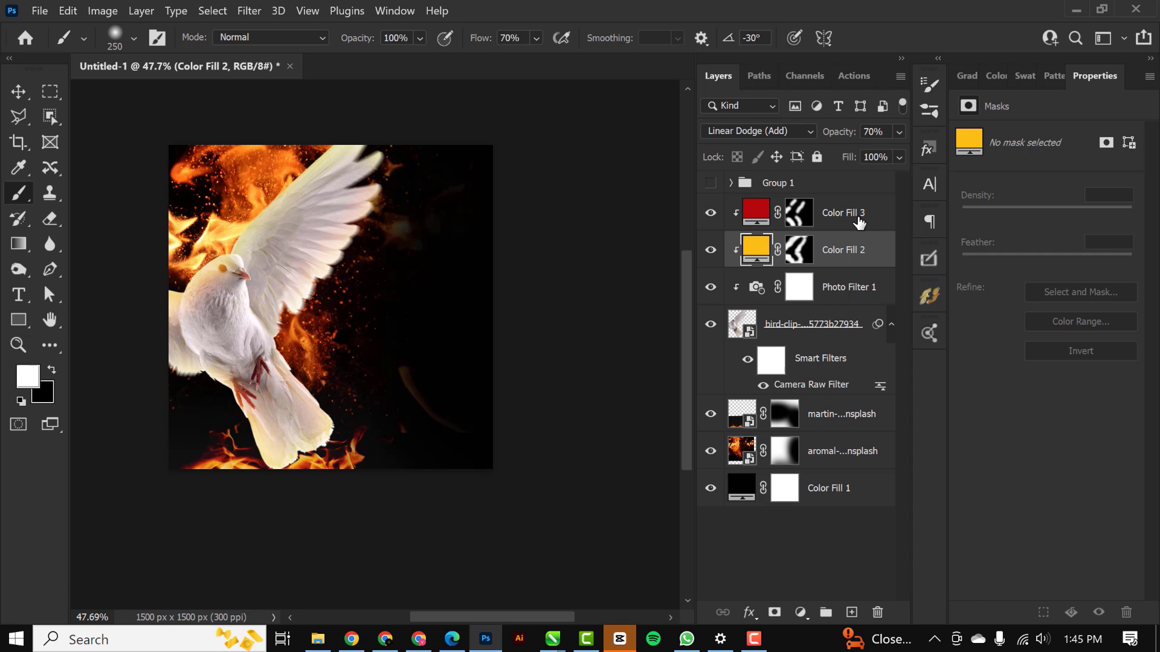
click(843, 212)
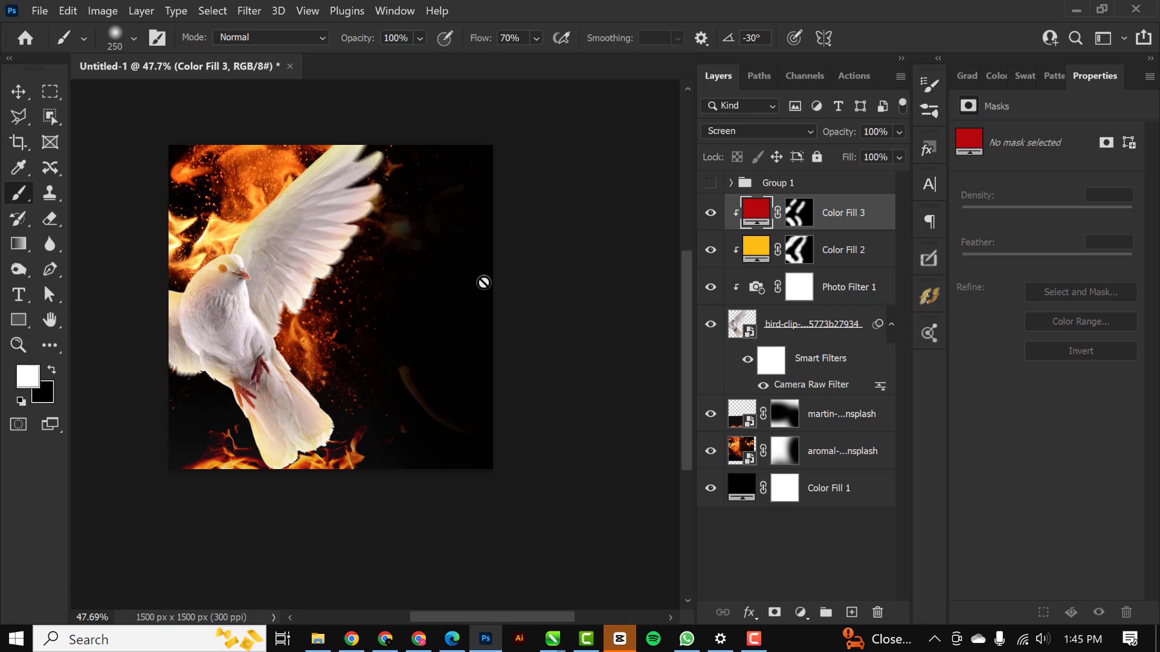
mouse_move(813, 319)
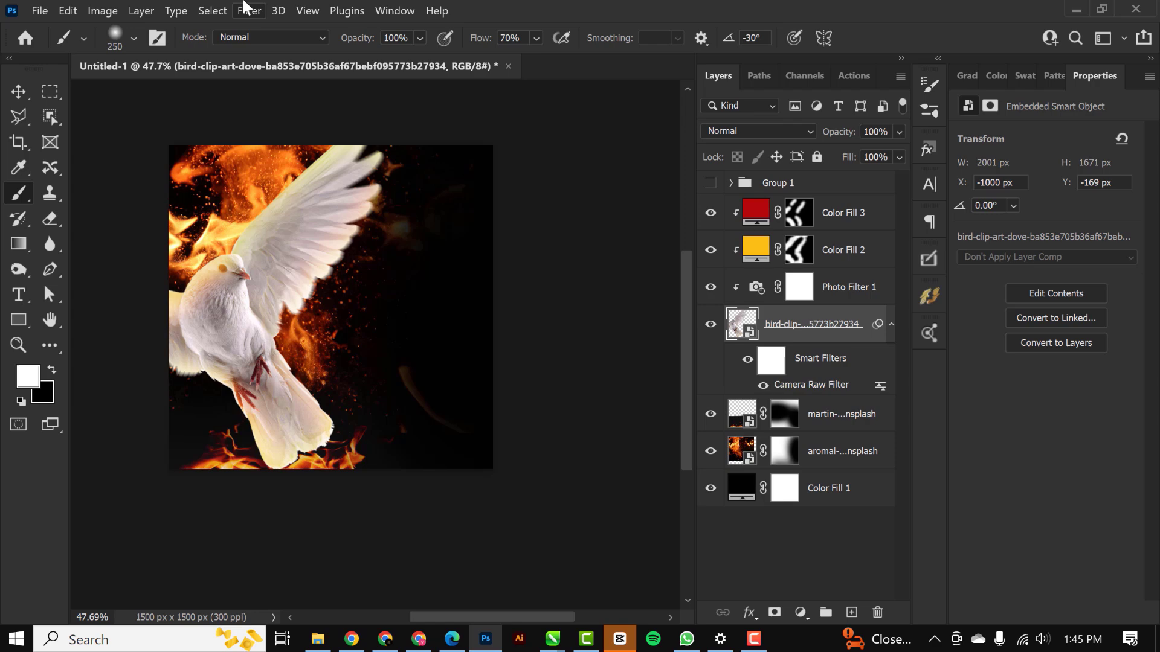
Apply a 10 px Tilt-Shift blur to the dove.
click(250, 11)
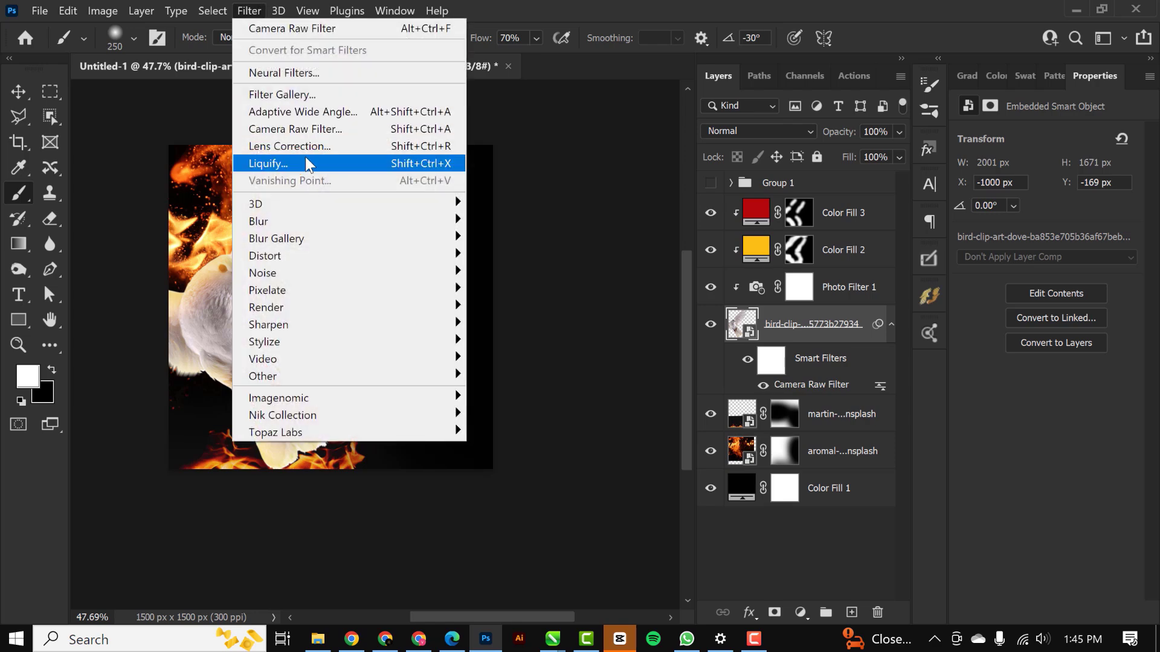
mouse_move(294, 129)
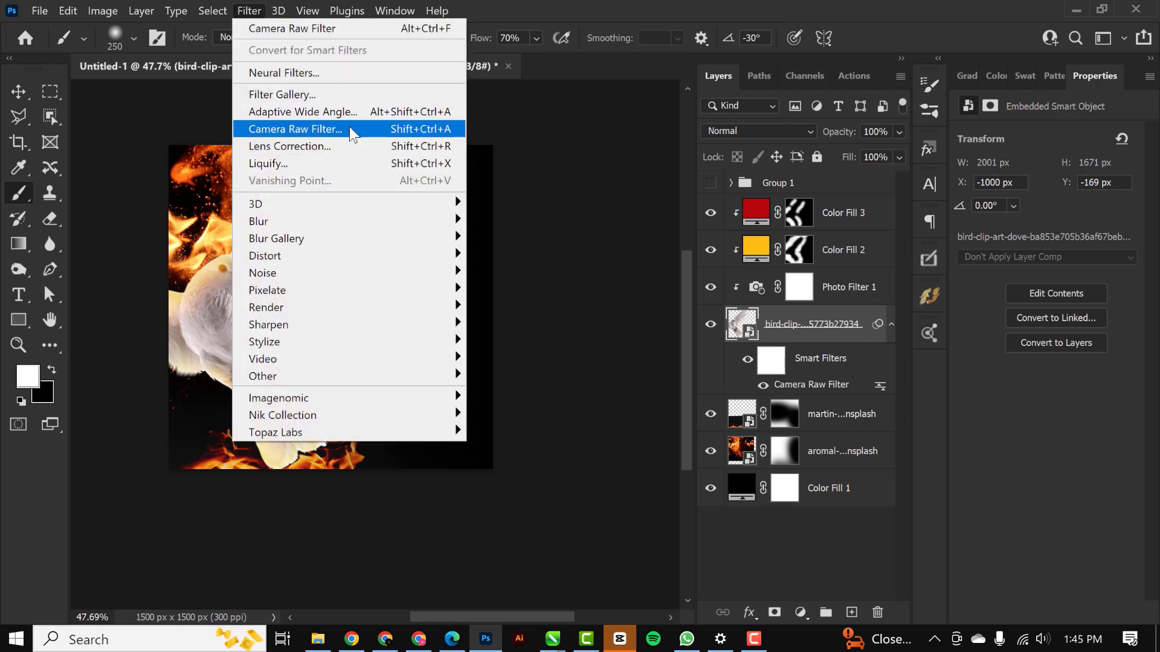
mouse_move(277, 238)
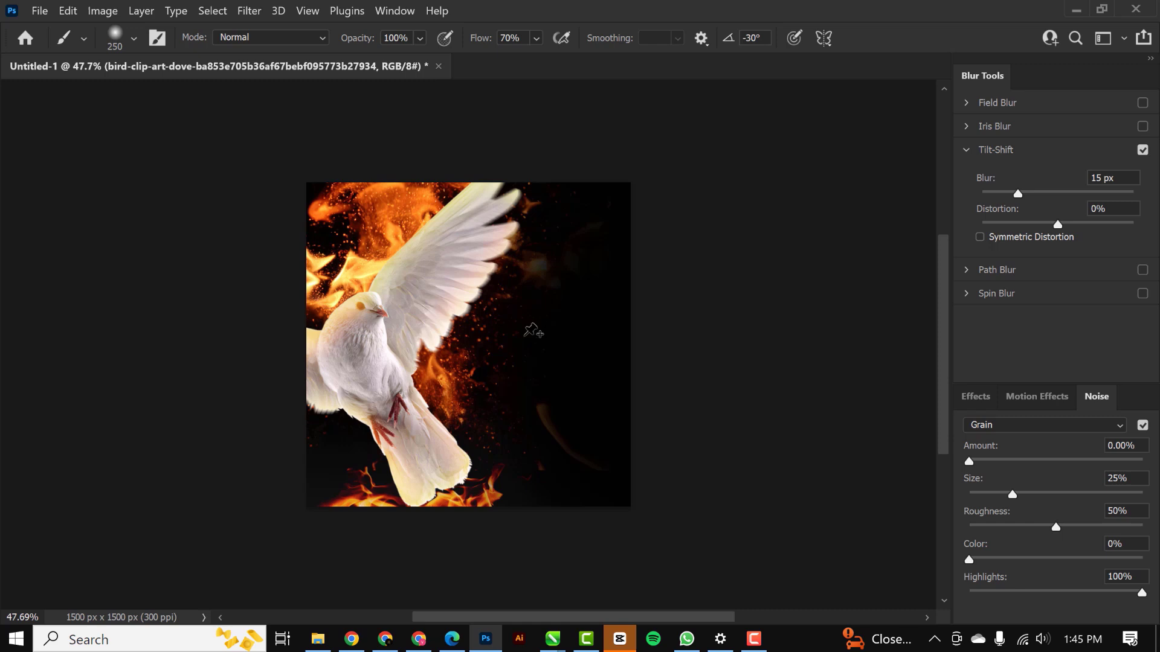
mouse_move(412, 332)
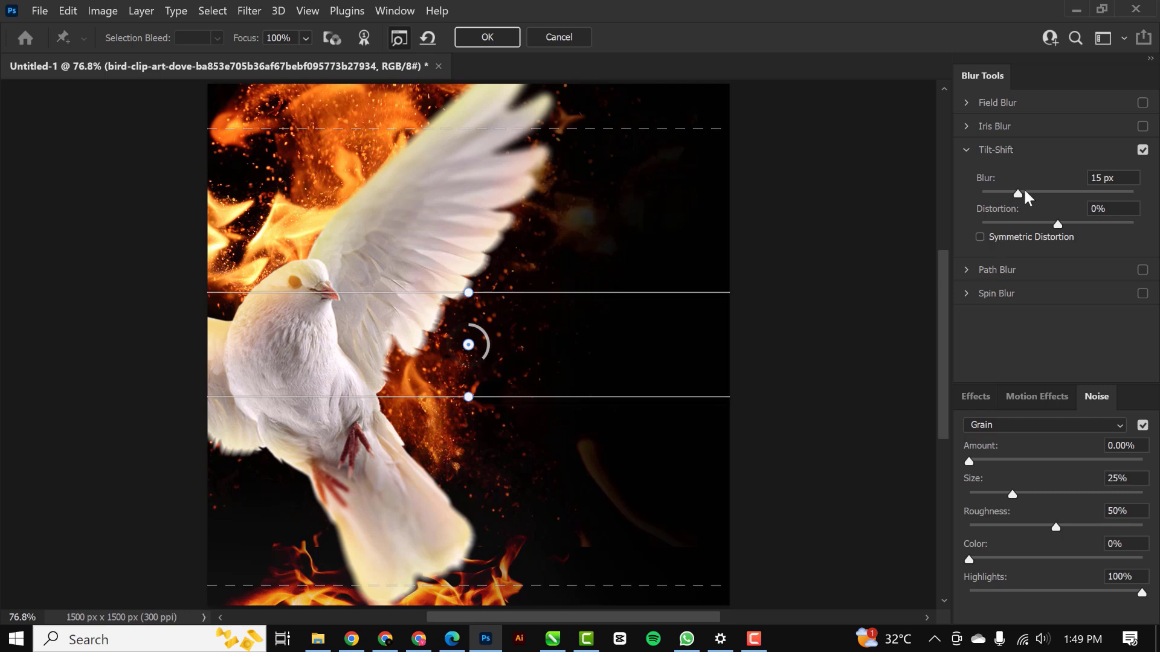
drag(1025, 193, 1014, 193)
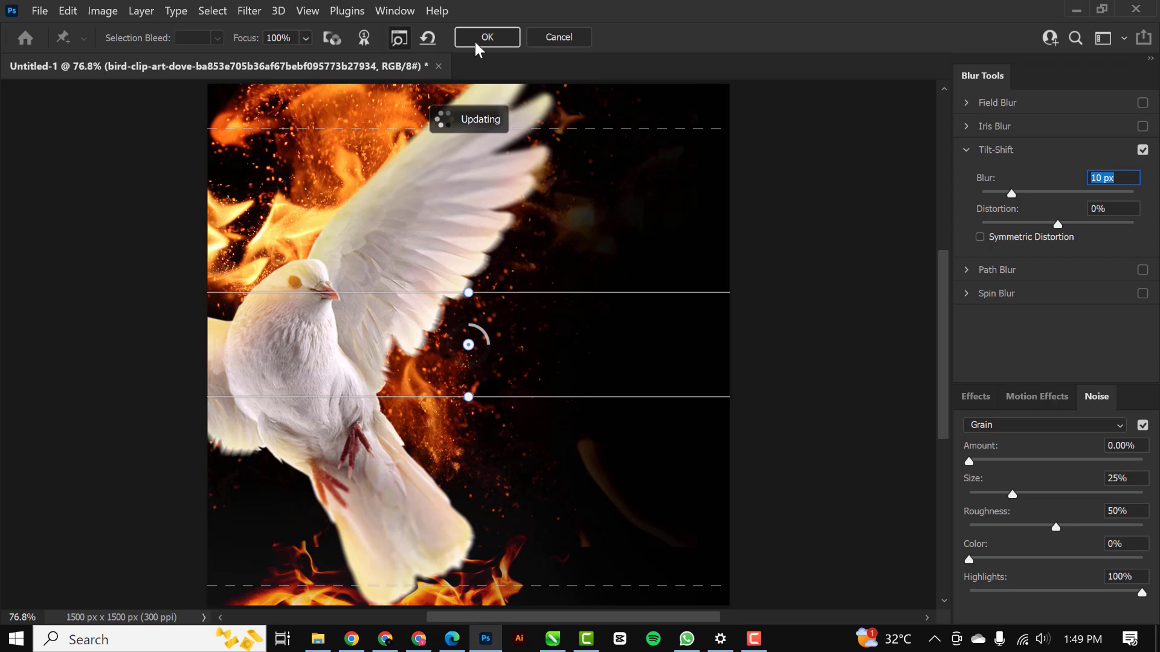
click(487, 37)
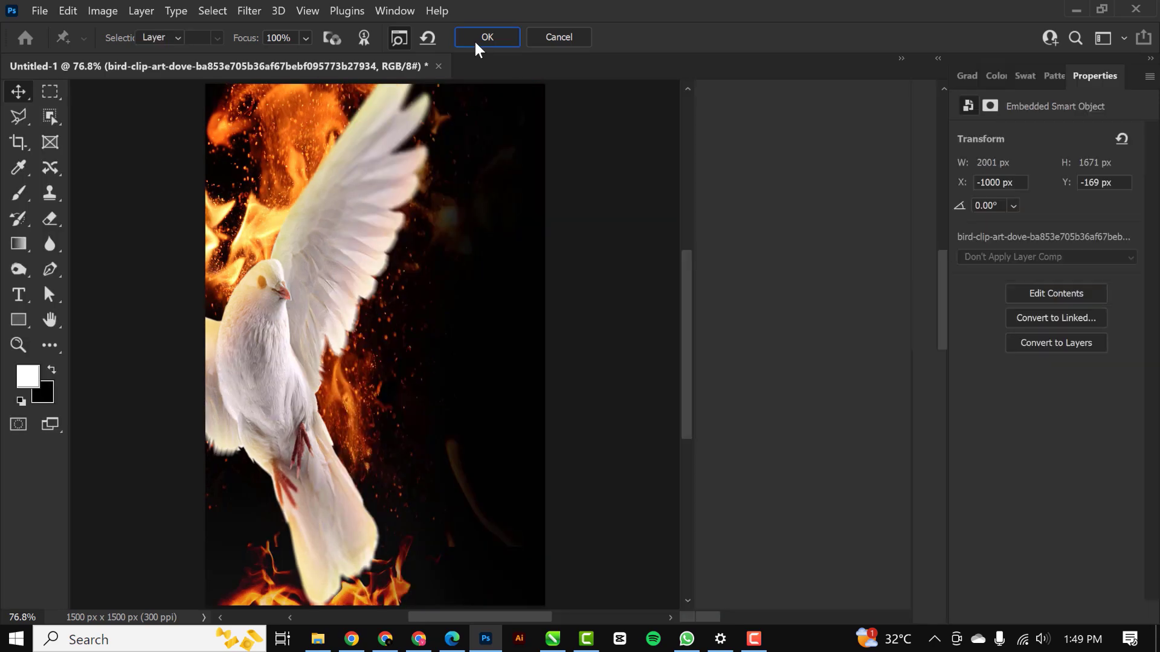
click(485, 36)
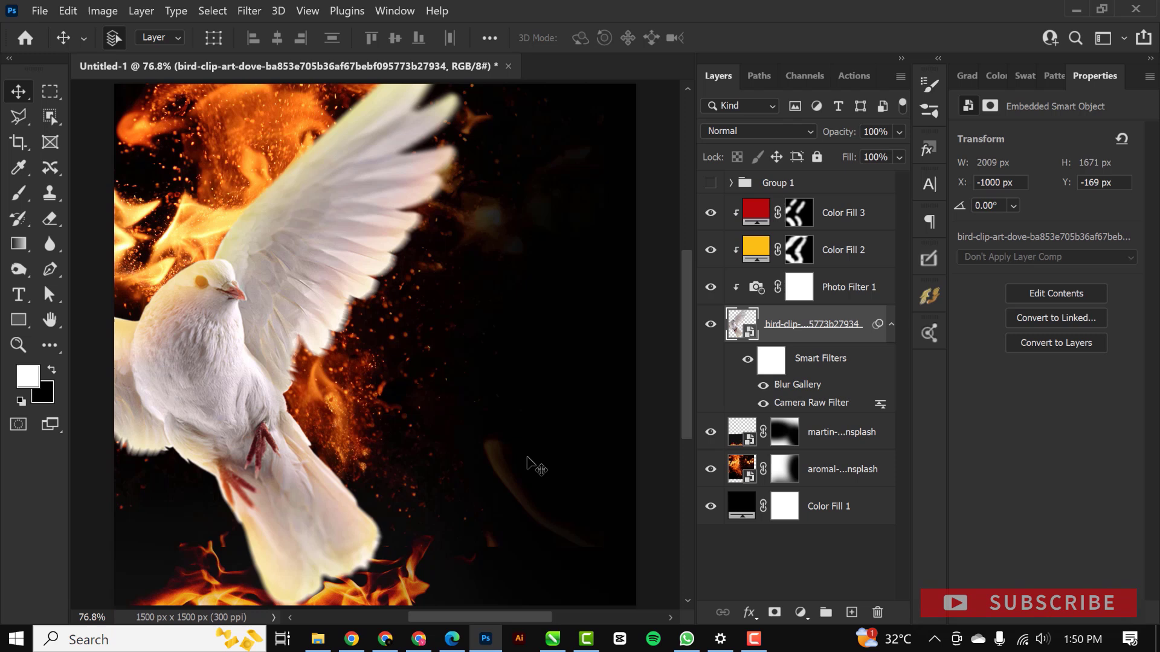
Bring the chad-greiter cathedral photo from the resource folder into the flyer.
click(840, 432)
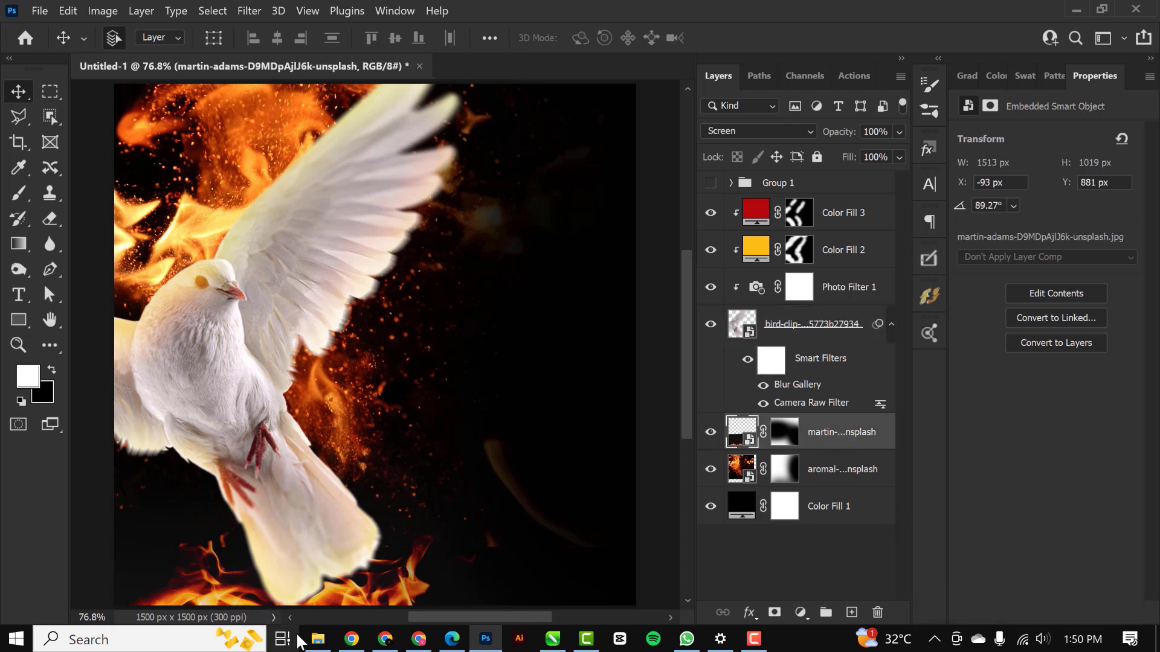
click(318, 639)
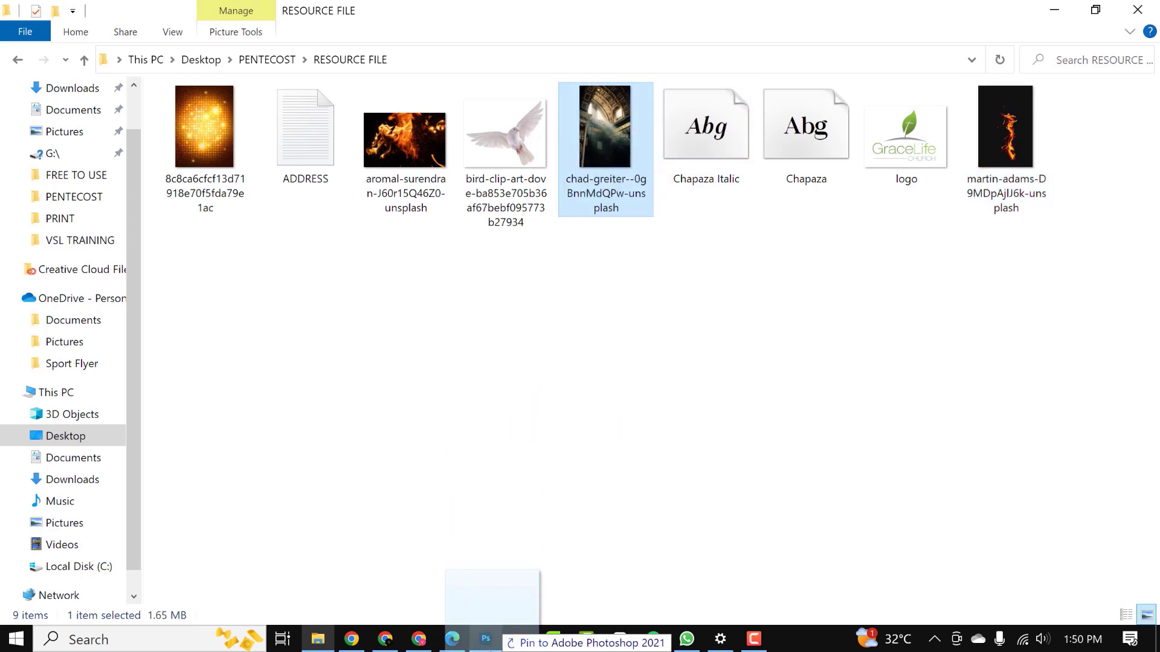
click(485, 639)
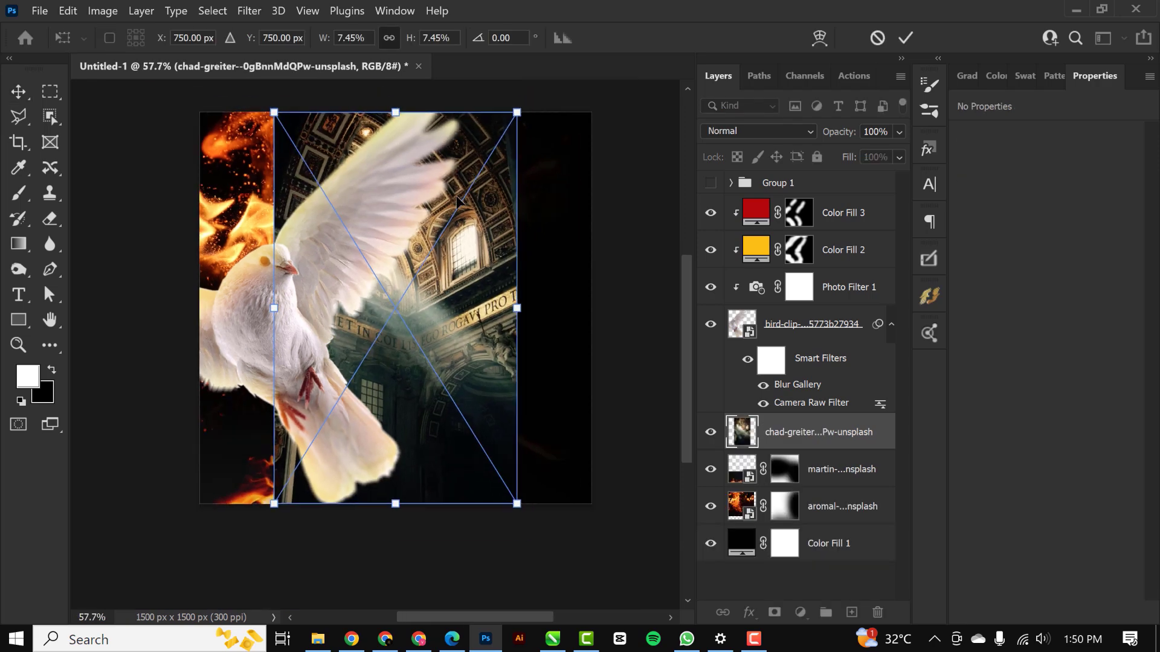
Stretch the cathedral photo to the right edge, place it below the fire layers, and mask it with black.
drag(396, 308, 540, 313)
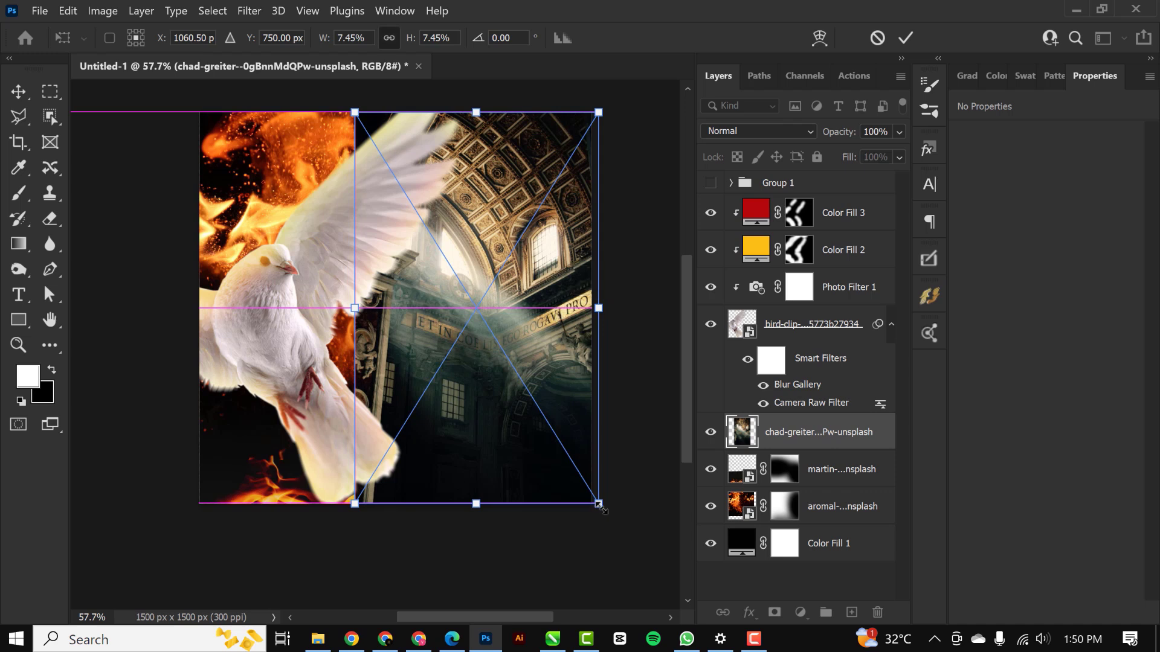
drag(599, 503, 605, 514)
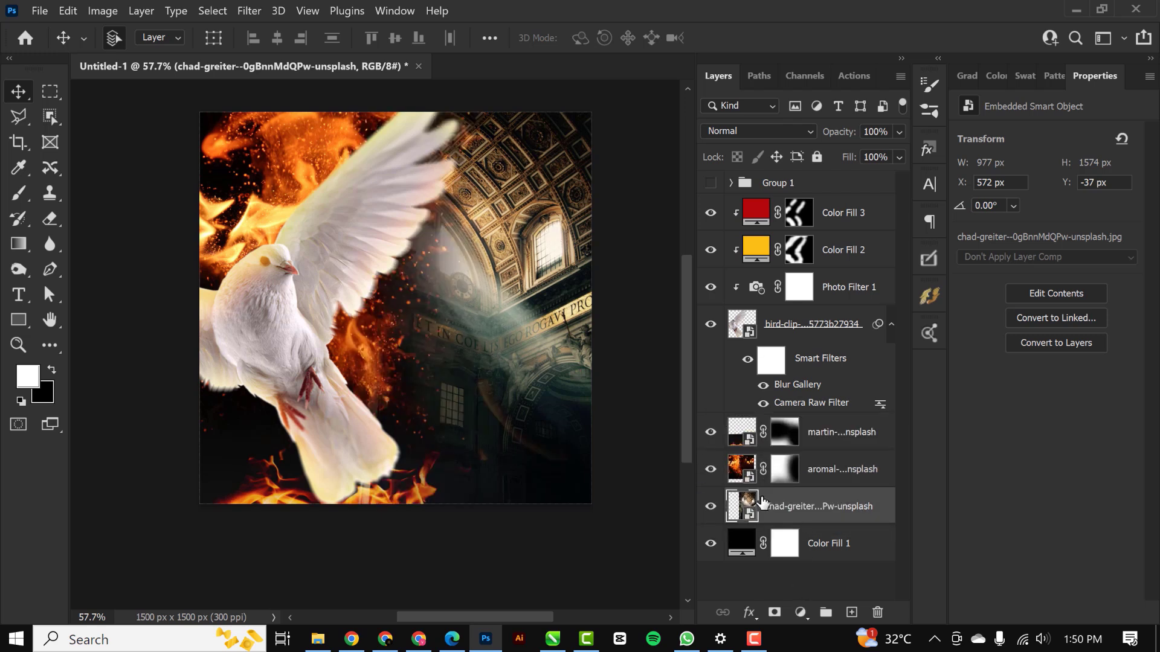
click(783, 511)
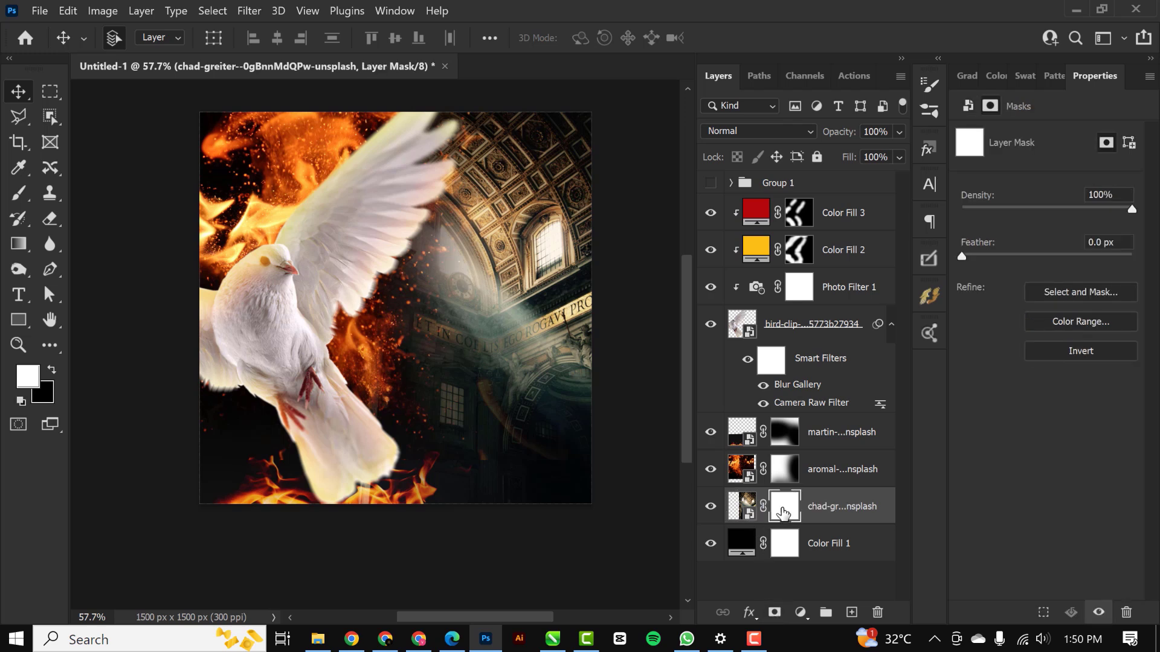
click(17, 194)
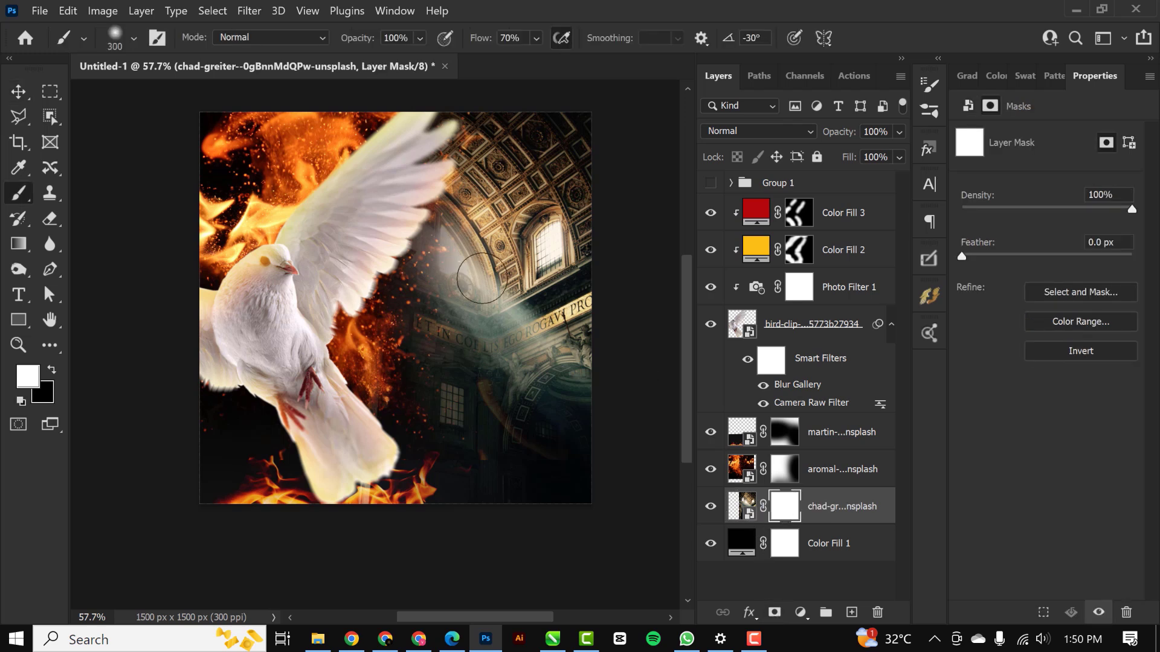
key(])
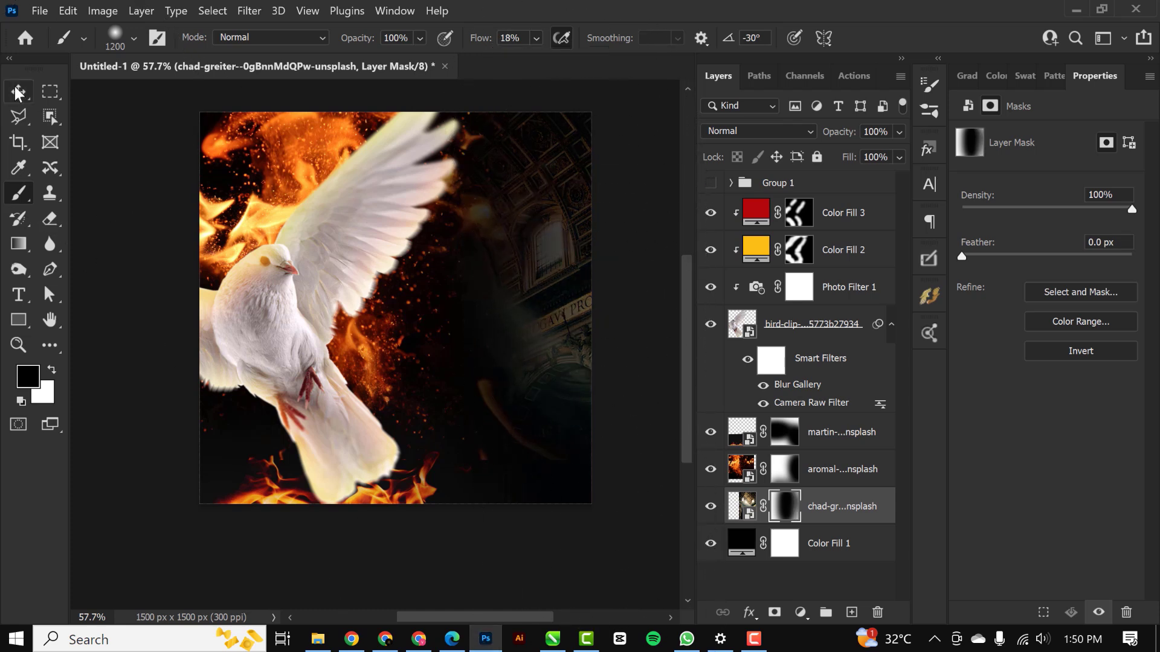
click(17, 91)
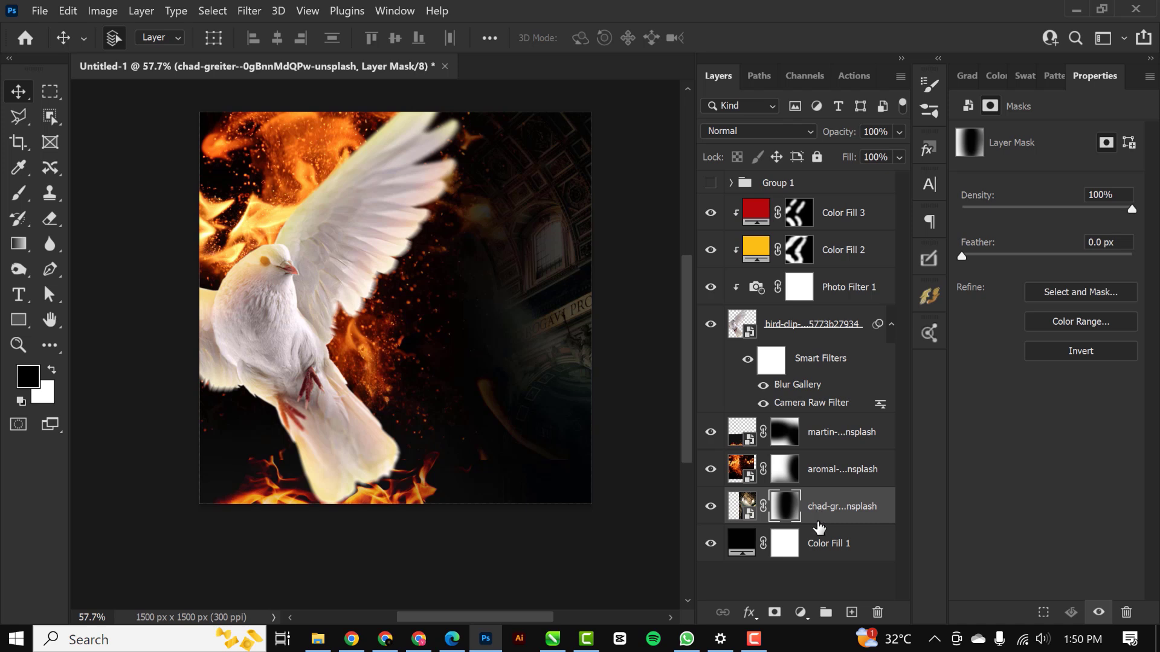
click(801, 612)
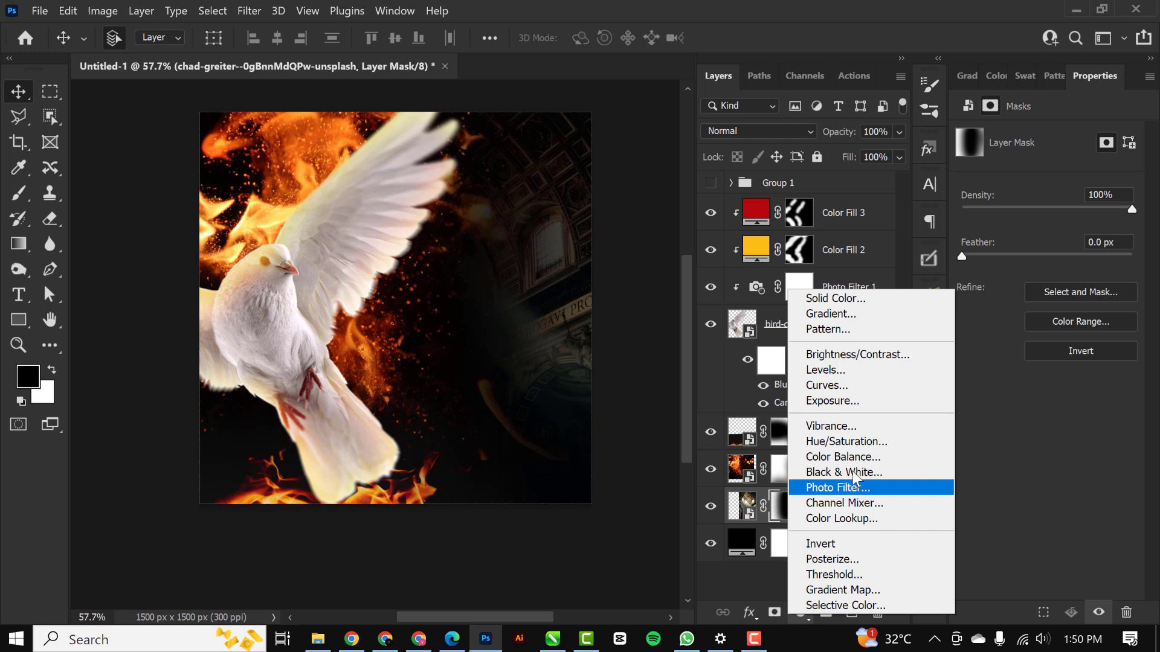
Add a Color Balance pushing midtones toward red and yellow and highlights toward red.
click(841, 457)
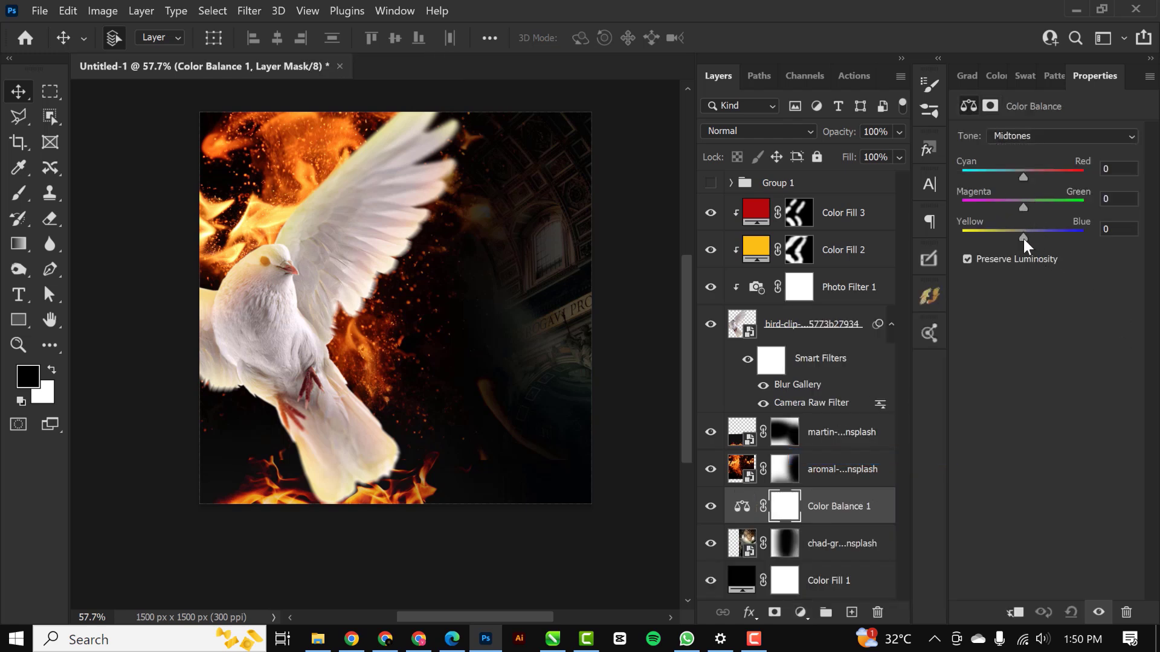
drag(1024, 237, 1008, 237)
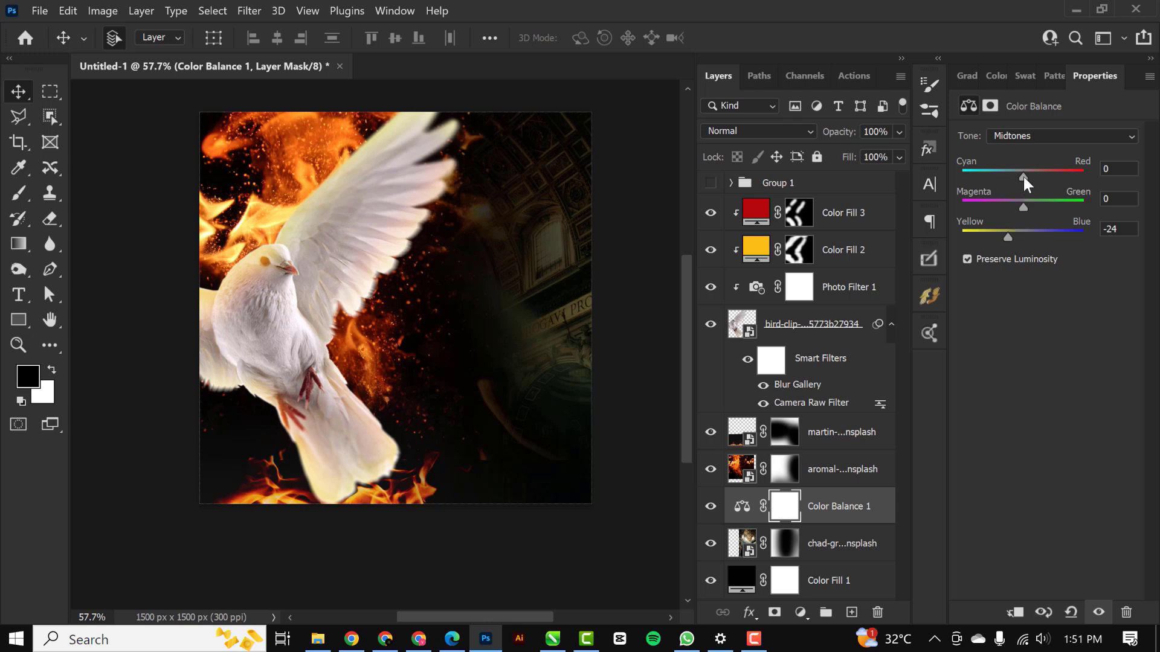
drag(1022, 172, 1037, 171)
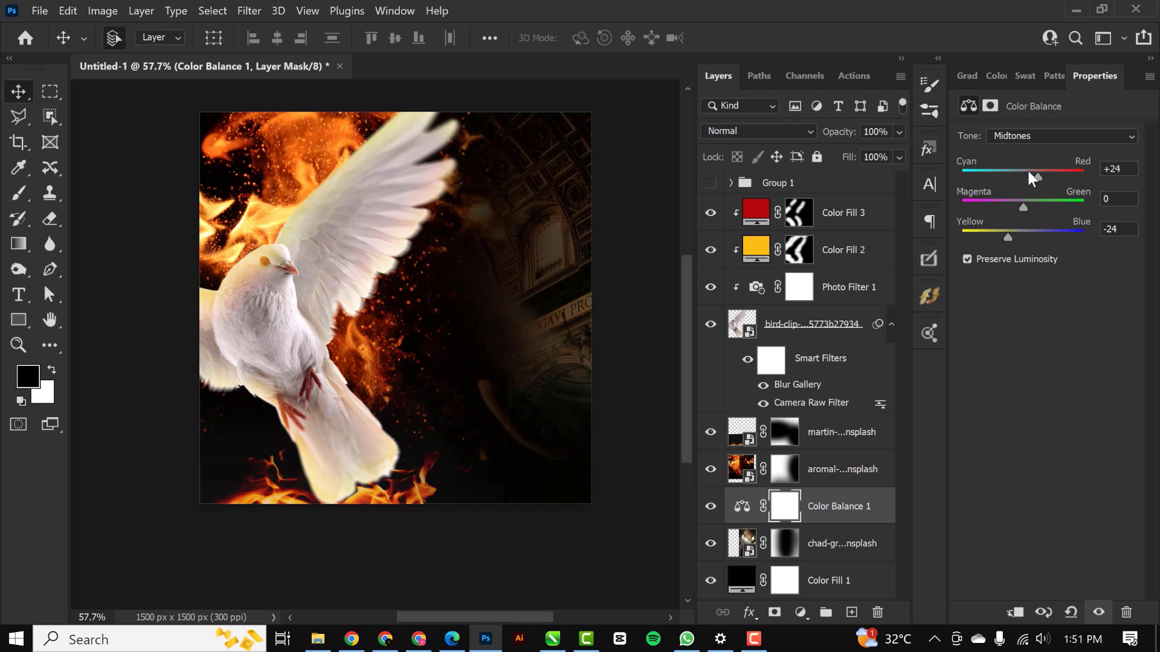
click(1059, 136)
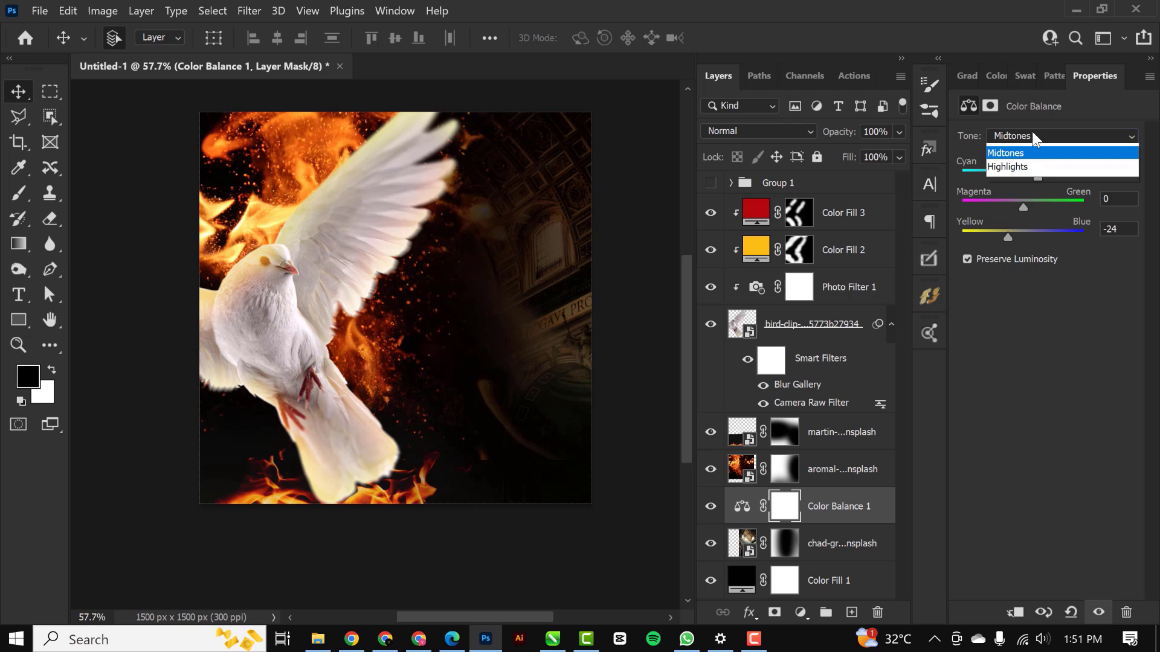
click(1008, 166)
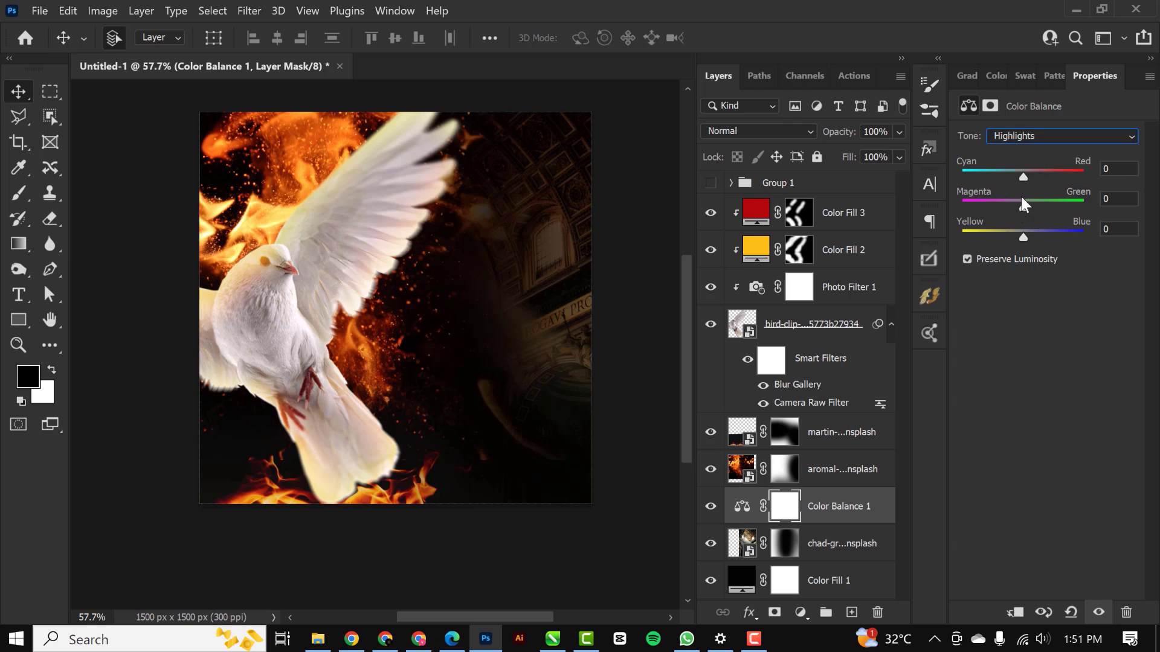
drag(1024, 175, 1031, 175)
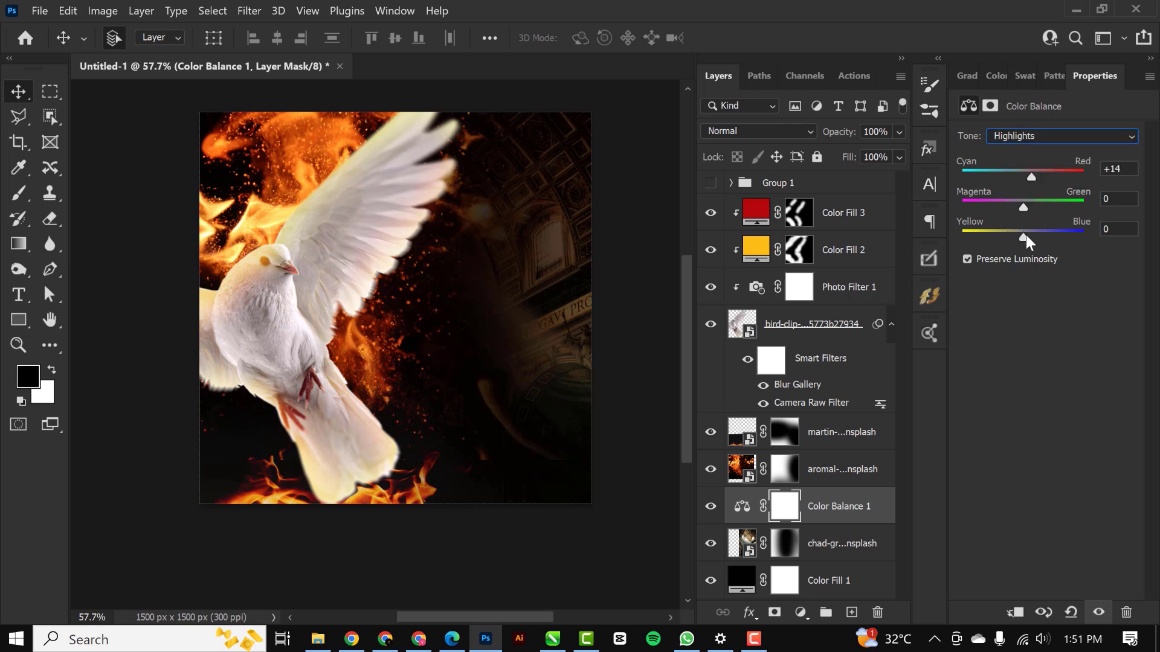
drag(1023, 237, 1012, 237)
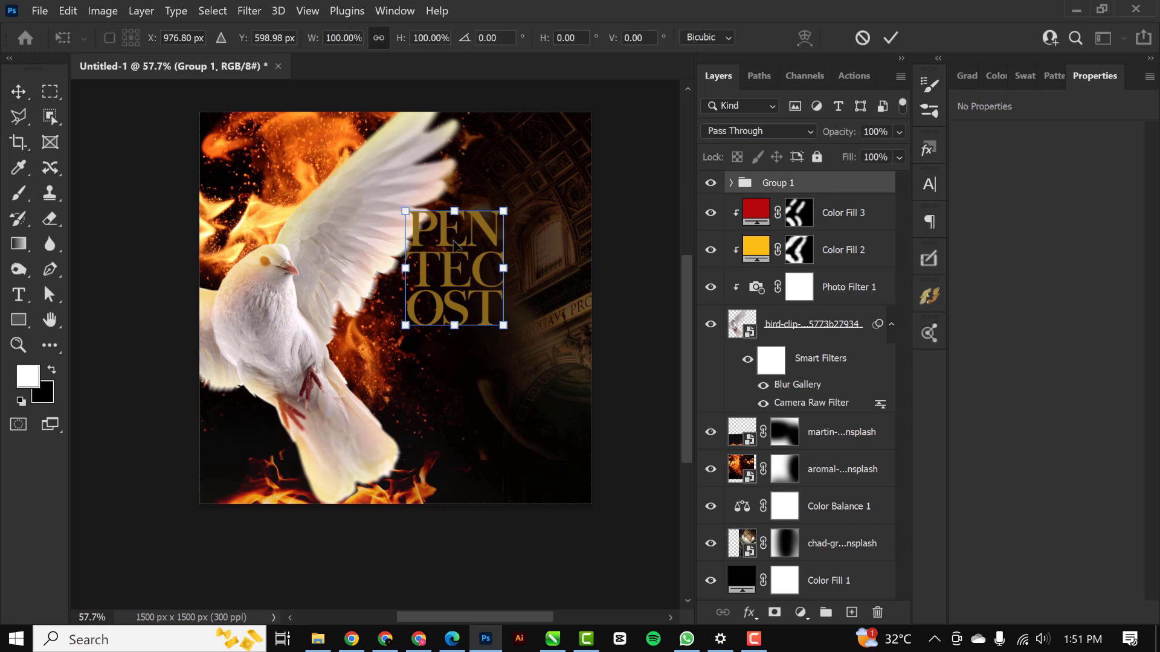
Scale the gold PENTECOST title up across the flyer's right side.
drag(455, 267, 497, 311)
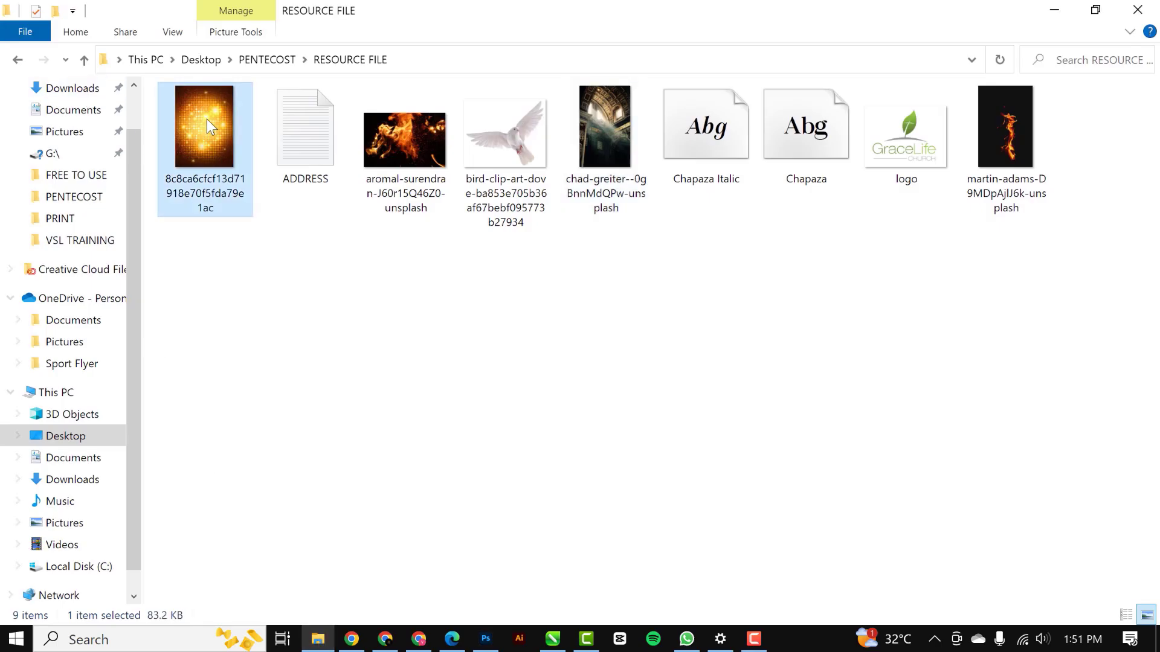
Drop the 8c8ca6 golden bokeh image from RESOURCE FILE into the flyer.
click(486, 639)
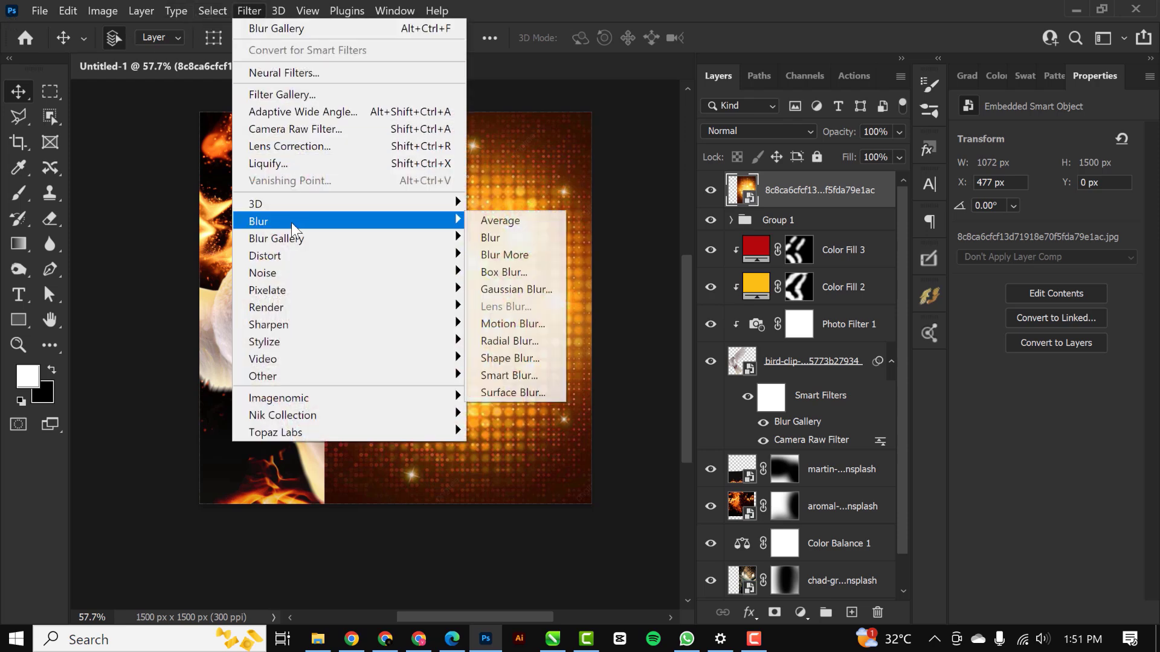
Apply a Gaussian Blur of about 38 pixels to the sparkle layer as a smart filter.
click(515, 289)
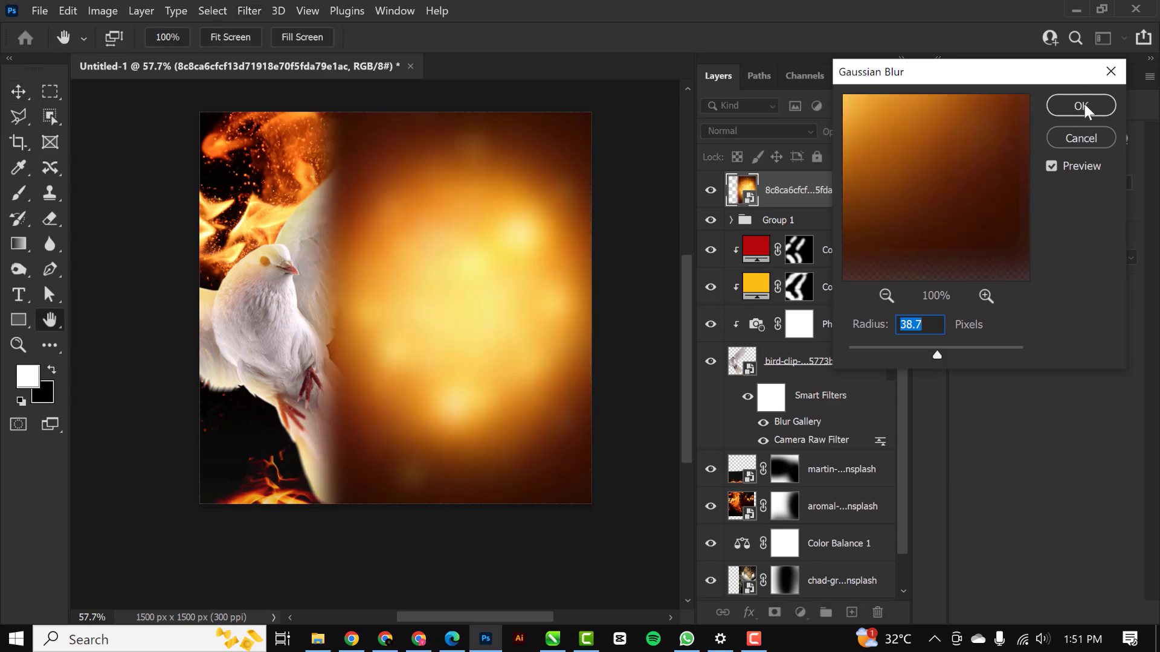
mouse_move(949, 351)
text(38)
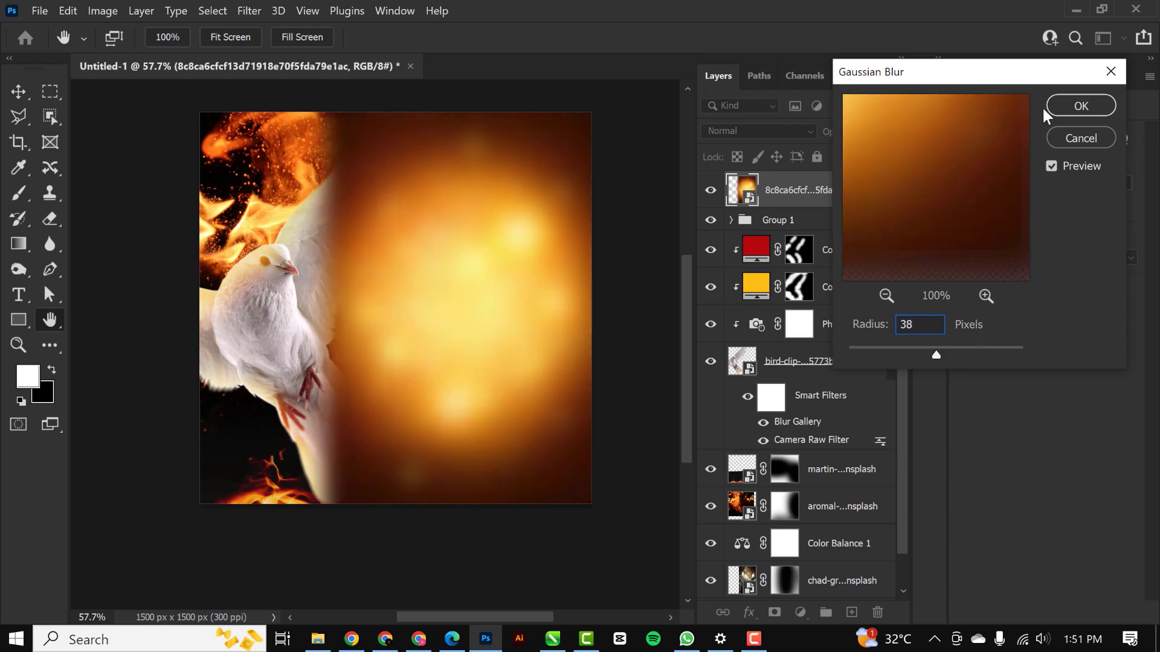
click(1080, 105)
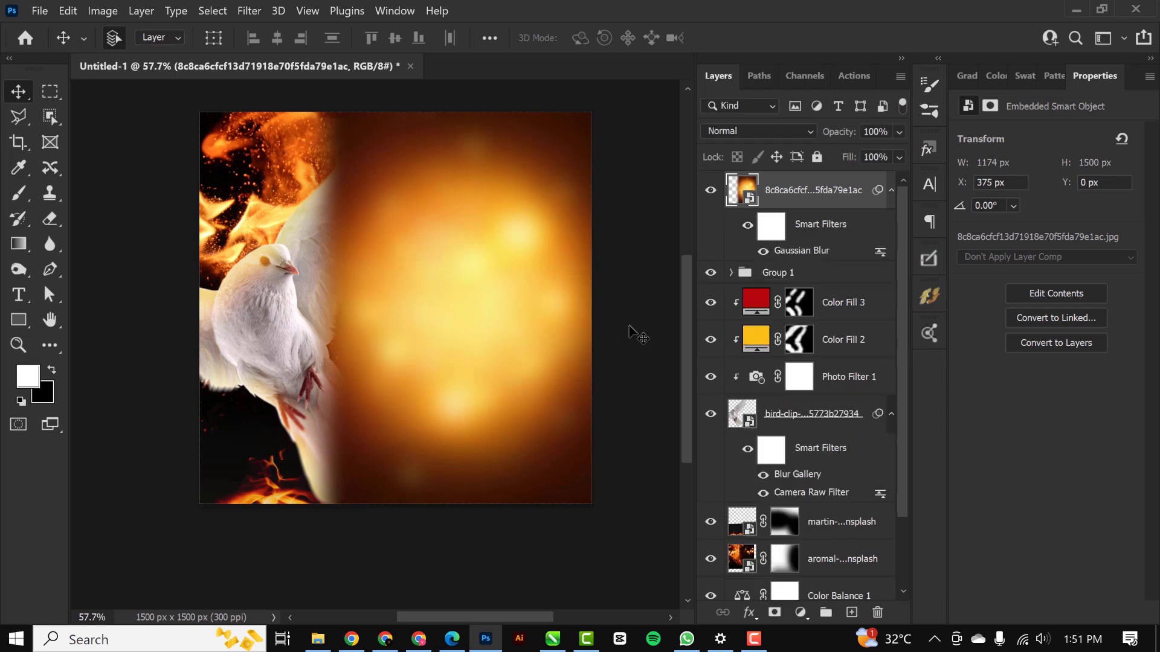
mouse_move(844, 263)
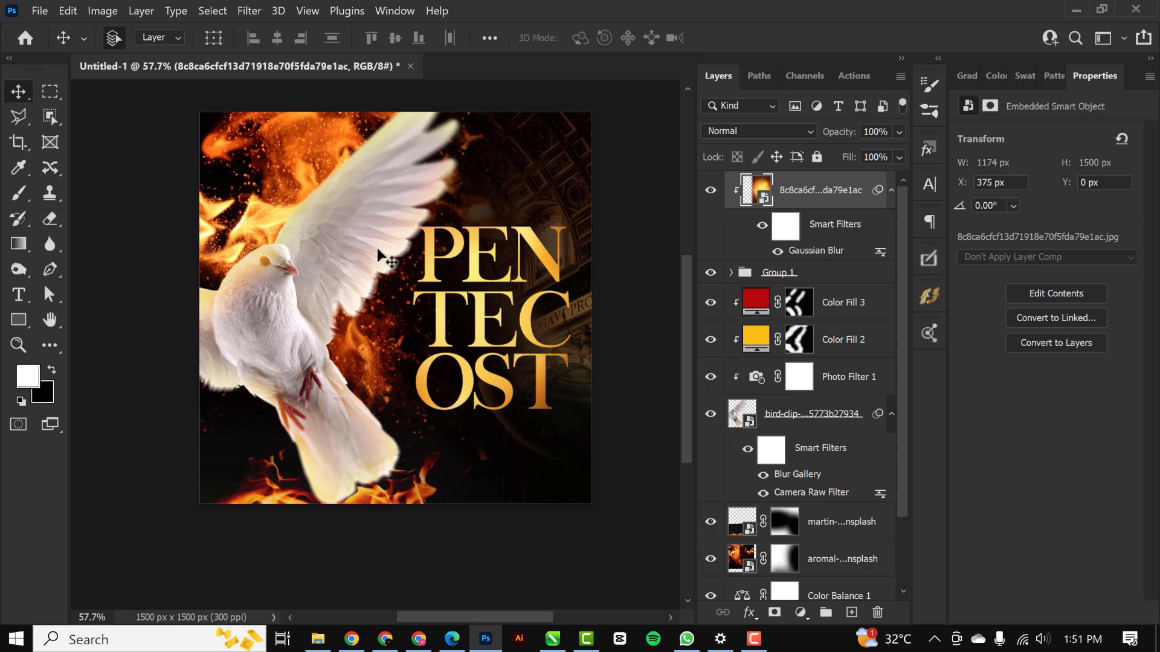
mouse_move(348, 274)
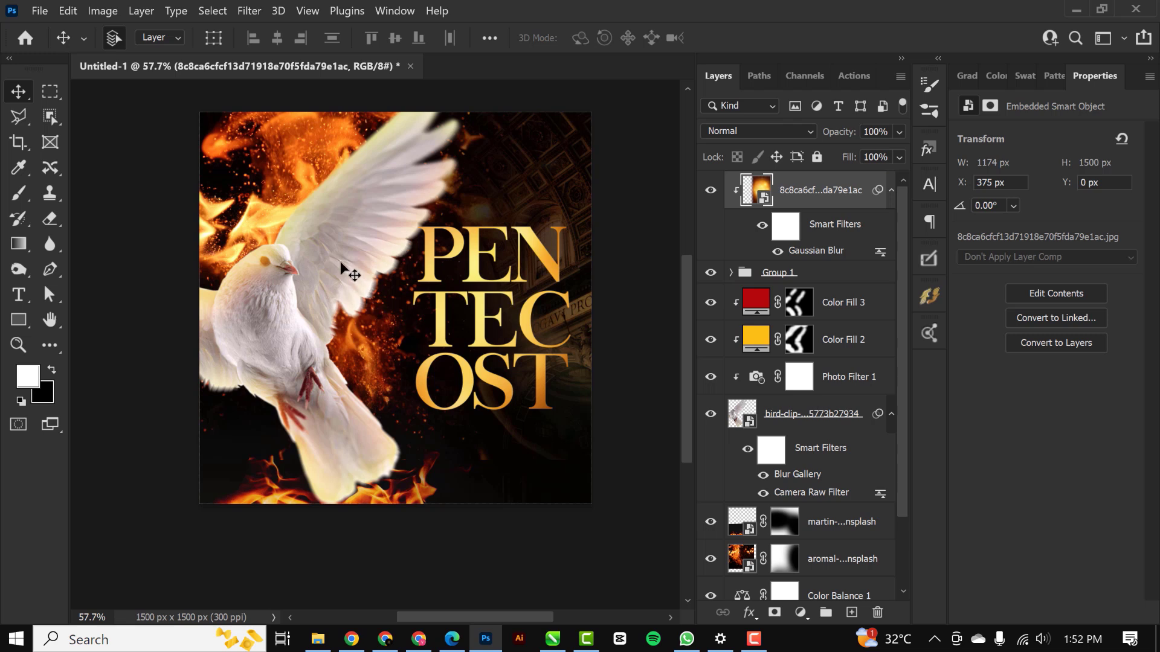
mouse_move(566, 570)
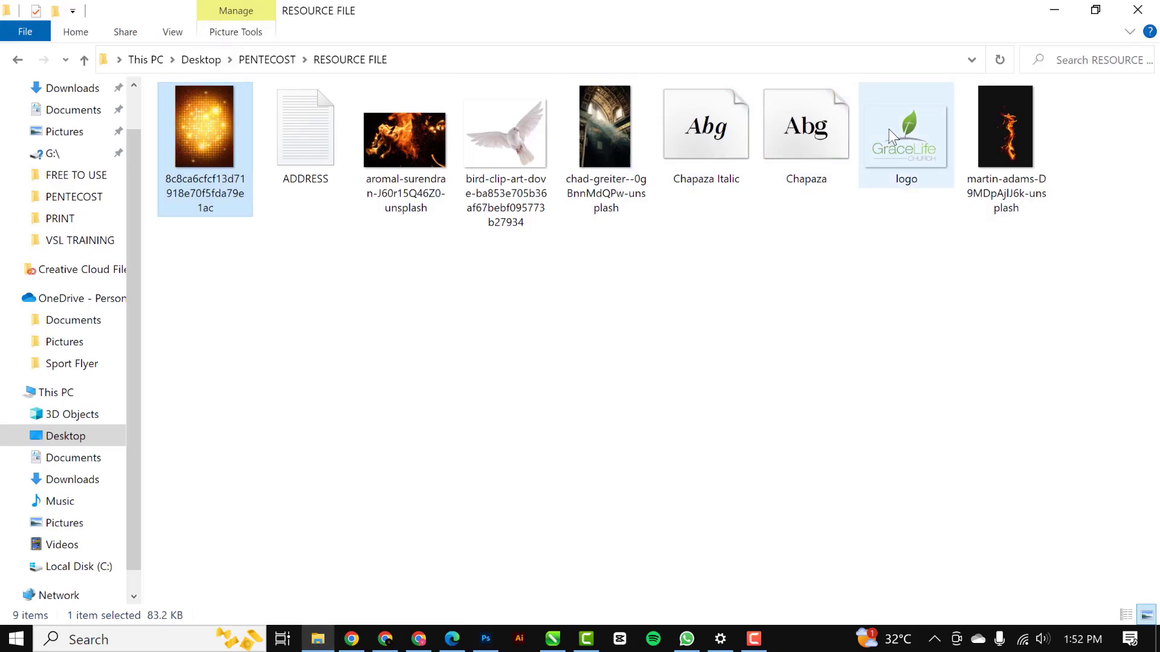
Carry the logo file from RESOURCE FILE over to Photoshop as a new layer.
click(906, 135)
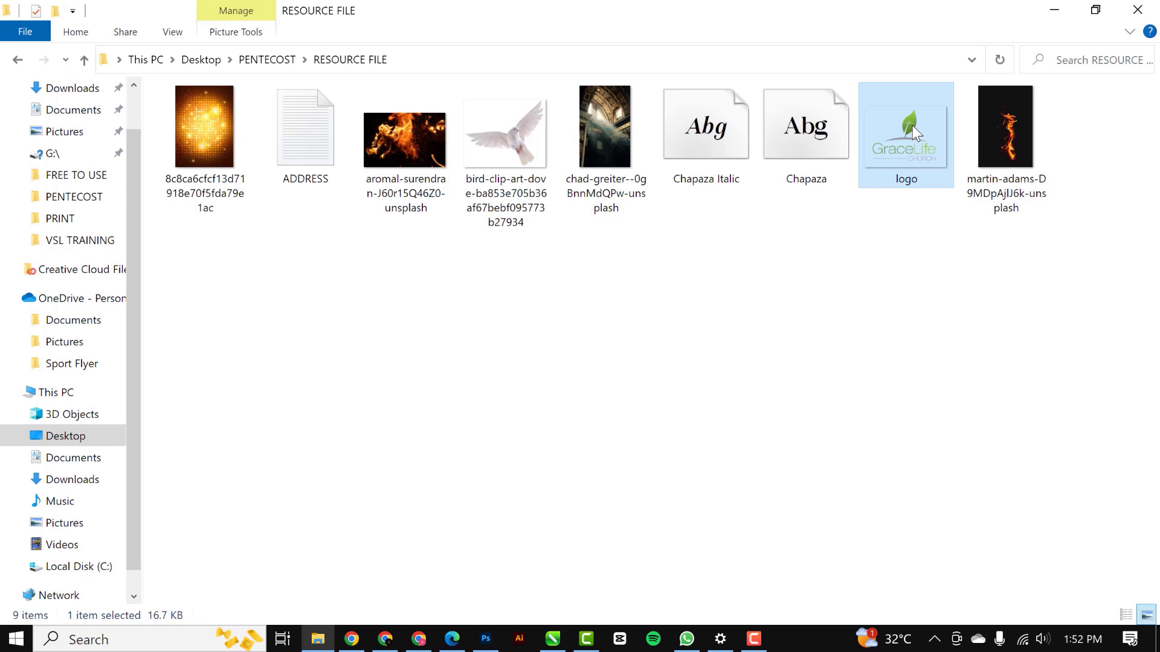
drag(906, 133, 528, 450)
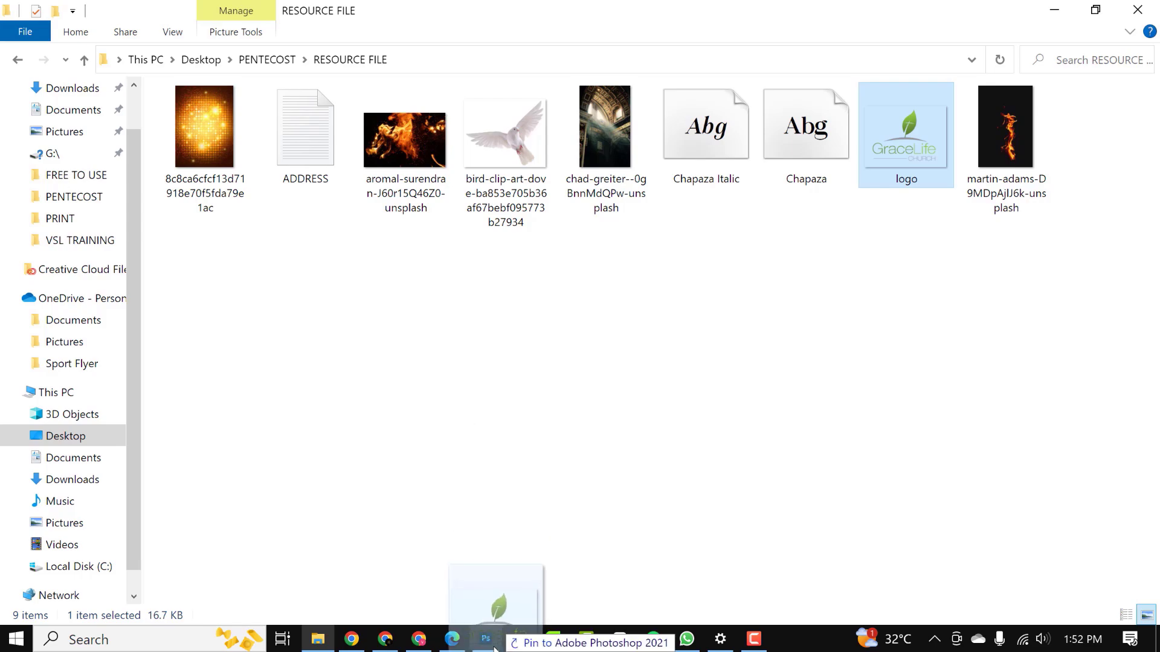
click(485, 640)
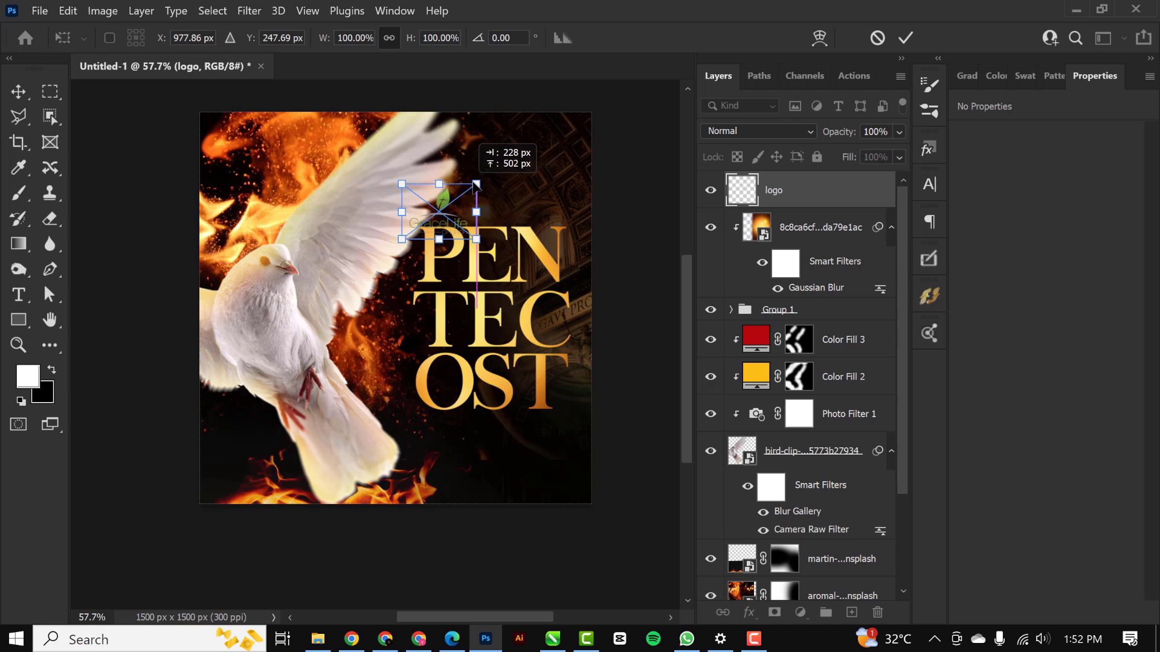
Scale the GraceLife logo above the PENTECOST title and give it a white Color Overlay.
drag(438, 214, 497, 189)
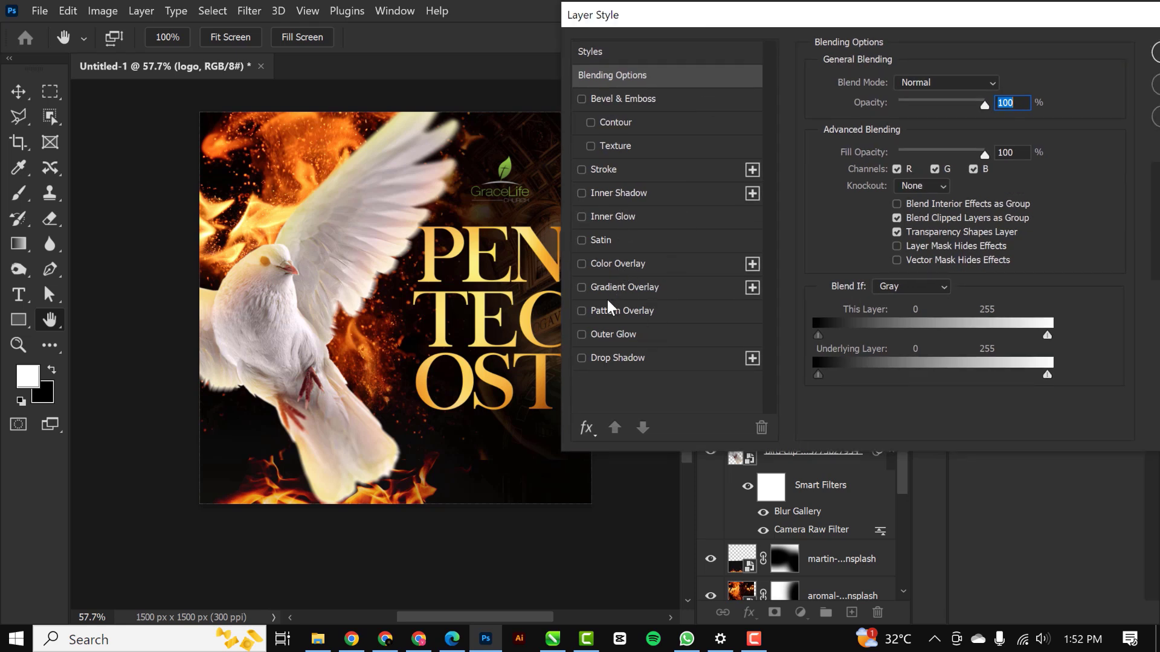
mouse_move(592, 271)
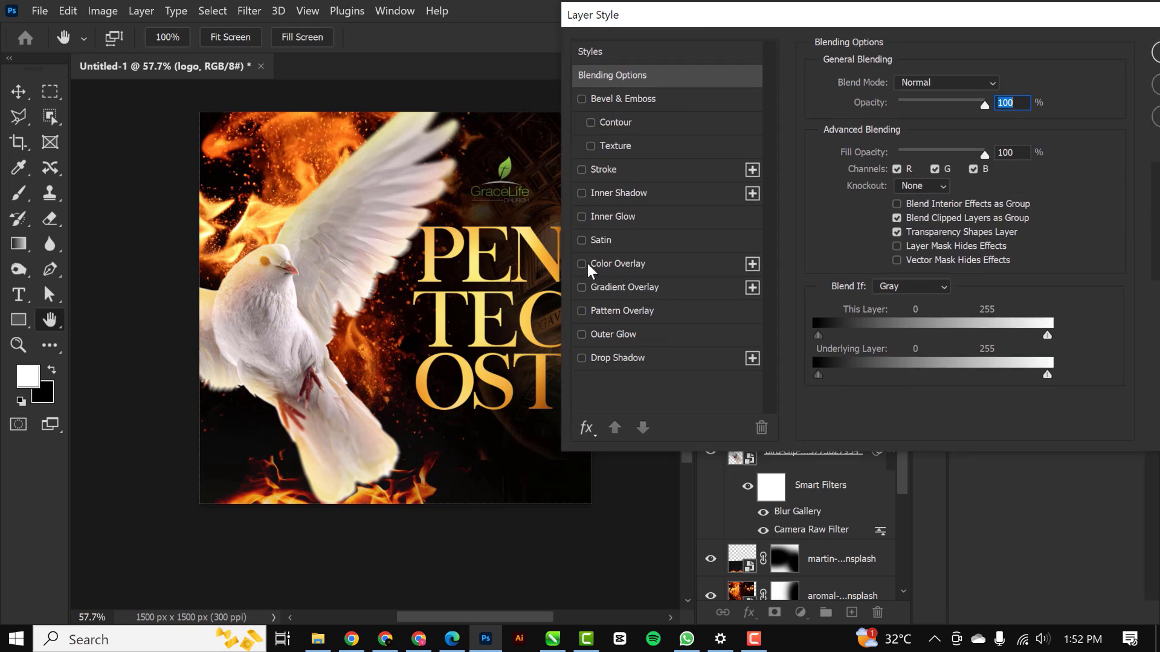
click(583, 264)
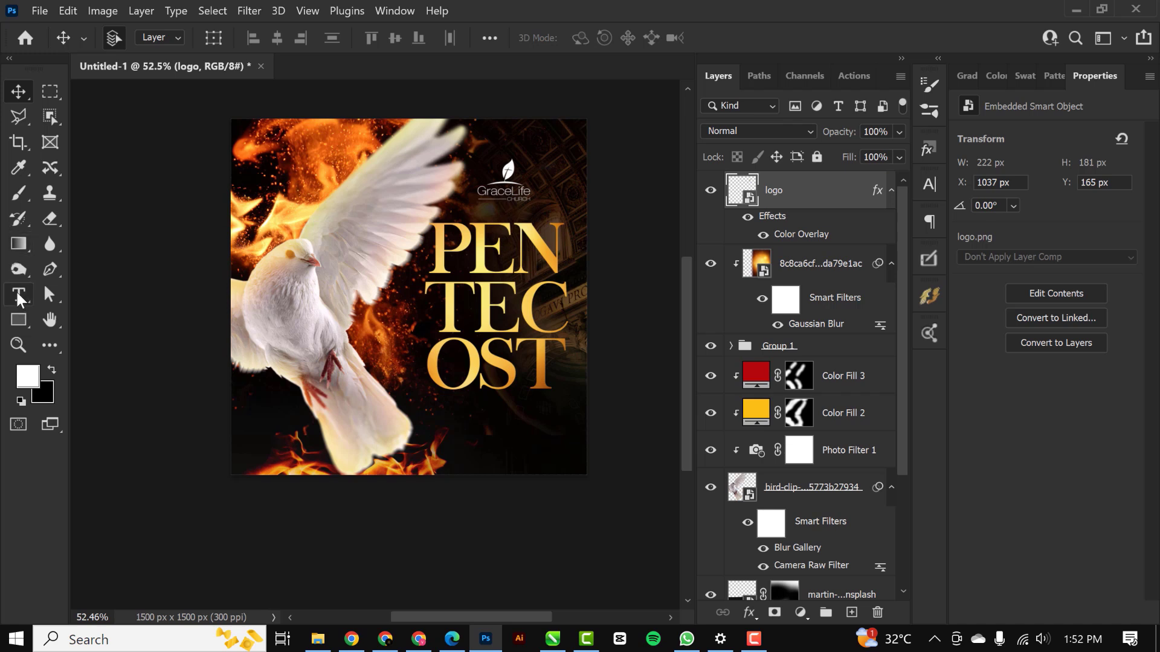
Add white Autograf script 'Sunday' text below the title and begin the JUNE date text.
click(19, 295)
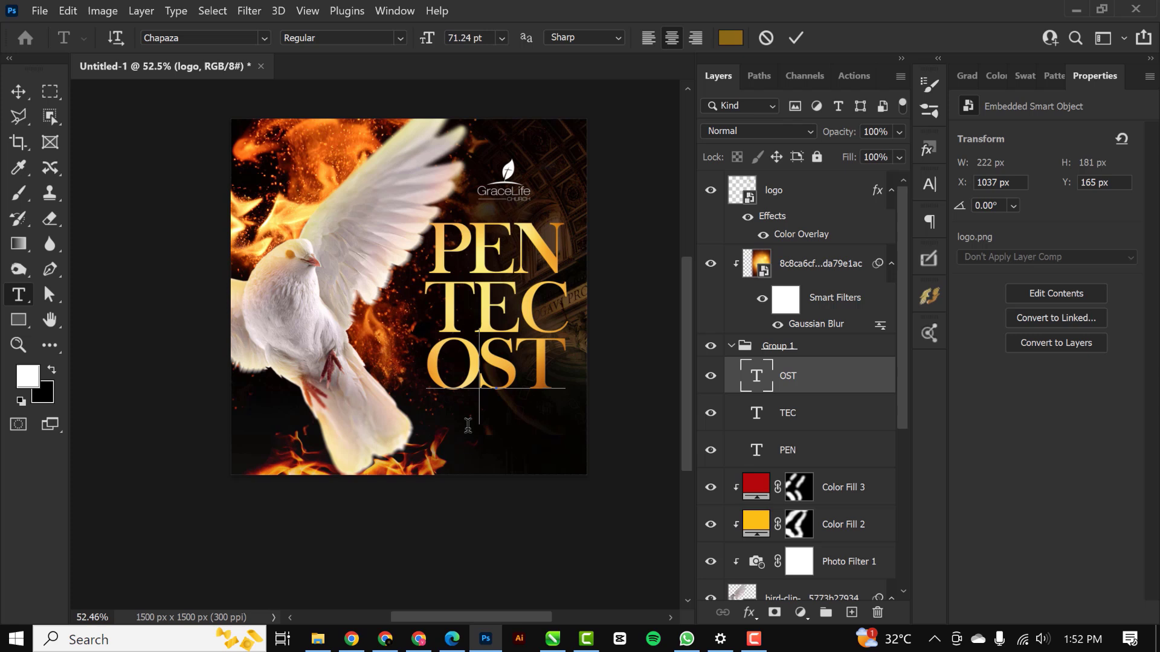
click(787, 376)
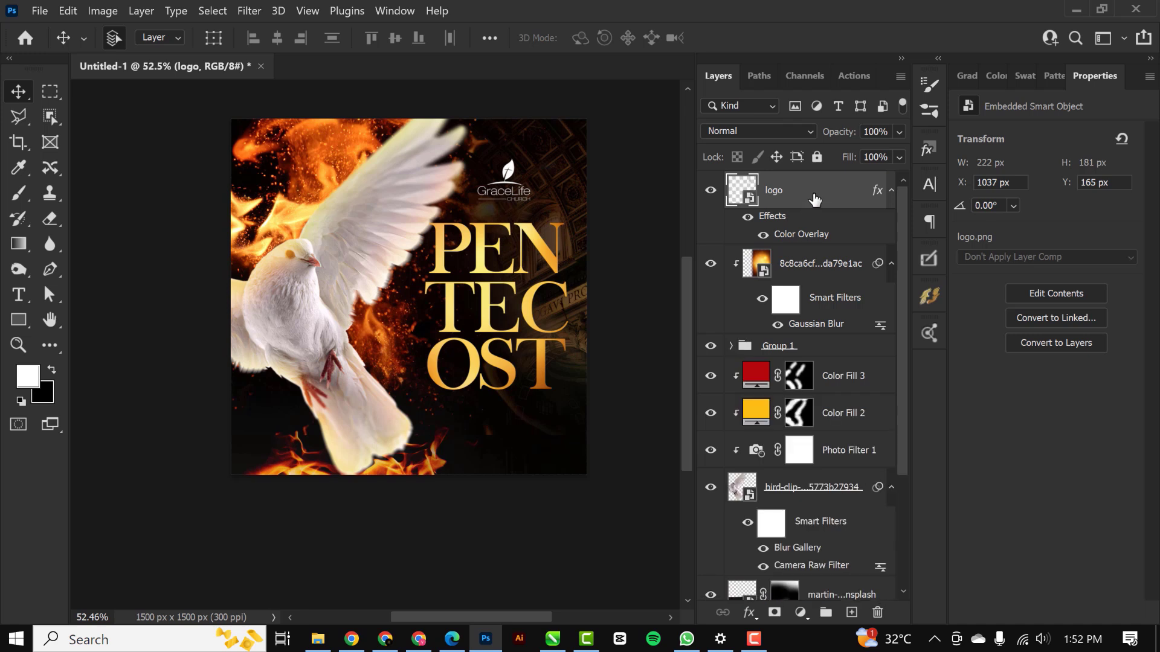
click(17, 294)
text(Sunday)
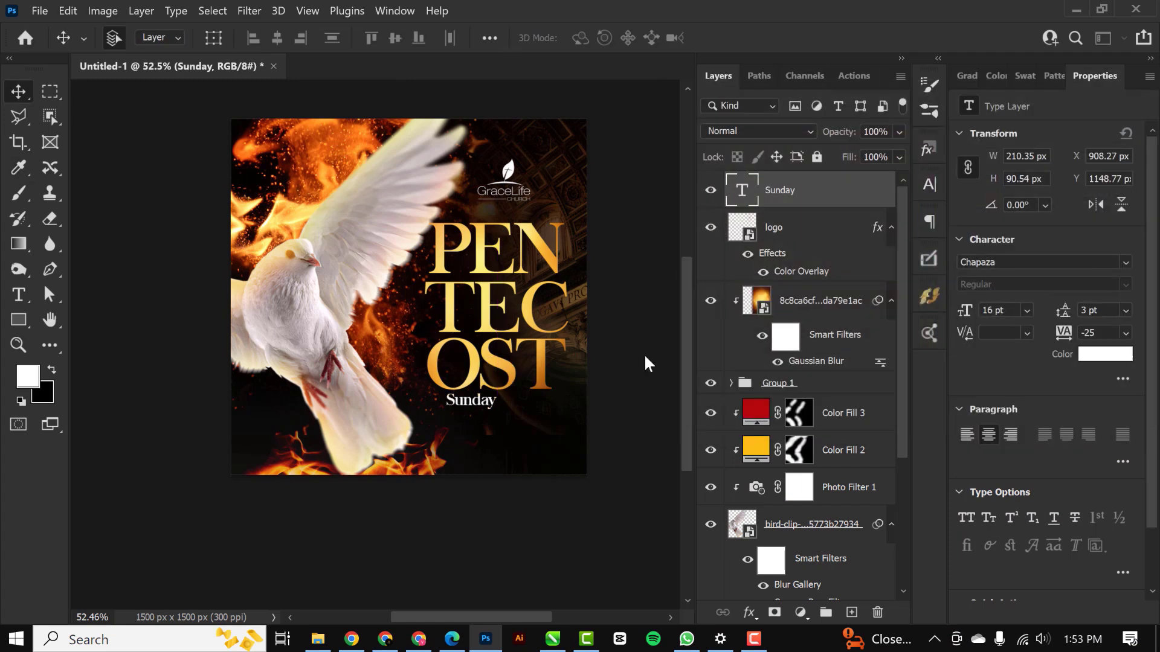
text(sign)
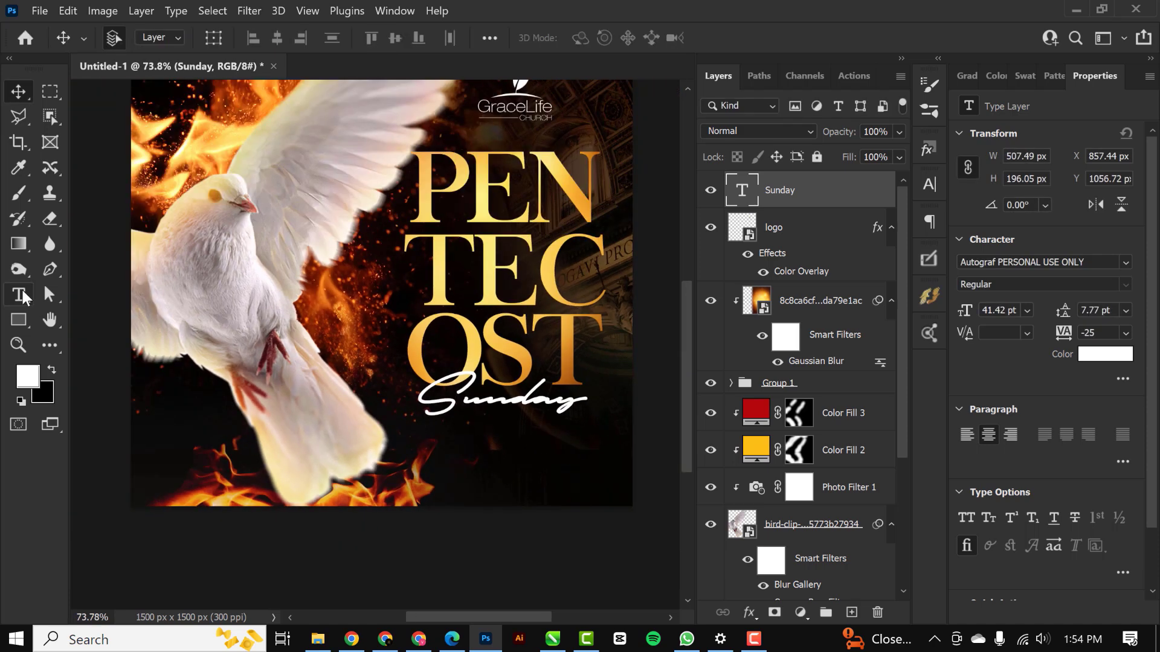
text(JUNE)
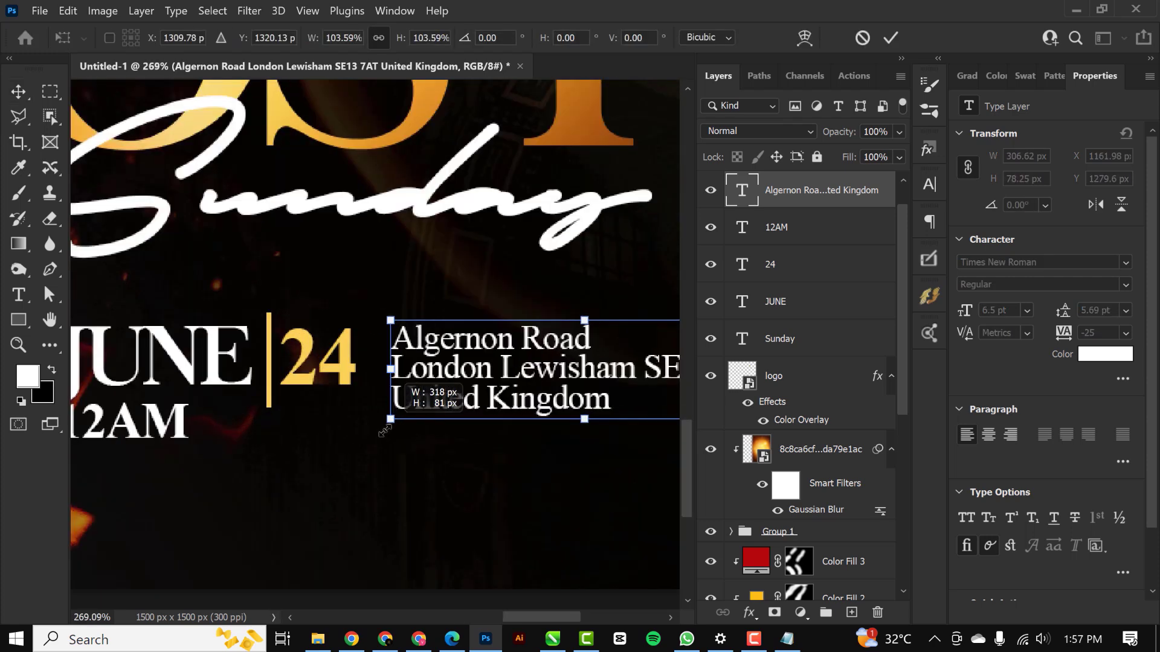
Scale the Algernon Road London address text to sit beside the date.
drag(389, 419, 377, 422)
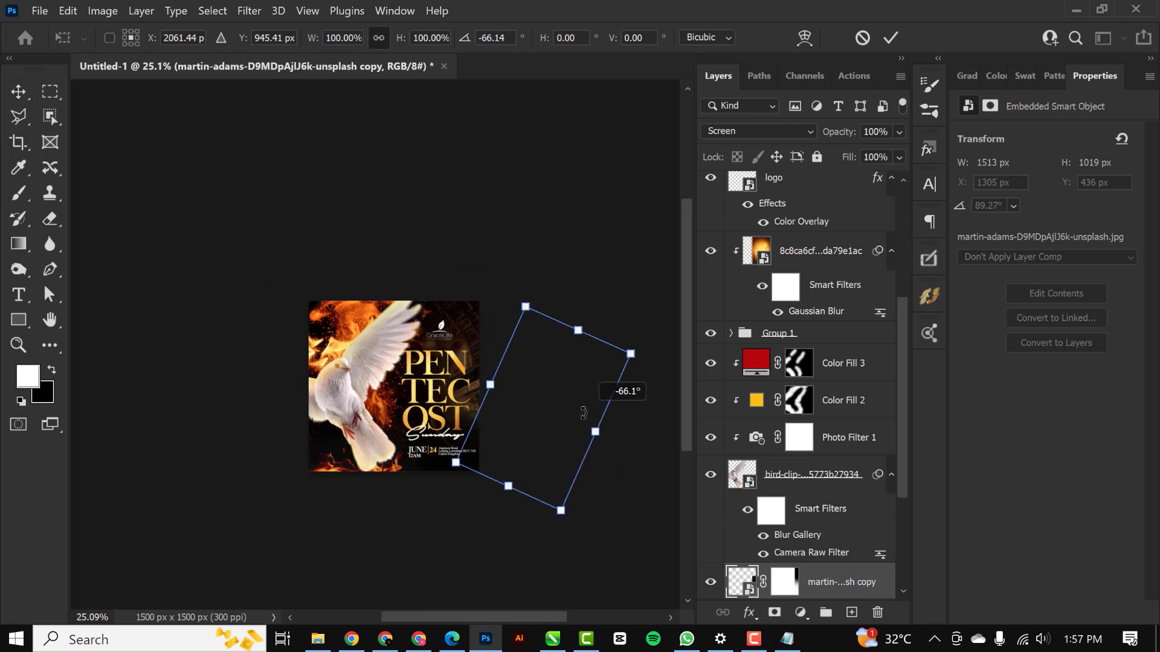
Rotate the Screen-blended flame copy into place on the flyer's right side.
drag(525, 307, 534, 474)
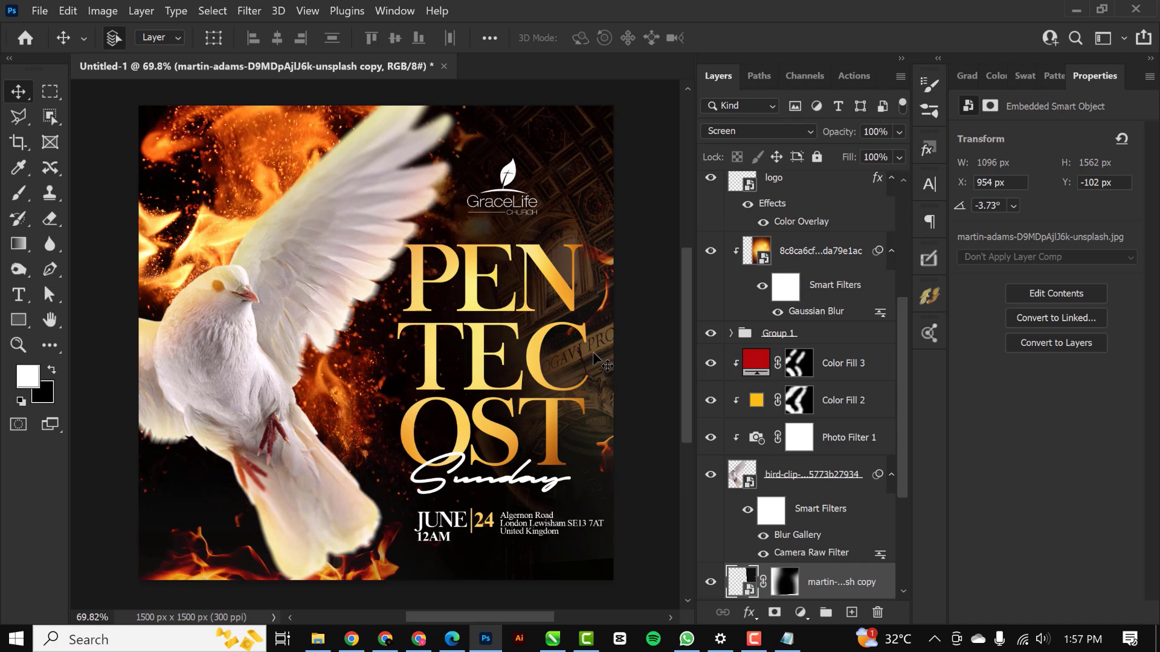
scroll(down, 3)
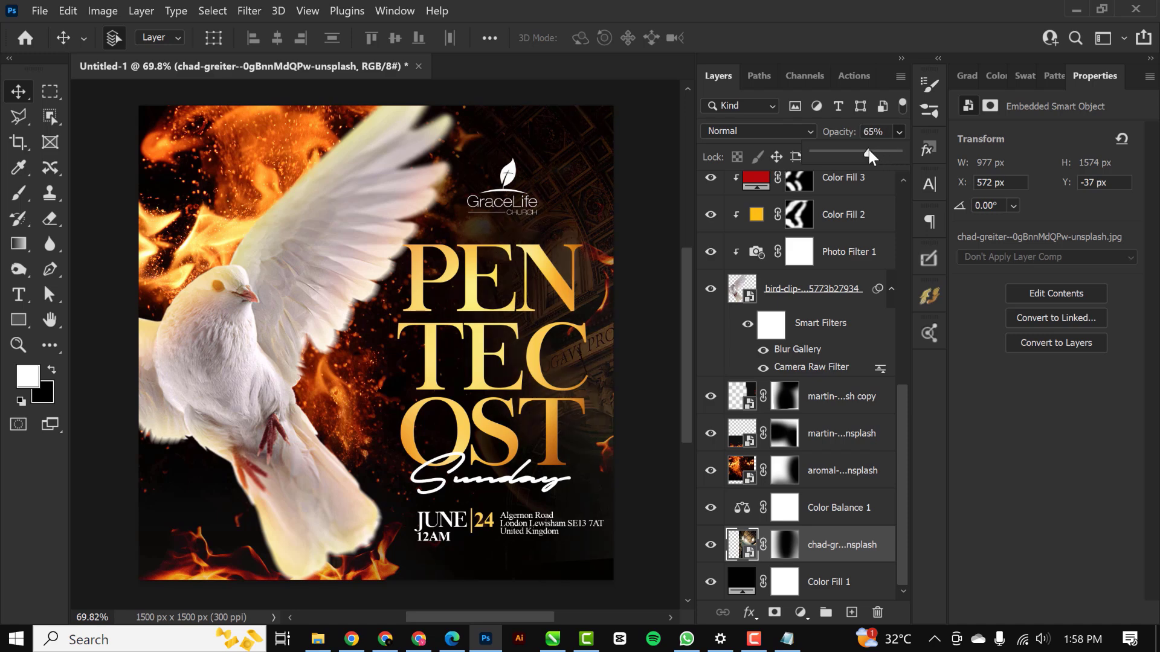
Lower the chad-greiter layer's opacity to 65% in the Layers panel.
drag(873, 152, 867, 152)
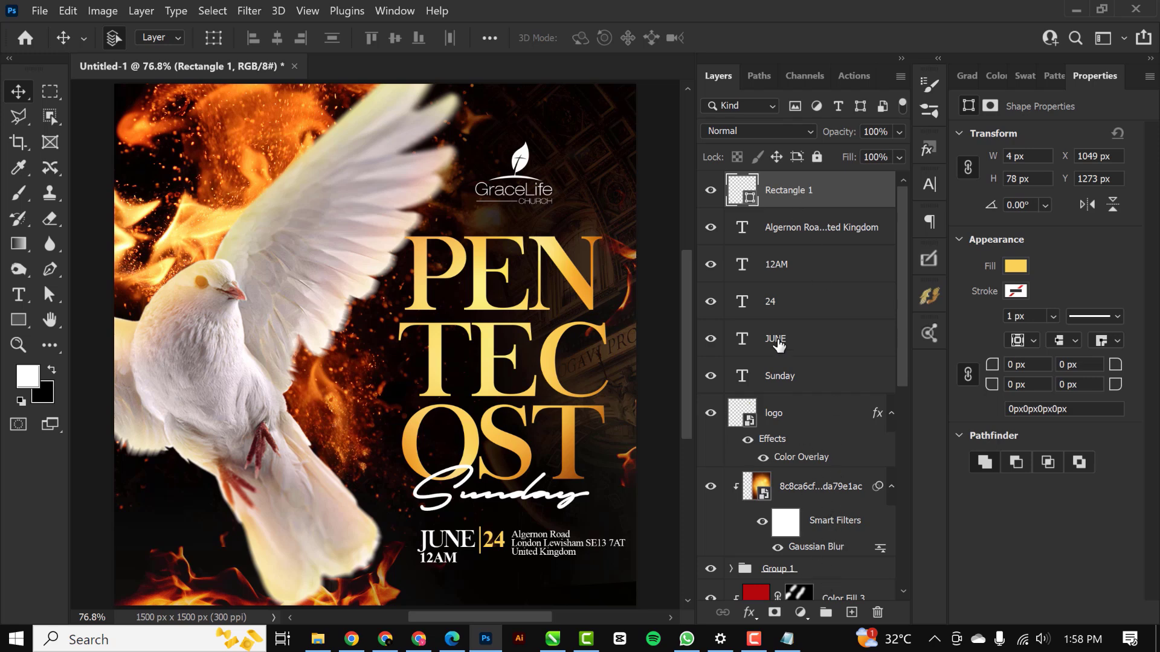
scroll(down, 3)
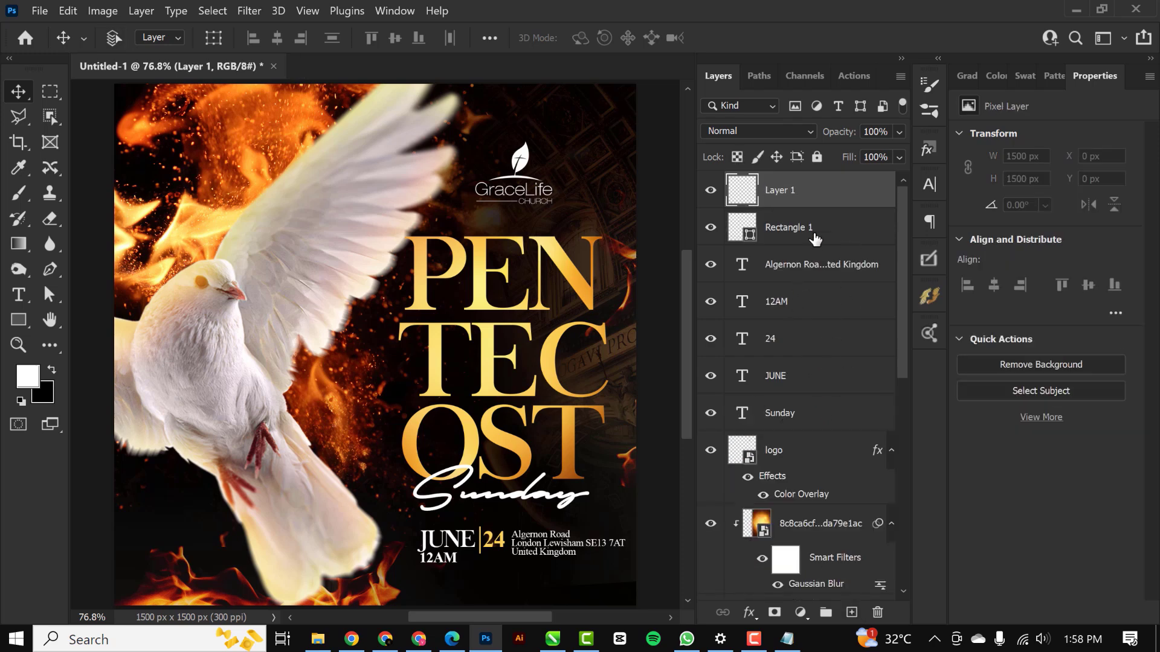
Stamp all visible layers into a new top layer with Ctrl+Shift+Alt+E.
click(788, 227)
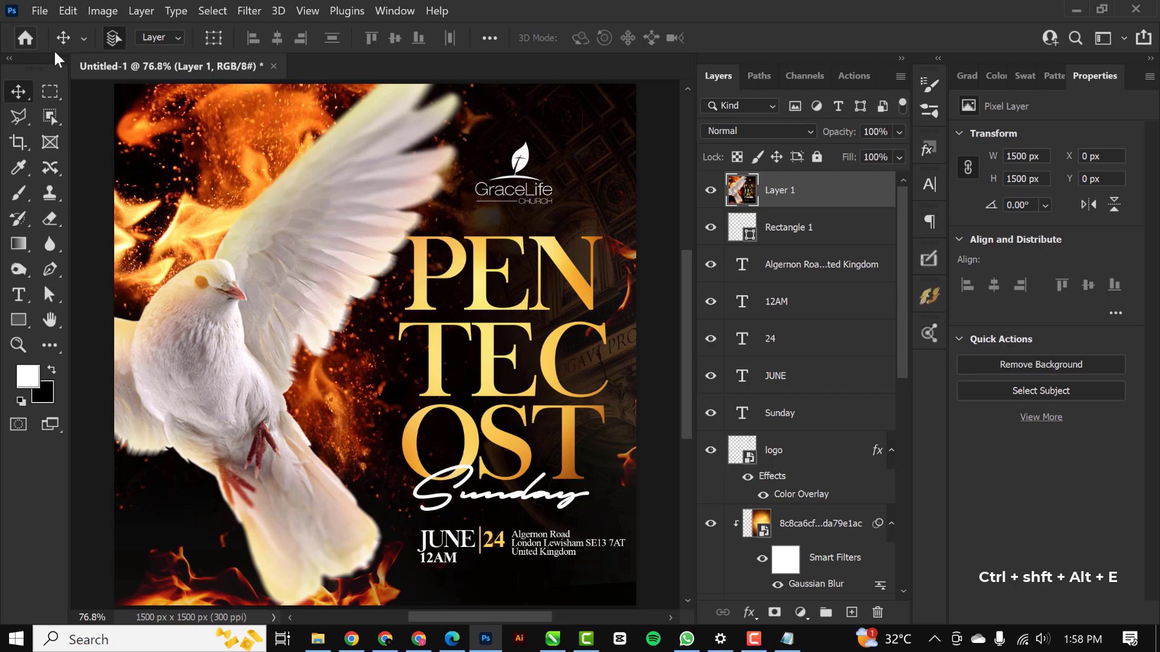
click(249, 11)
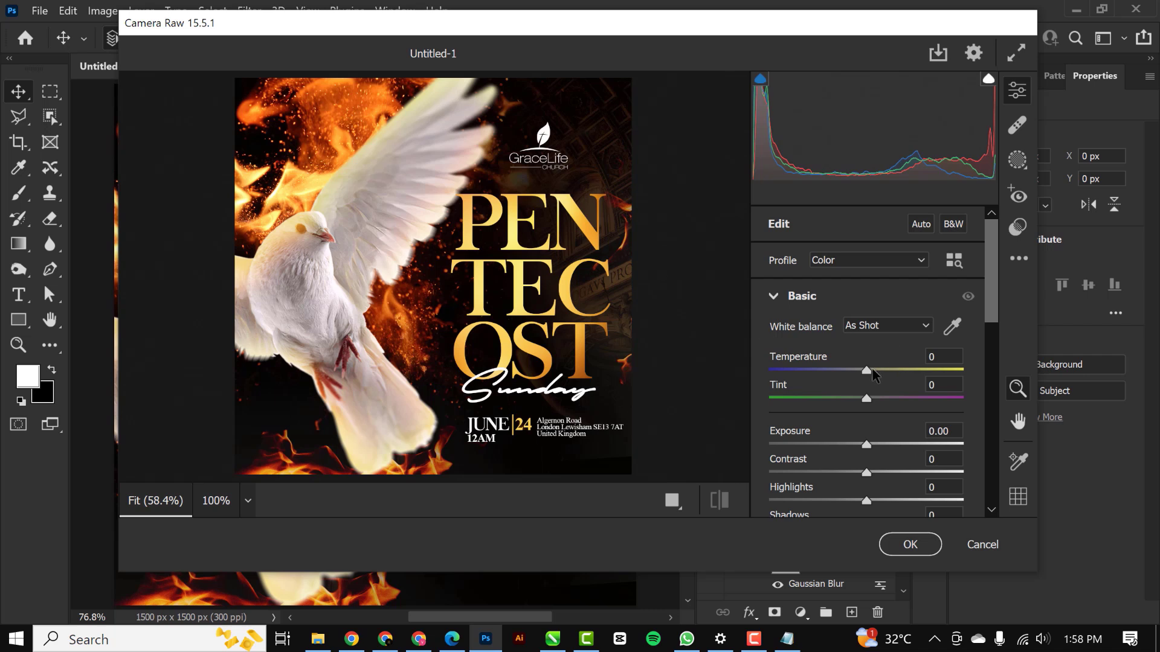
In Camera Raw, set Temperature +10, shift Tint toward green, raise Vibrance to +10, and apply.
drag(867, 370, 877, 370)
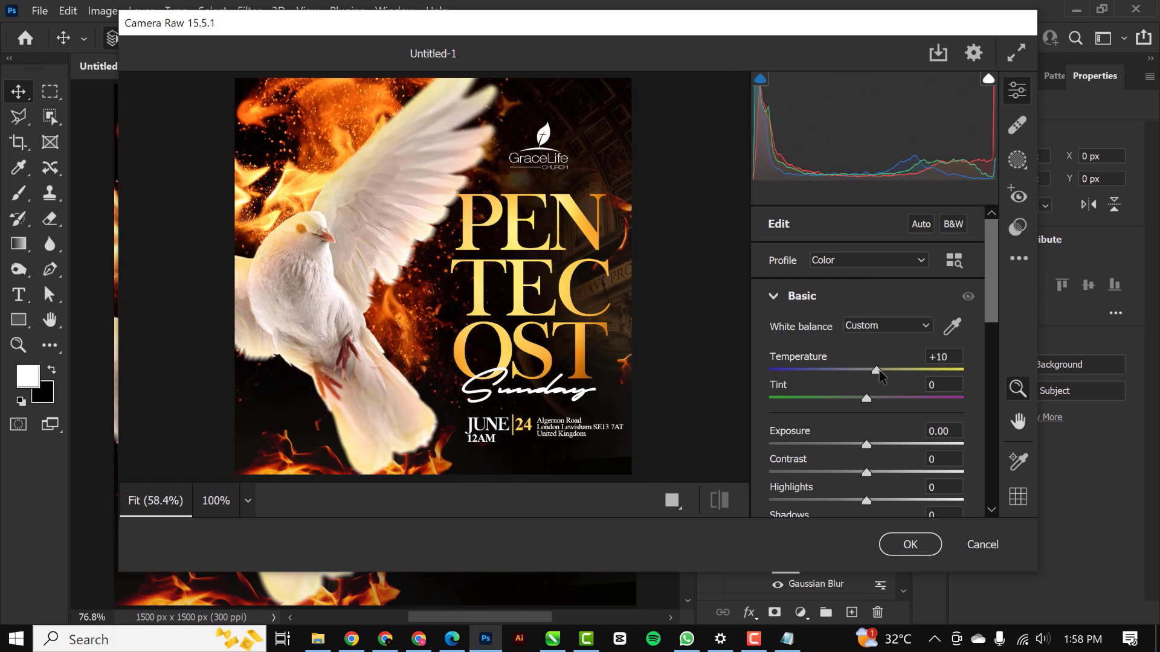
drag(866, 399, 871, 398)
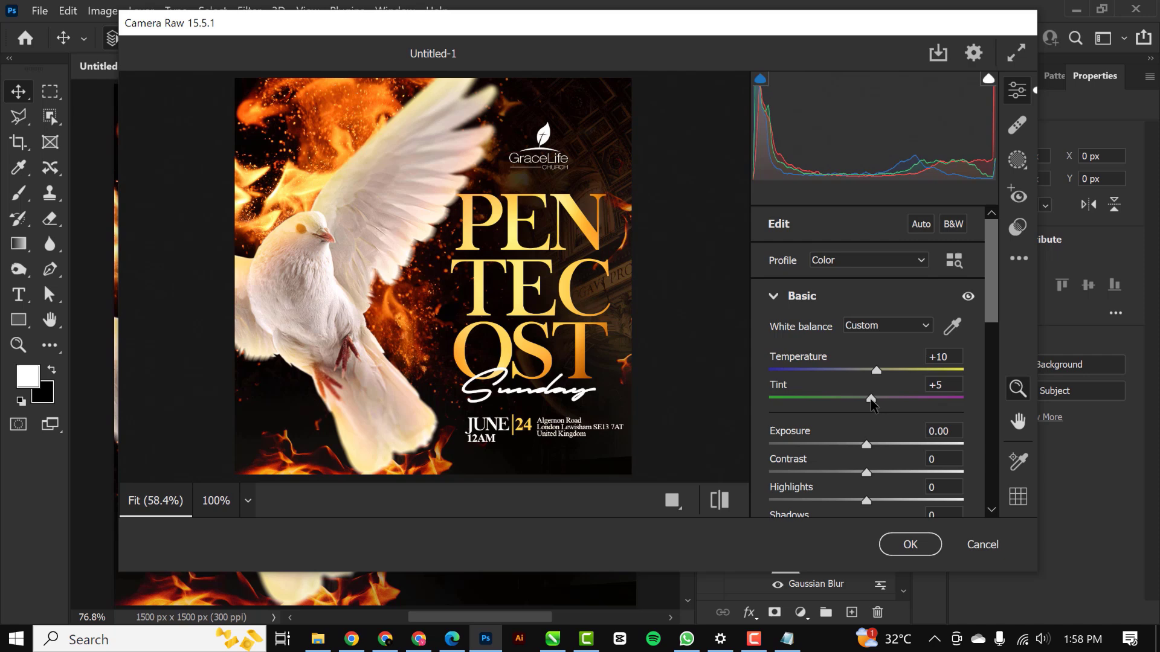
drag(871, 399, 847, 400)
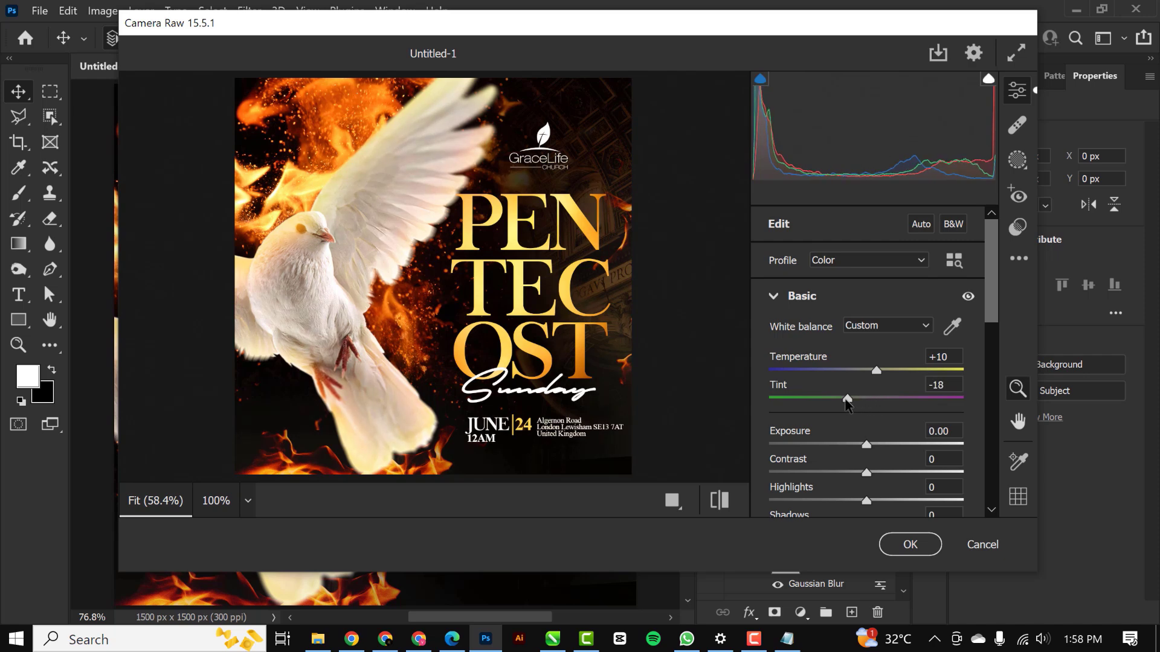
drag(847, 400, 866, 399)
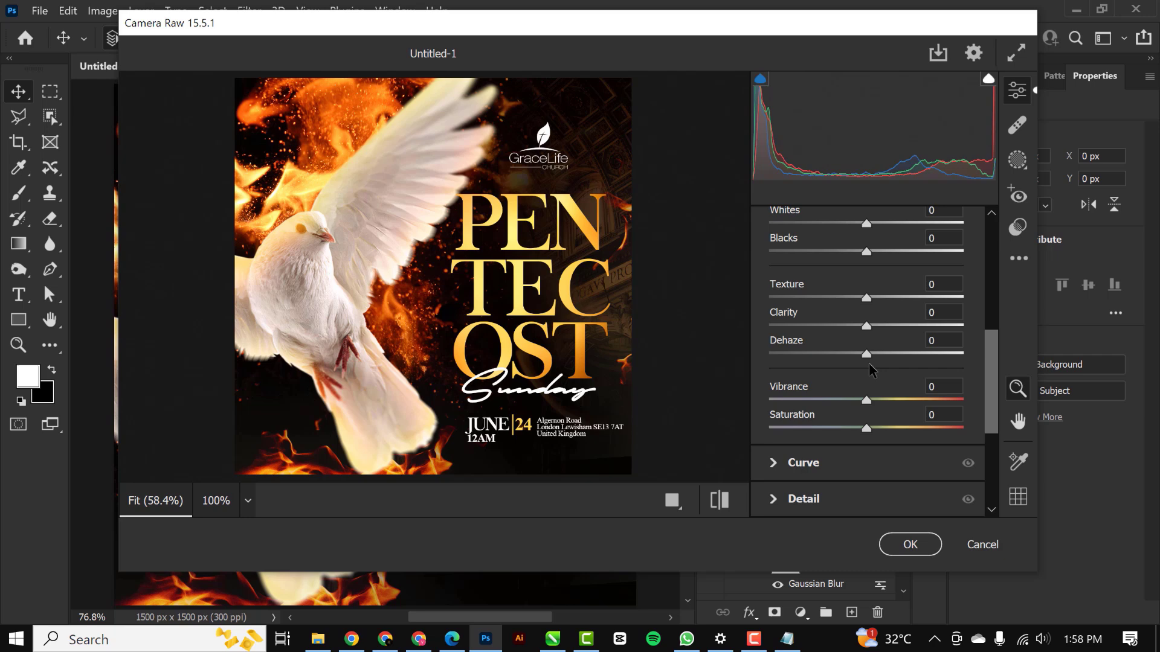
drag(866, 400, 876, 400)
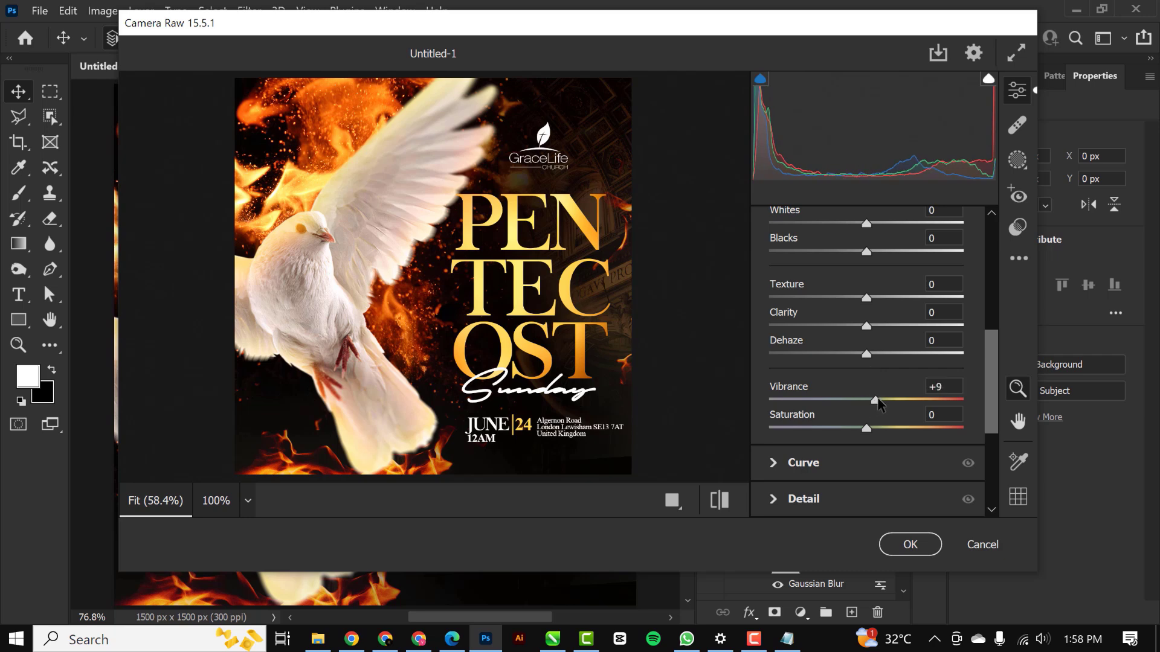
drag(867, 399, 876, 400)
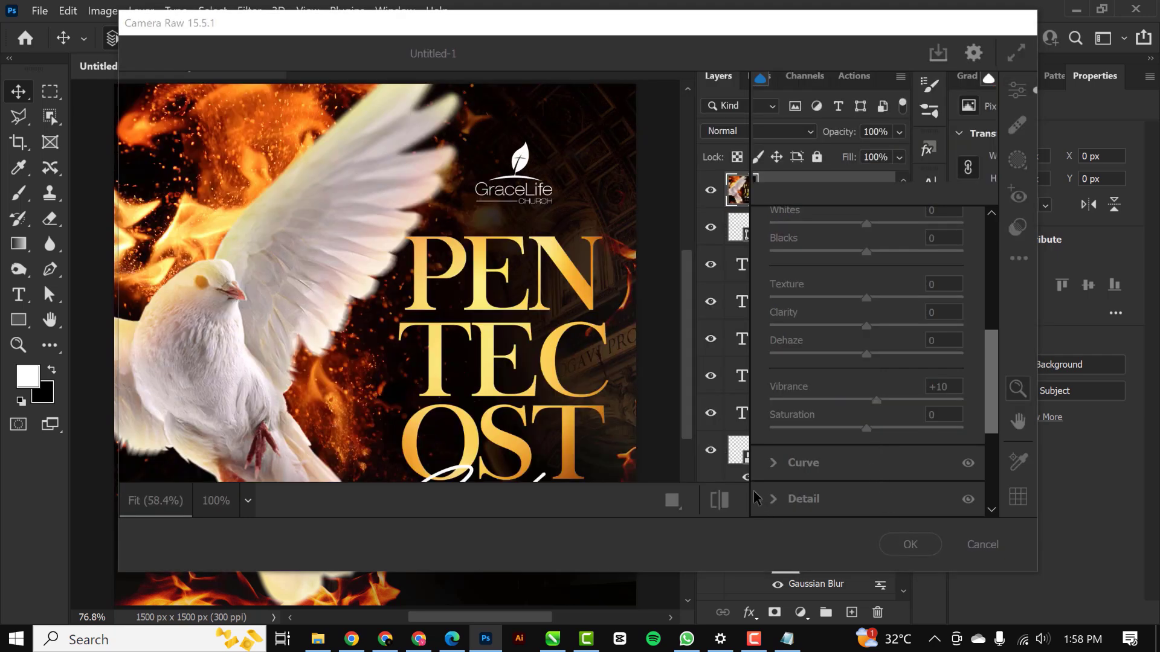
click(909, 544)
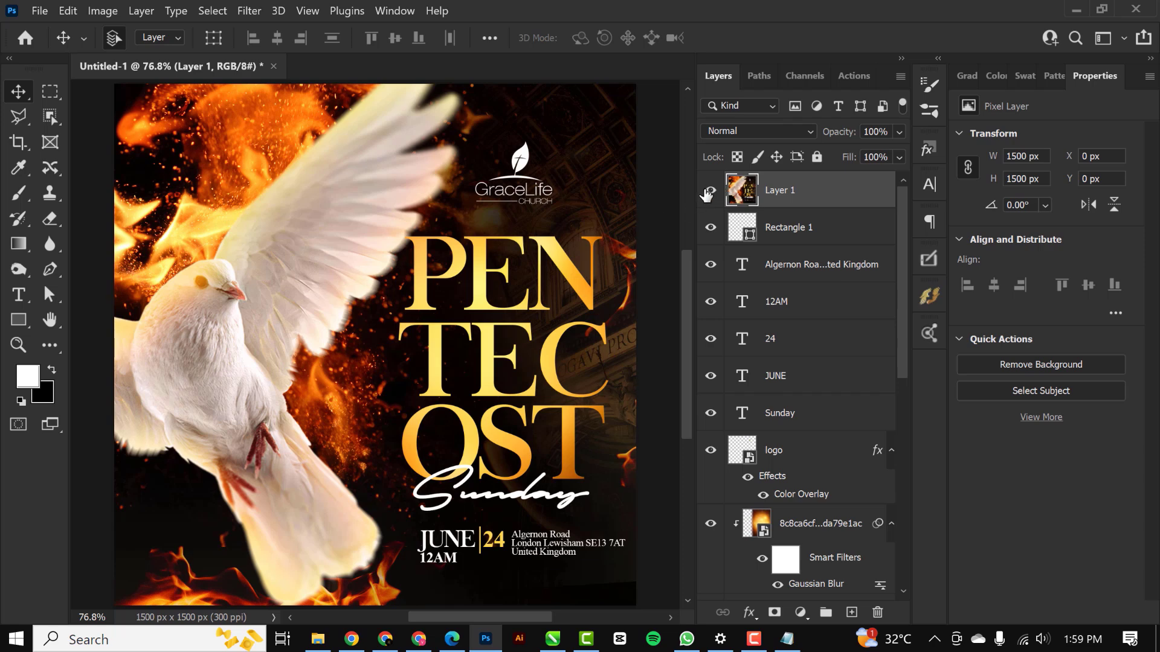